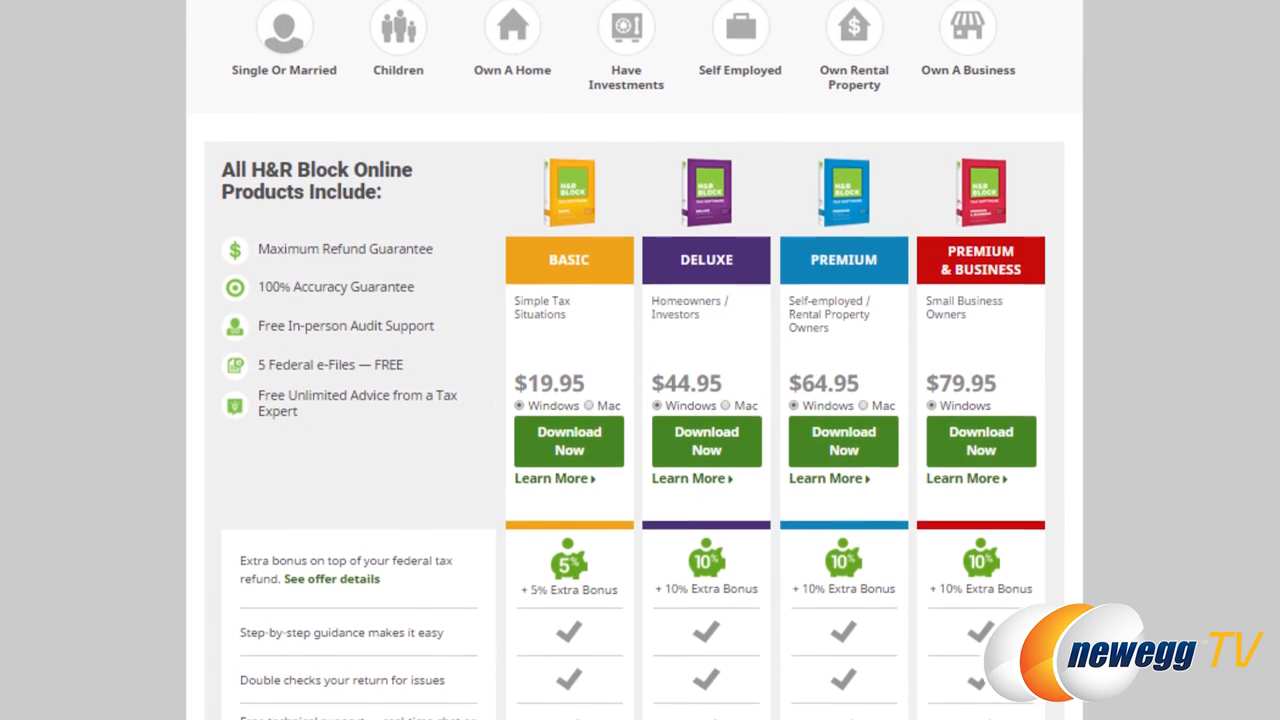
Mark the Single Or Married situation icon on the software version finder.
scroll(up, 3)
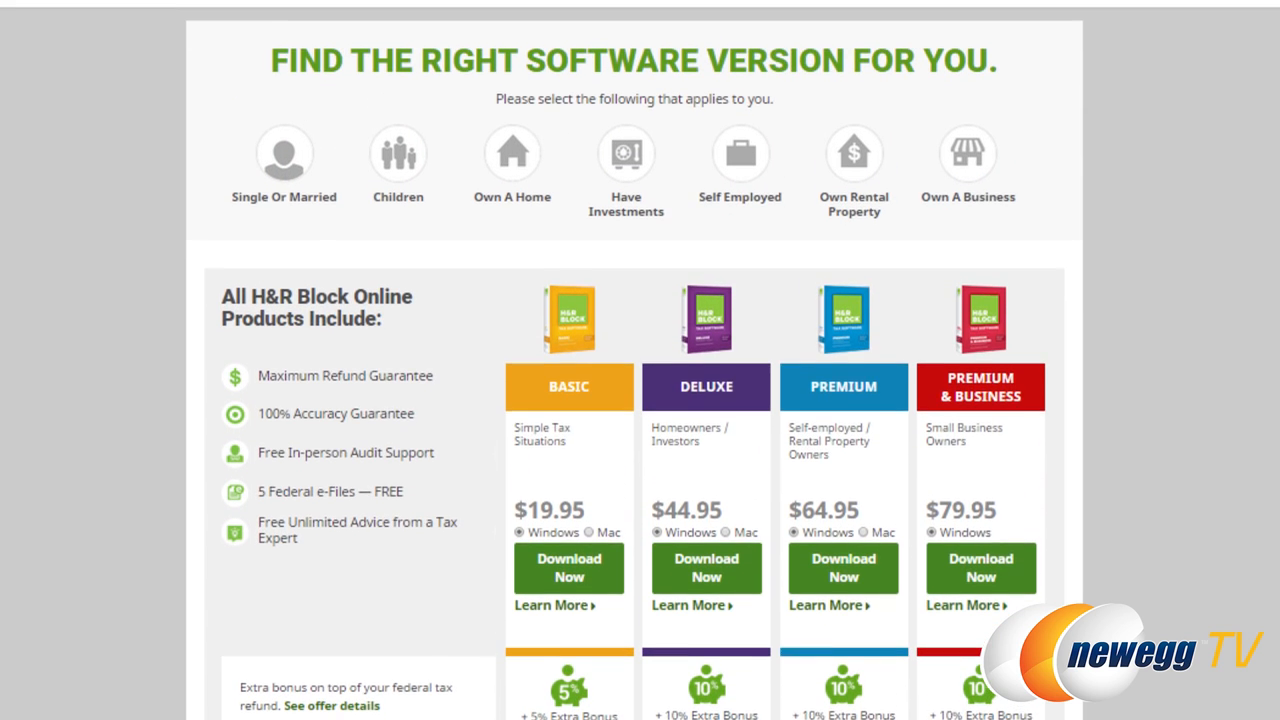
click(396, 160)
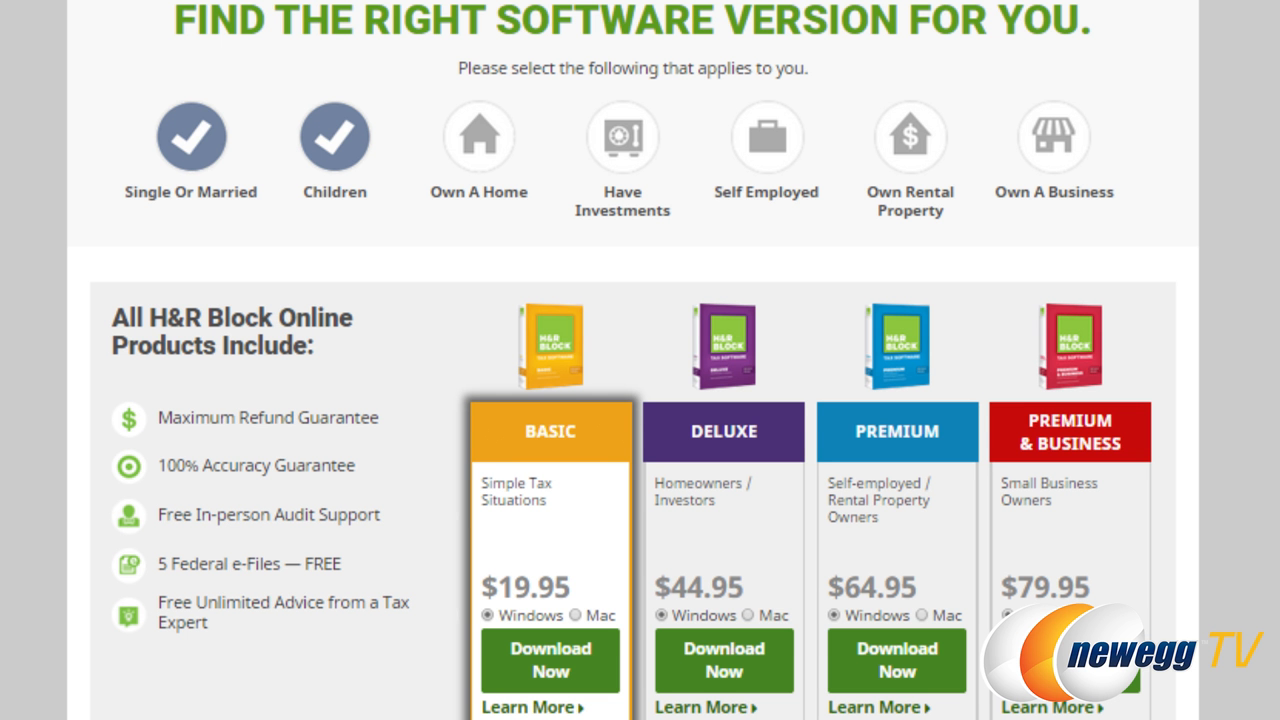
Scroll through the edition comparison chart to review Deluxe, Premium and Premium & Business features.
scroll(down, 3)
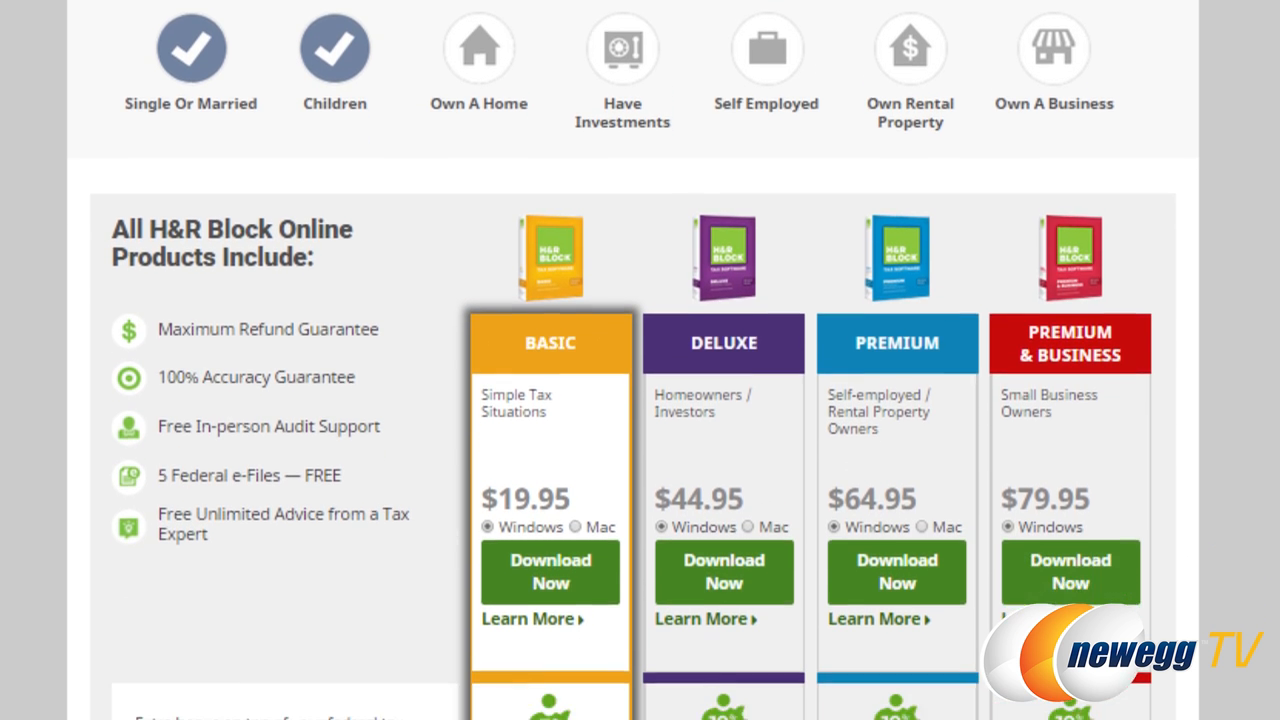
scroll(down, 3)
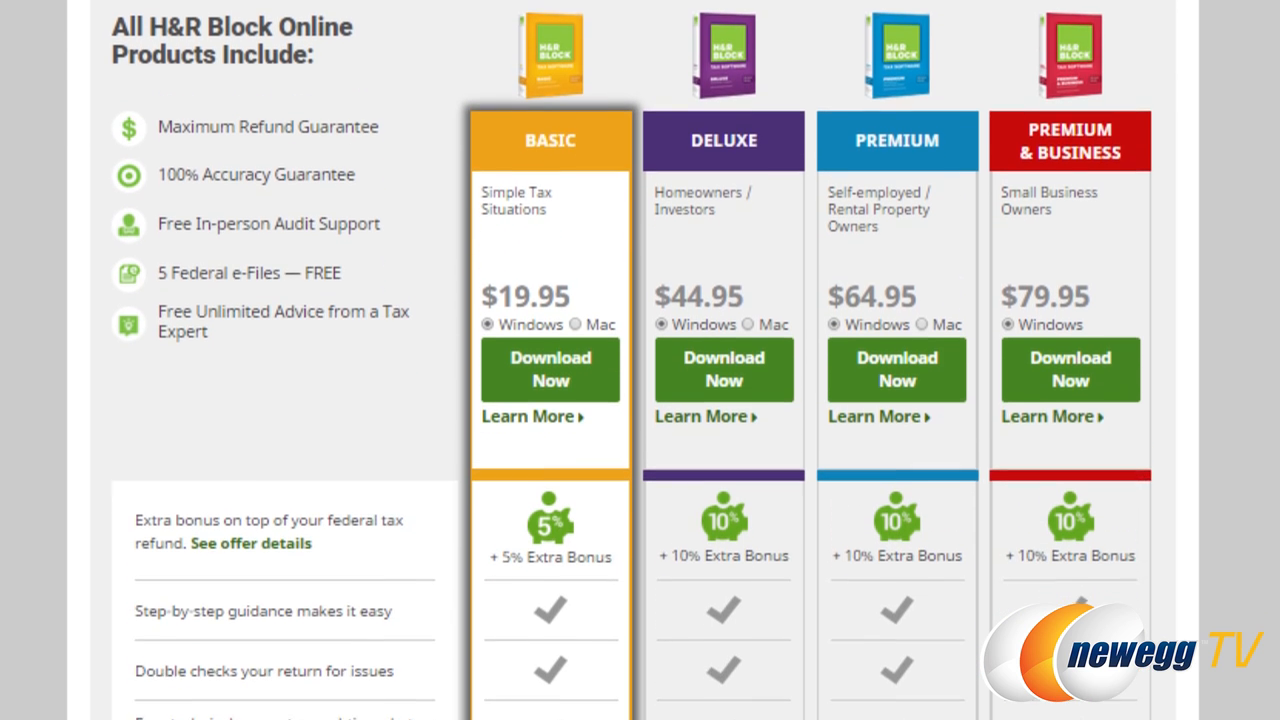
scroll(down, 3)
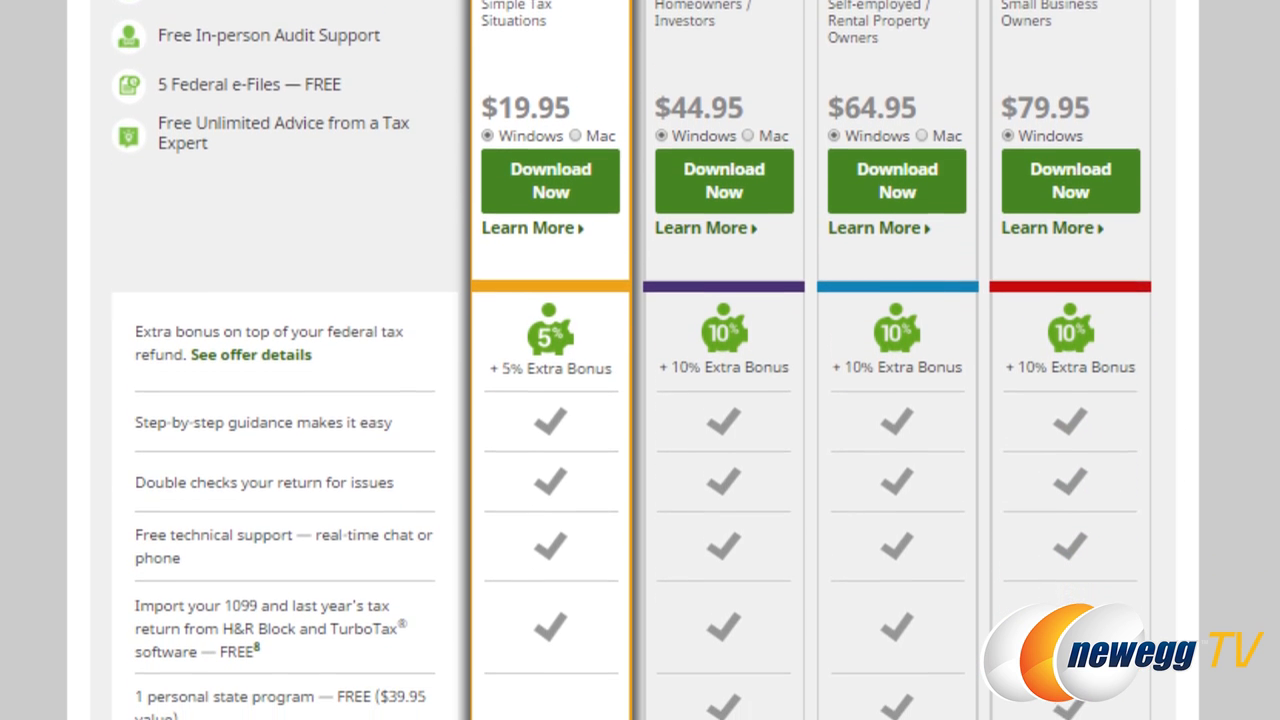
scroll(down, 3)
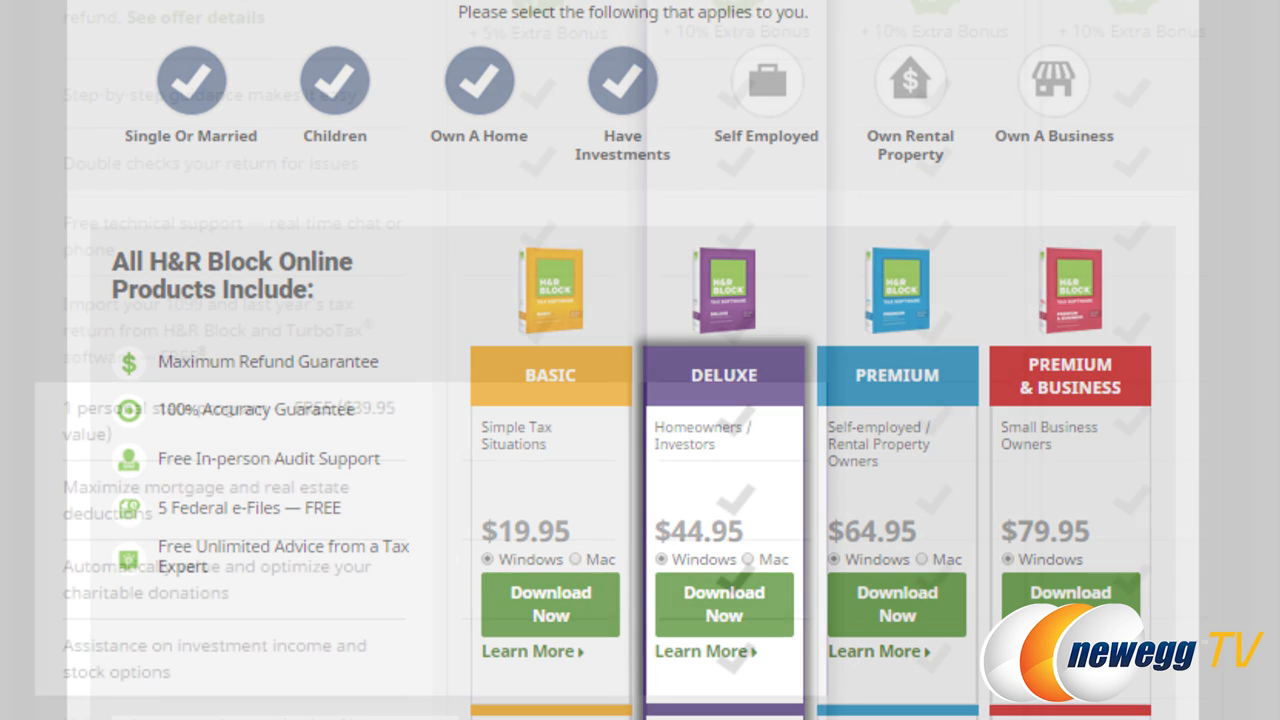
scroll(down, 3)
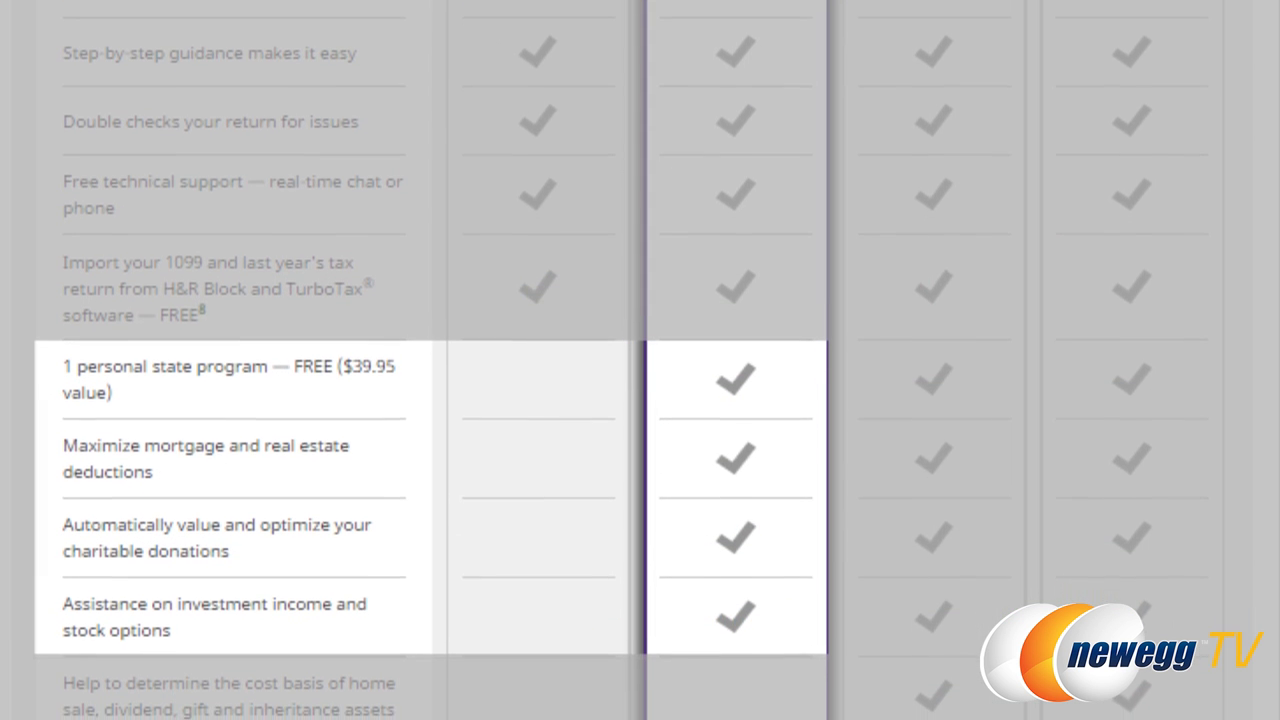
scroll(down, 3)
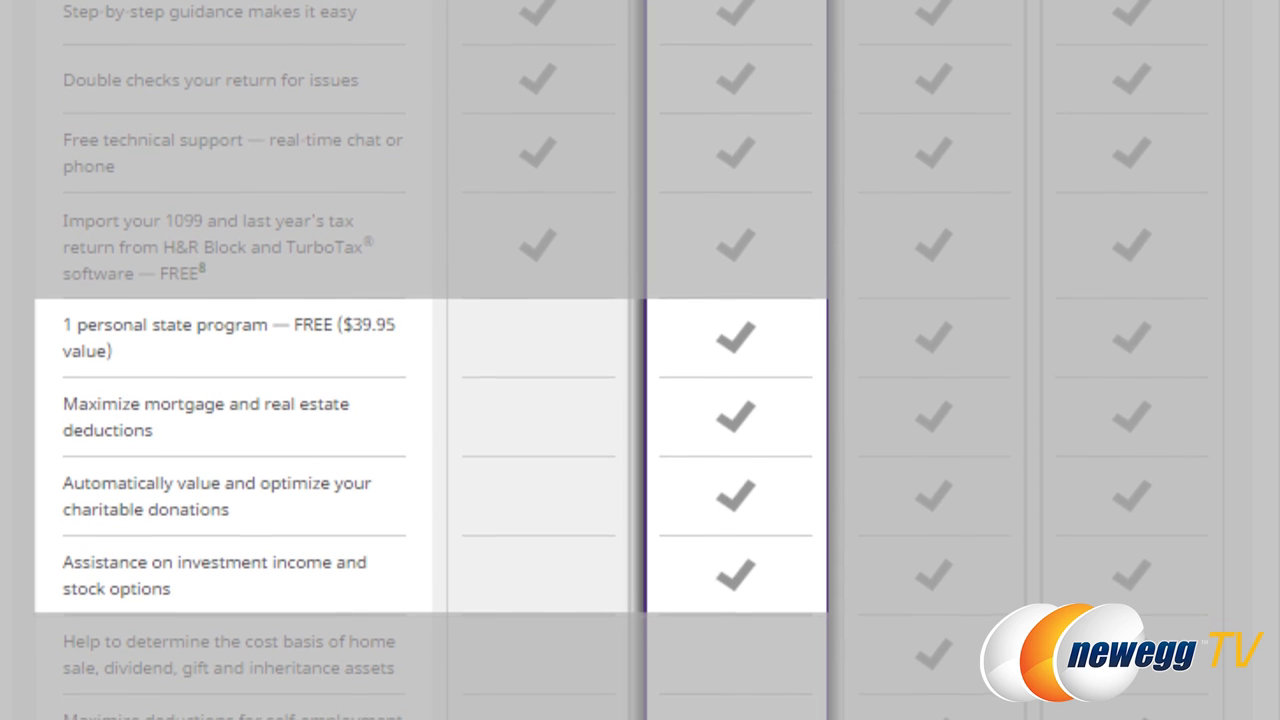
scroll(down, 3)
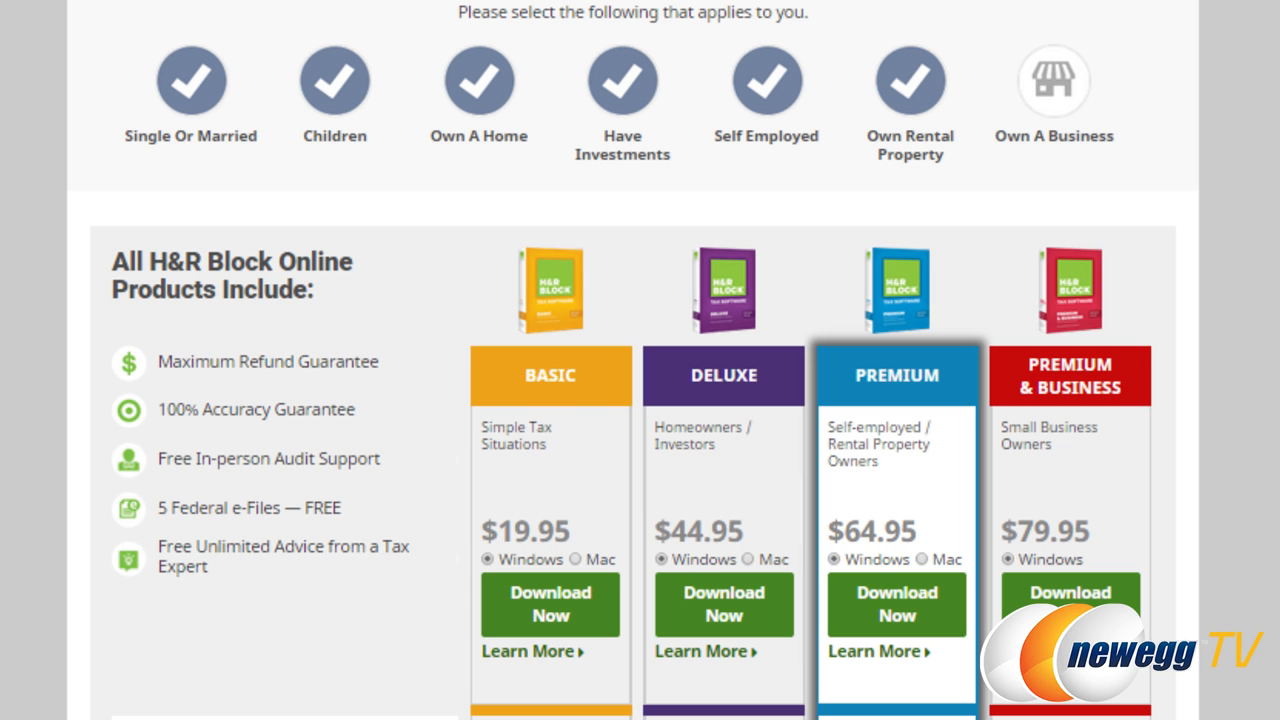
scroll(down, 3)
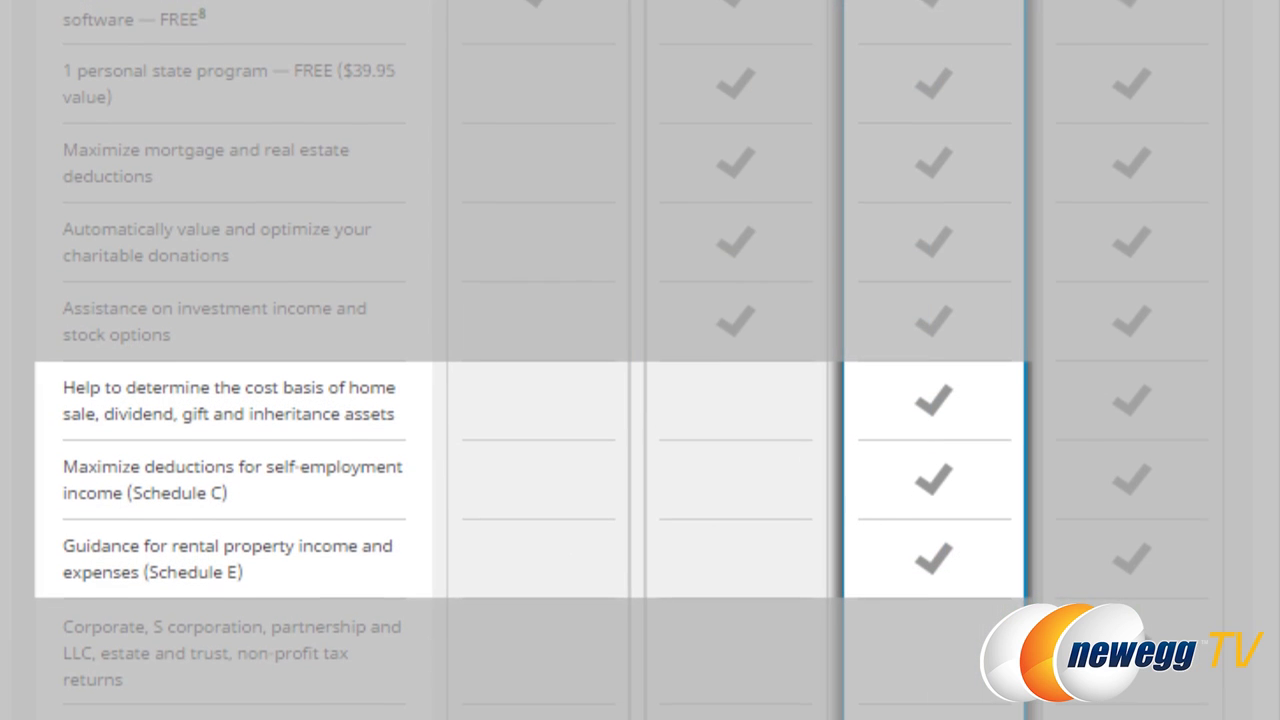
scroll(down, 3)
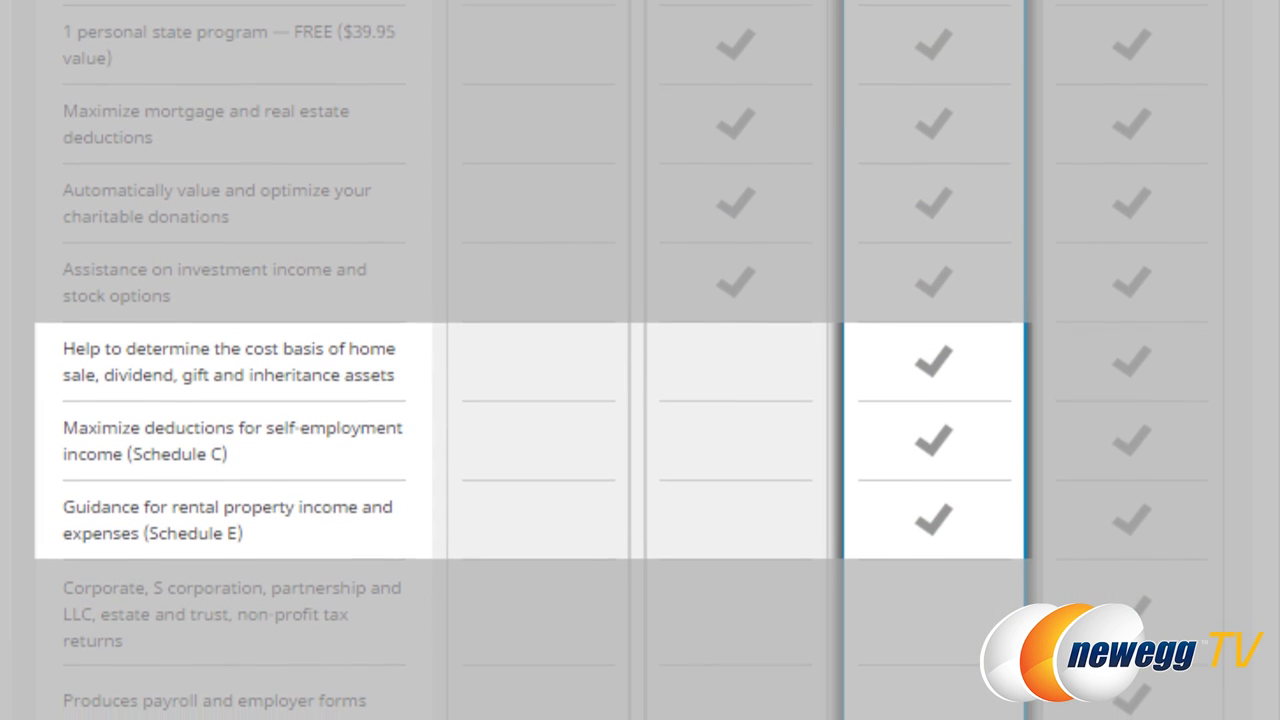
scroll(down, 3)
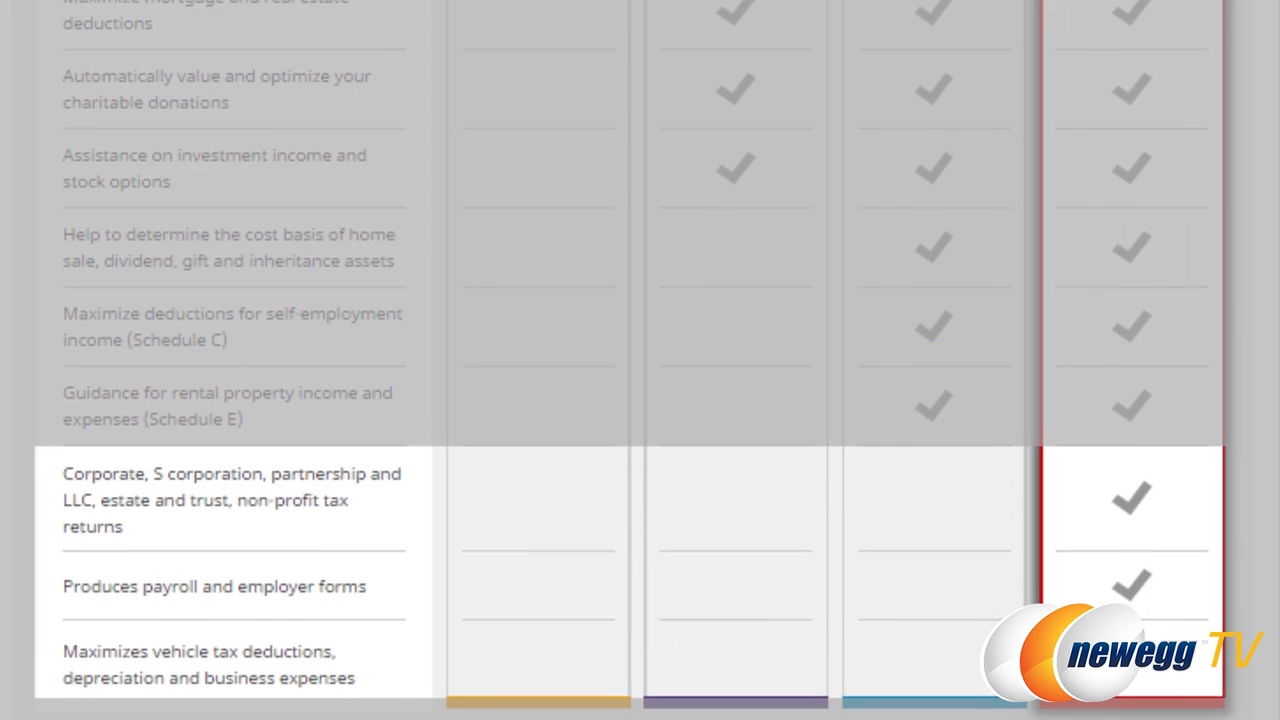
scroll(down, 3)
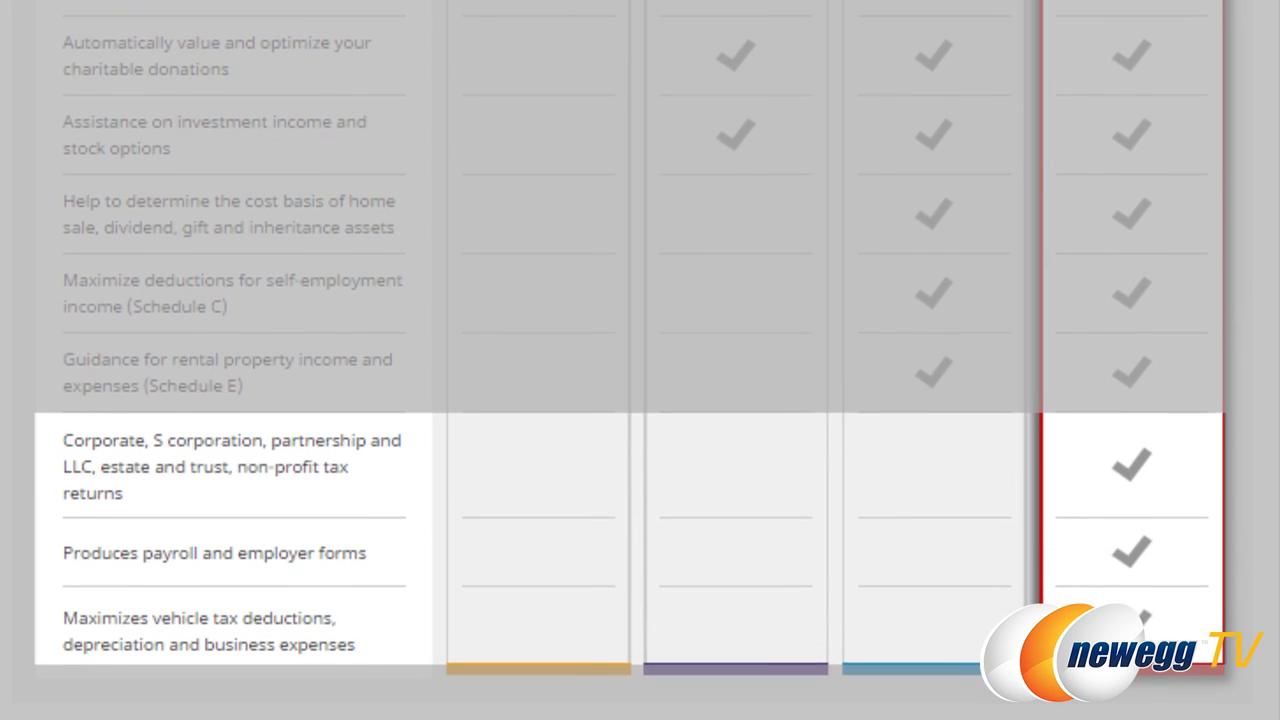
scroll(down, 3)
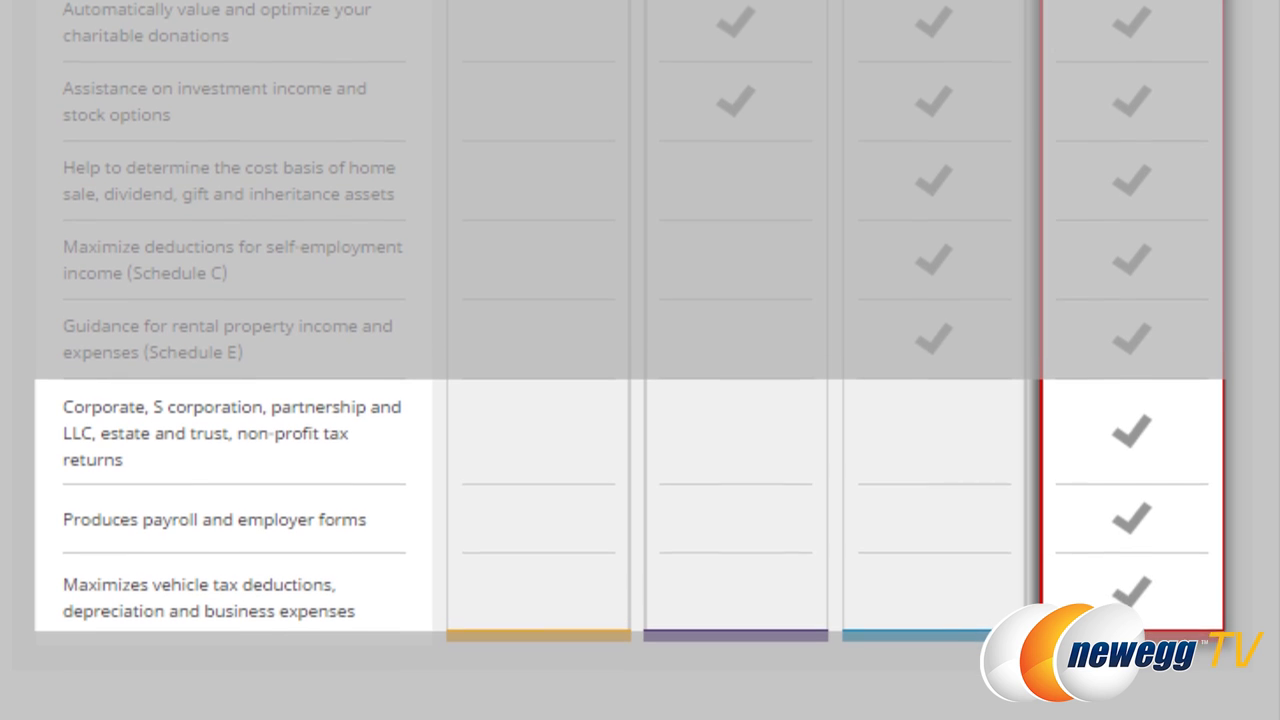
scroll(down, 3)
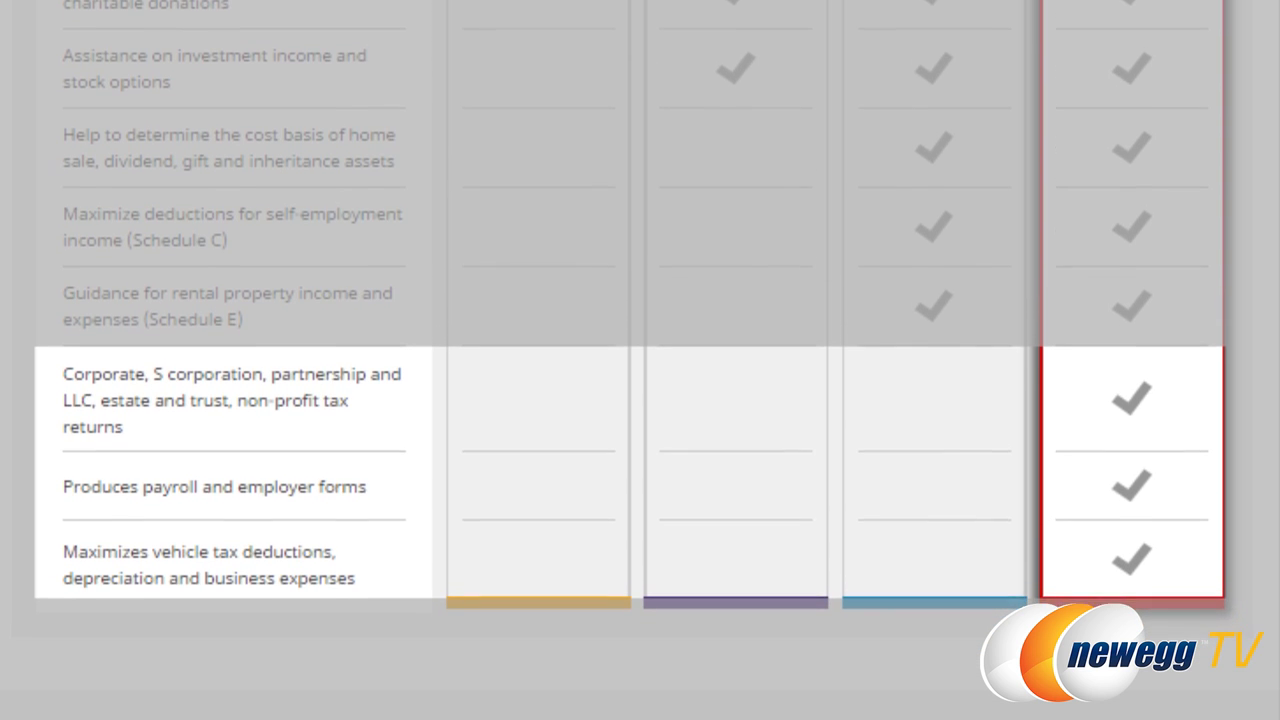
scroll(down, 3)
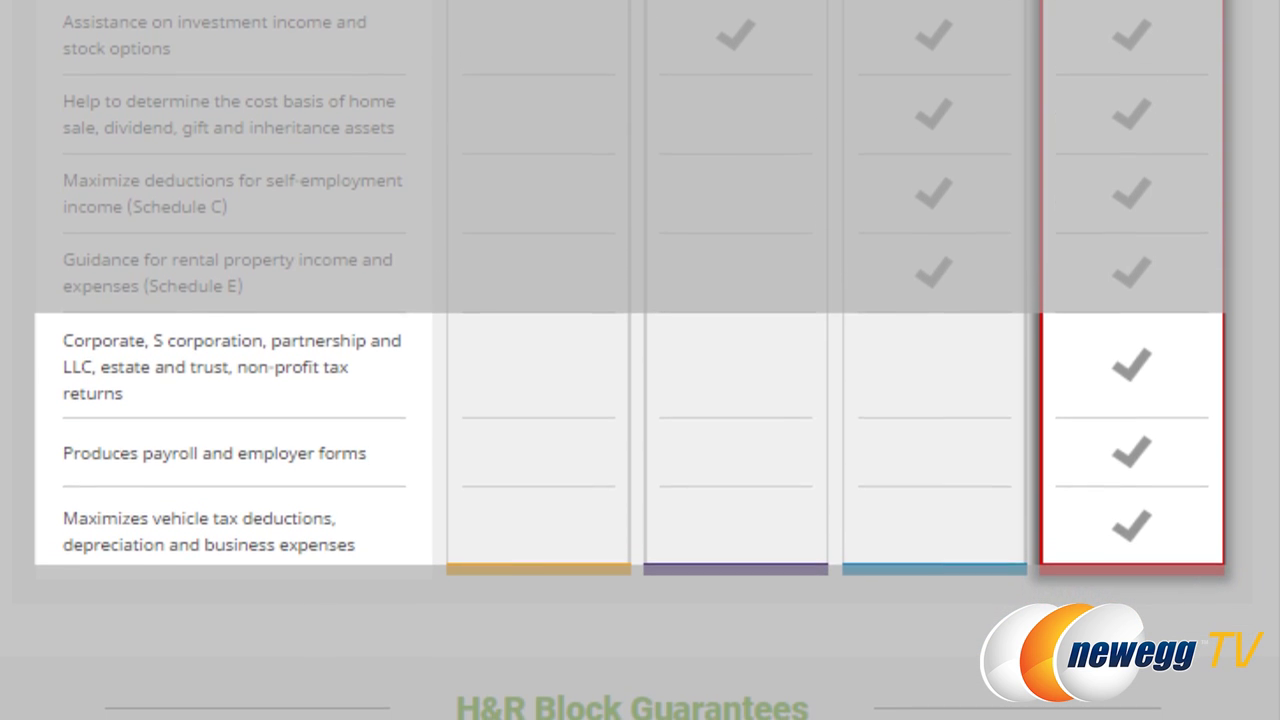
scroll(down, 3)
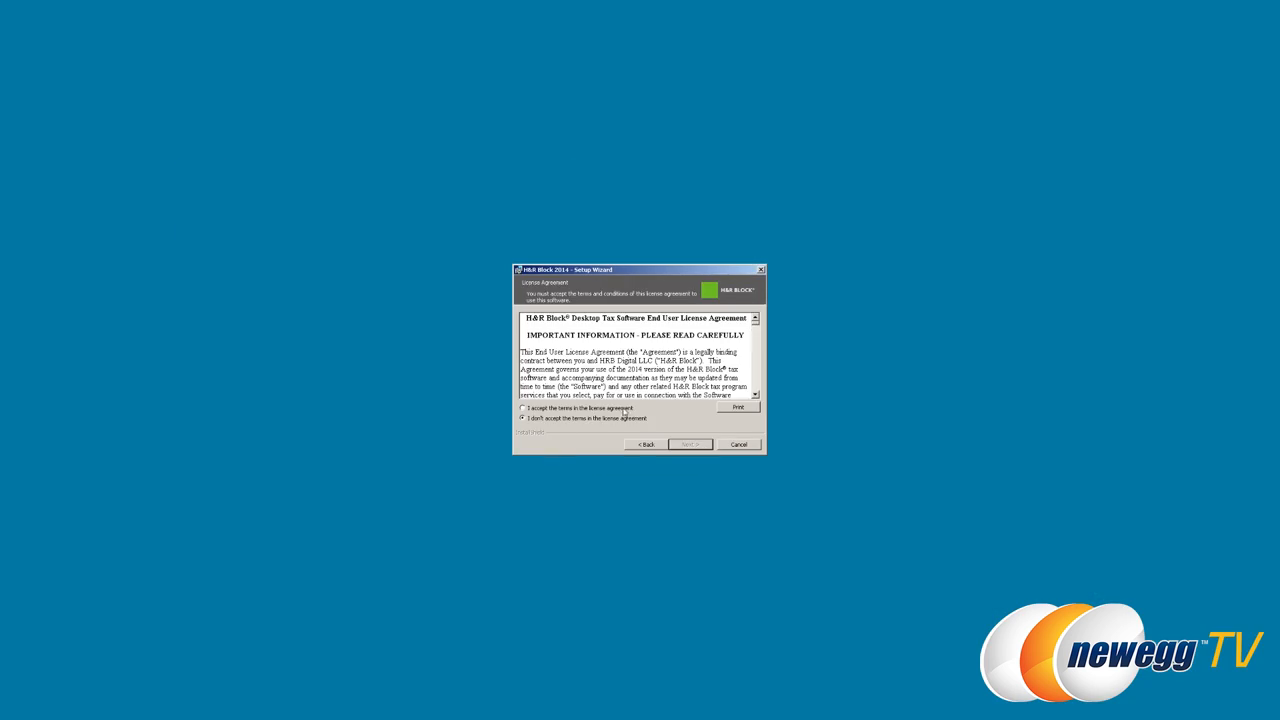
Accept the license agreement and finish the H&R Block installation.
click(690, 444)
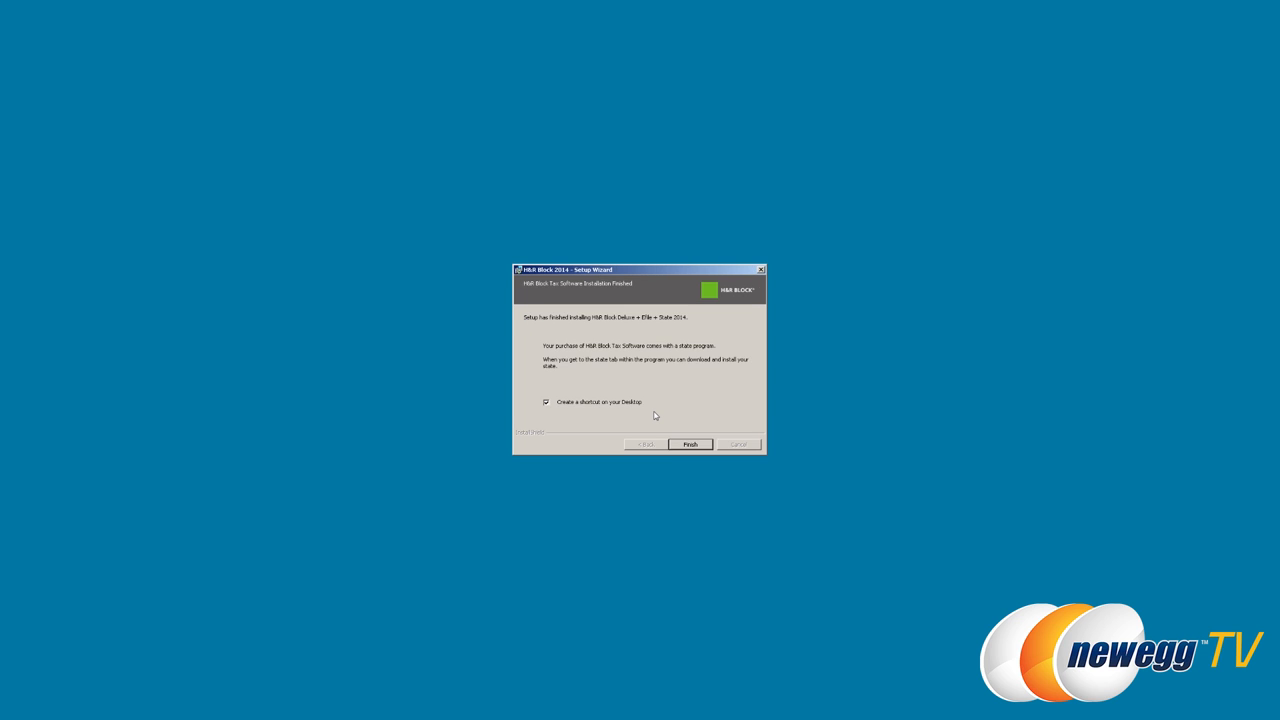
click(688, 444)
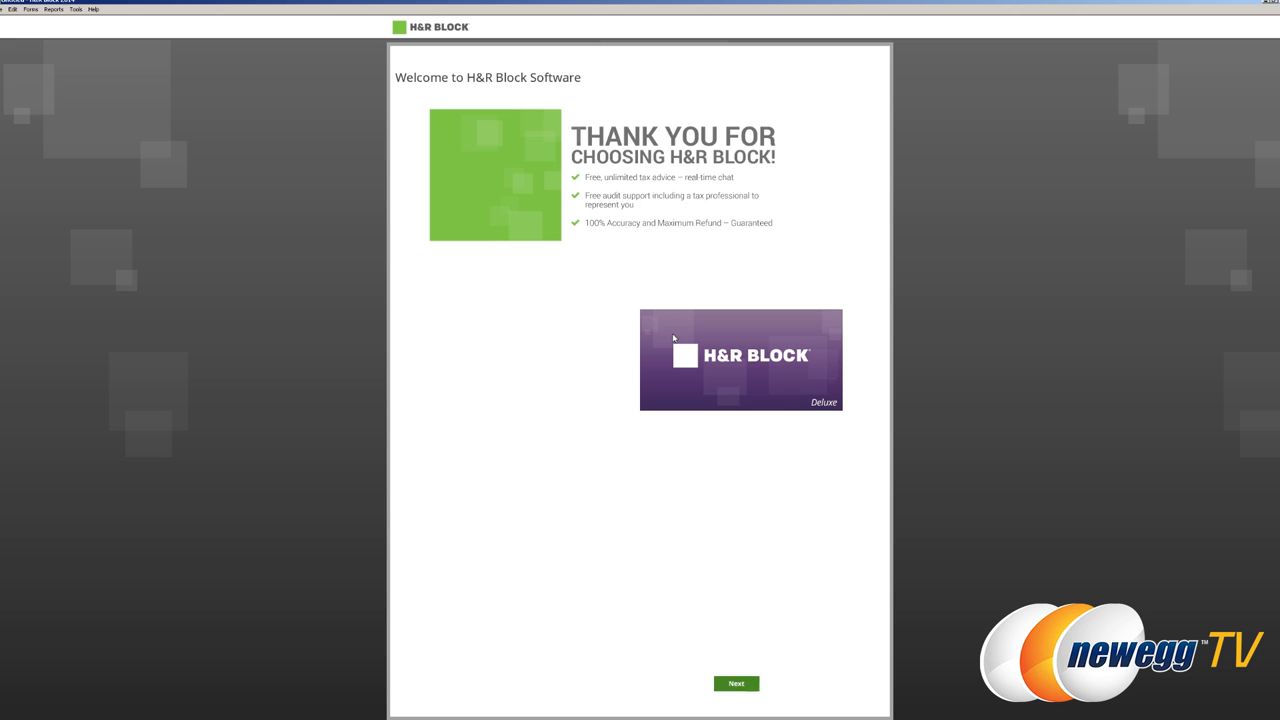
Move past the welcome screen and confirm activating the software later.
click(736, 684)
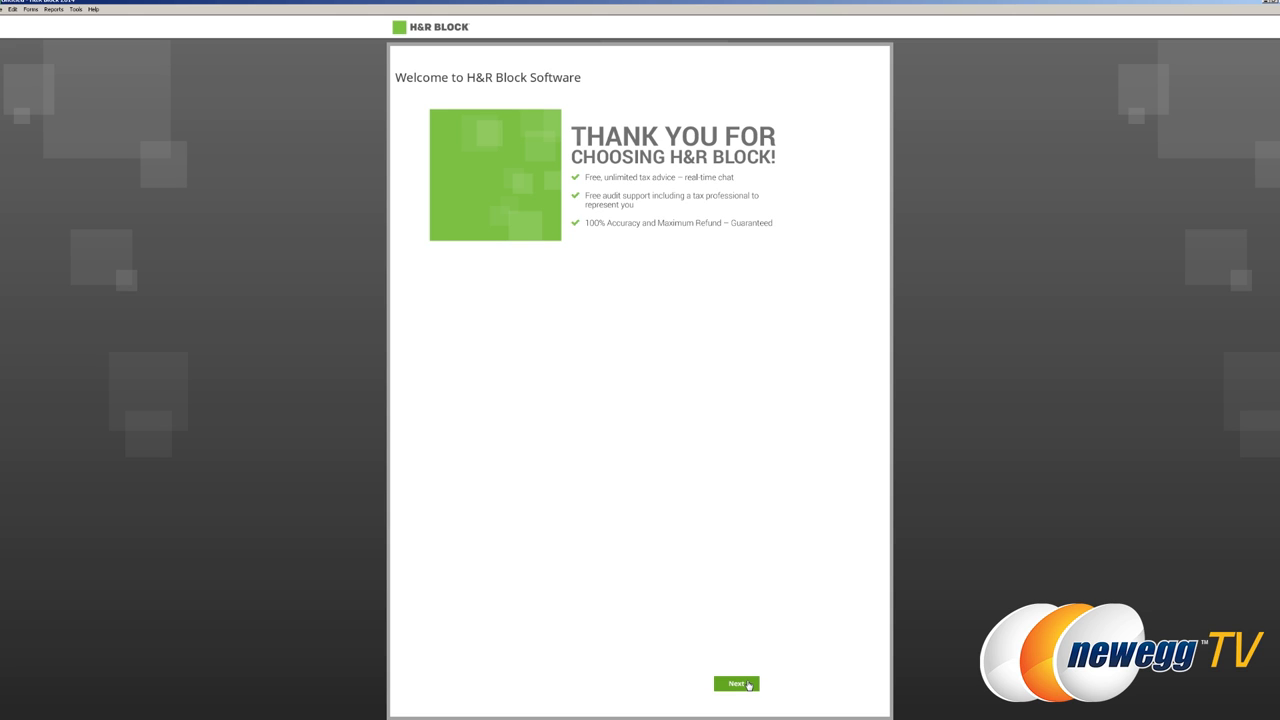
click(736, 684)
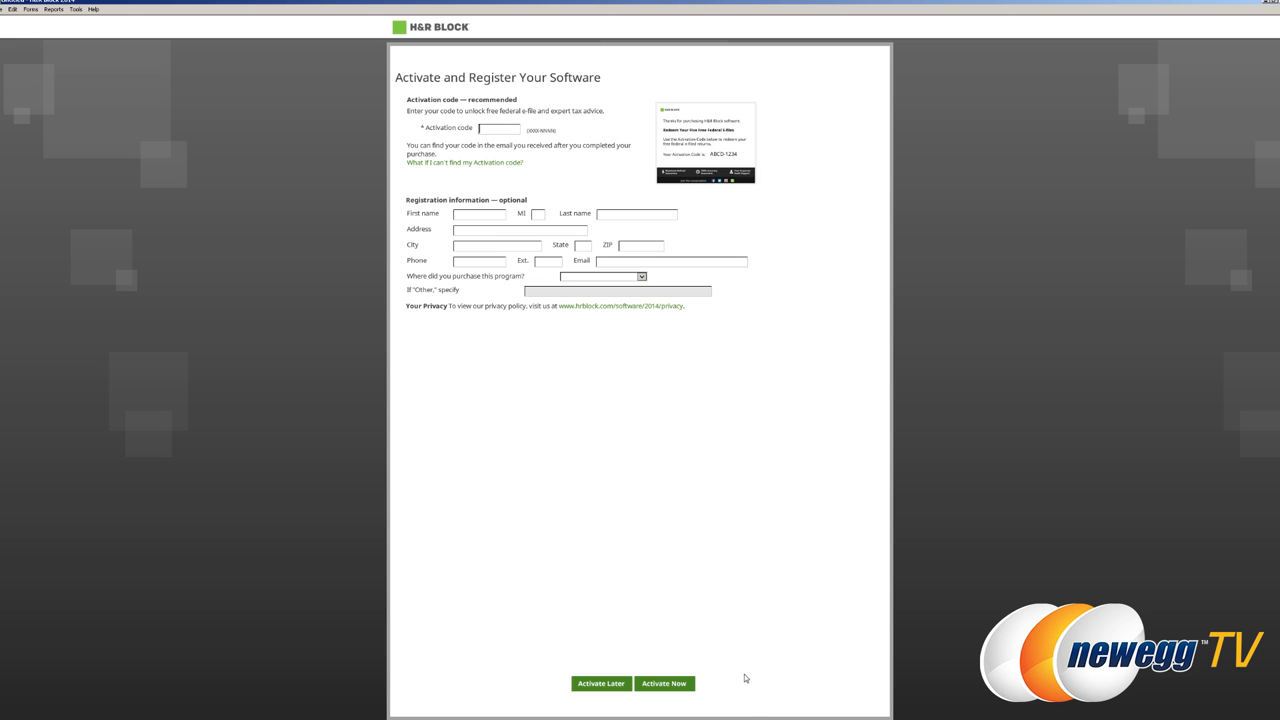
mouse_move(620, 444)
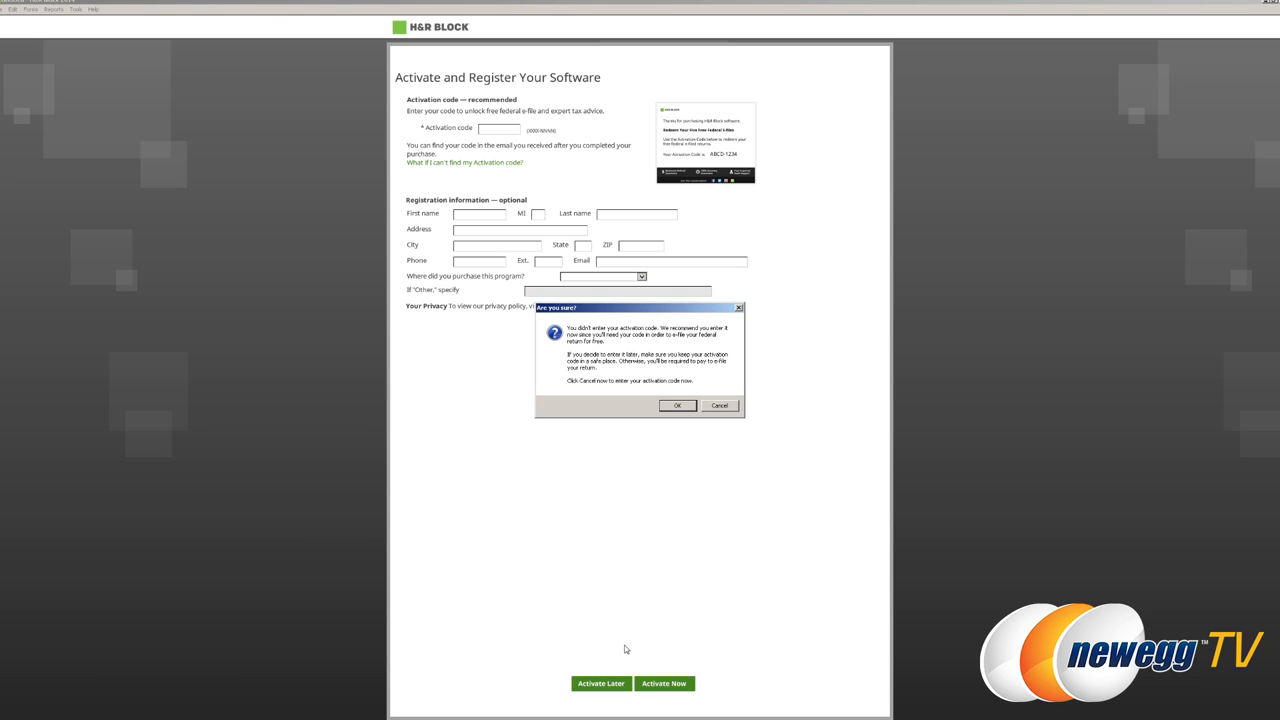
click(676, 404)
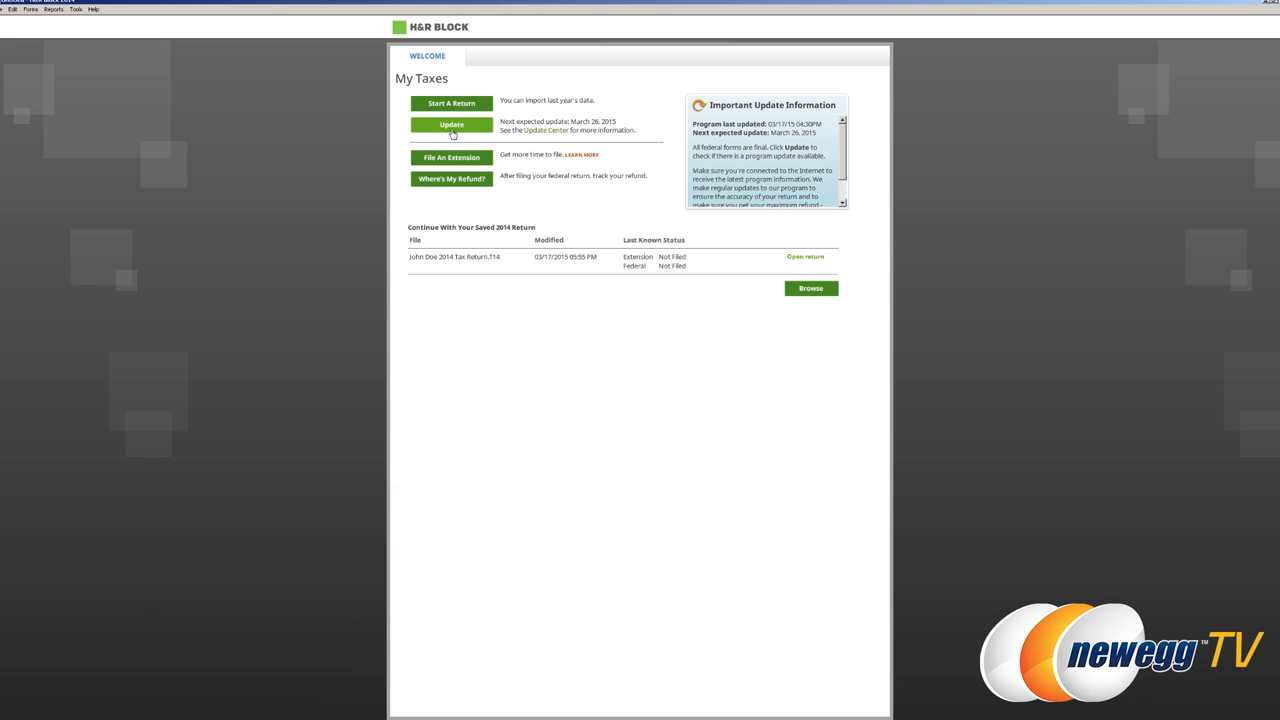
Run the update check showing all programs current, then start a new 2014 return.
click(450, 124)
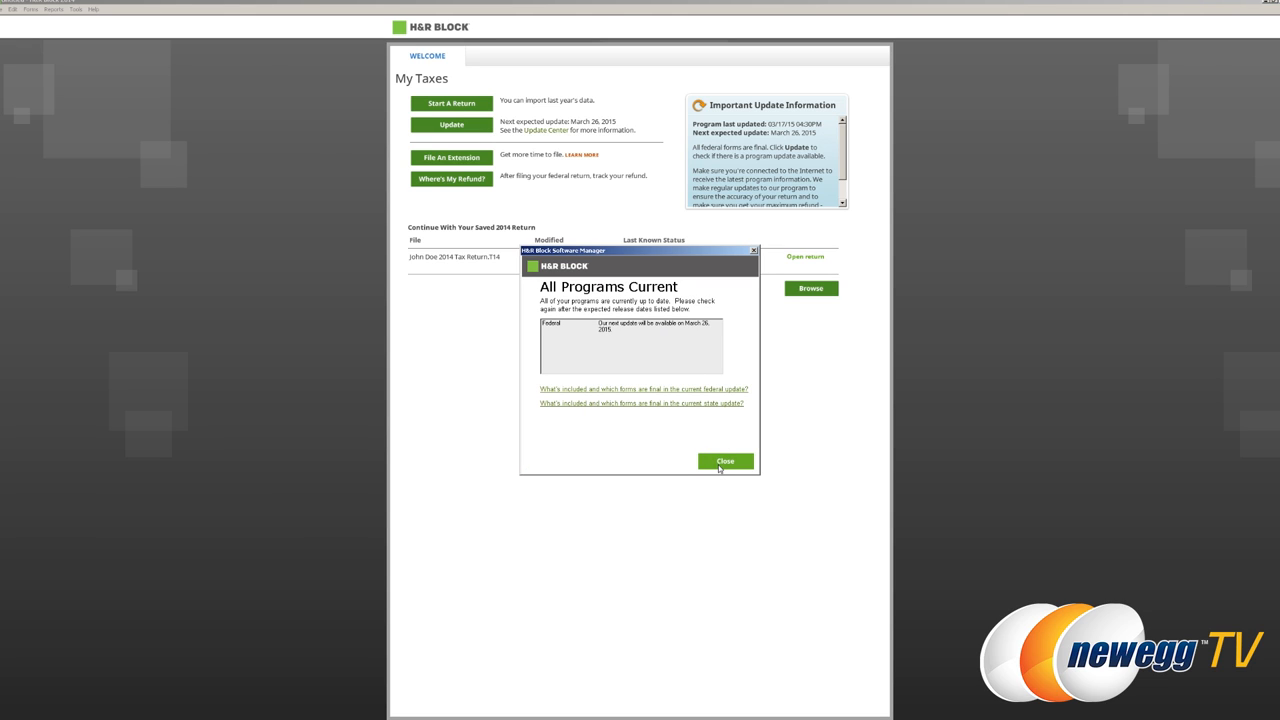
click(724, 460)
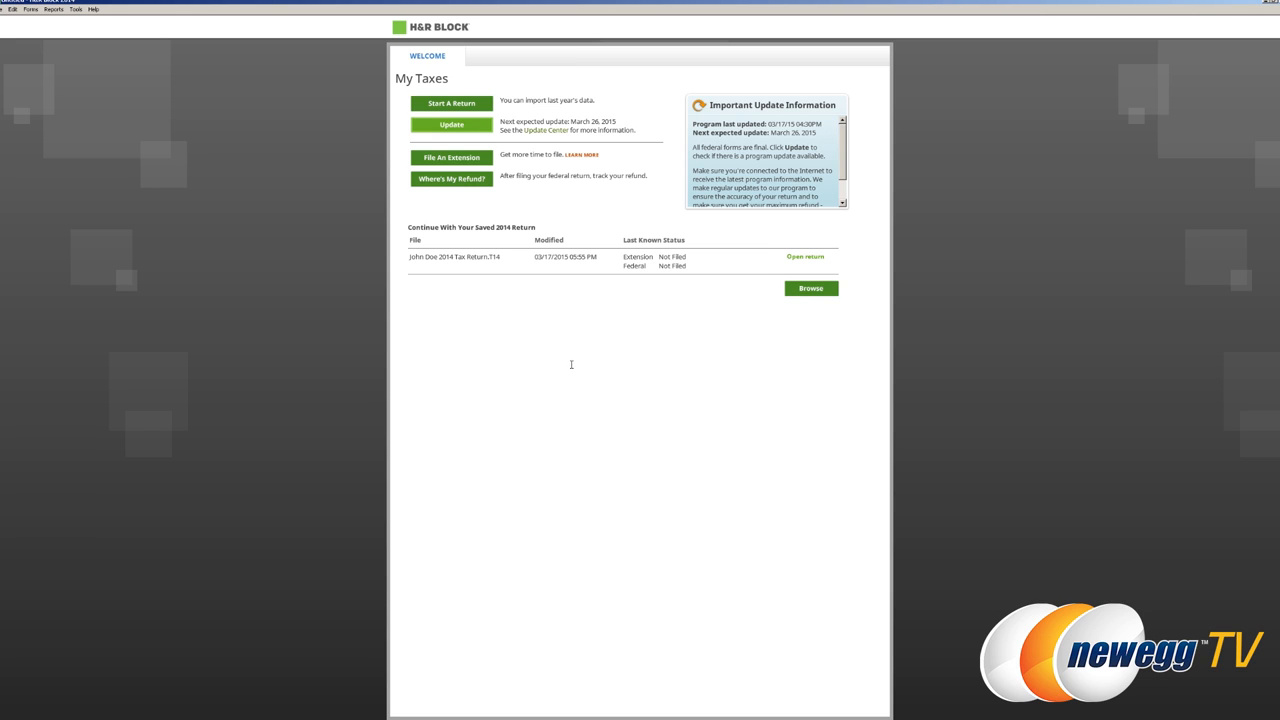
mouse_move(552, 166)
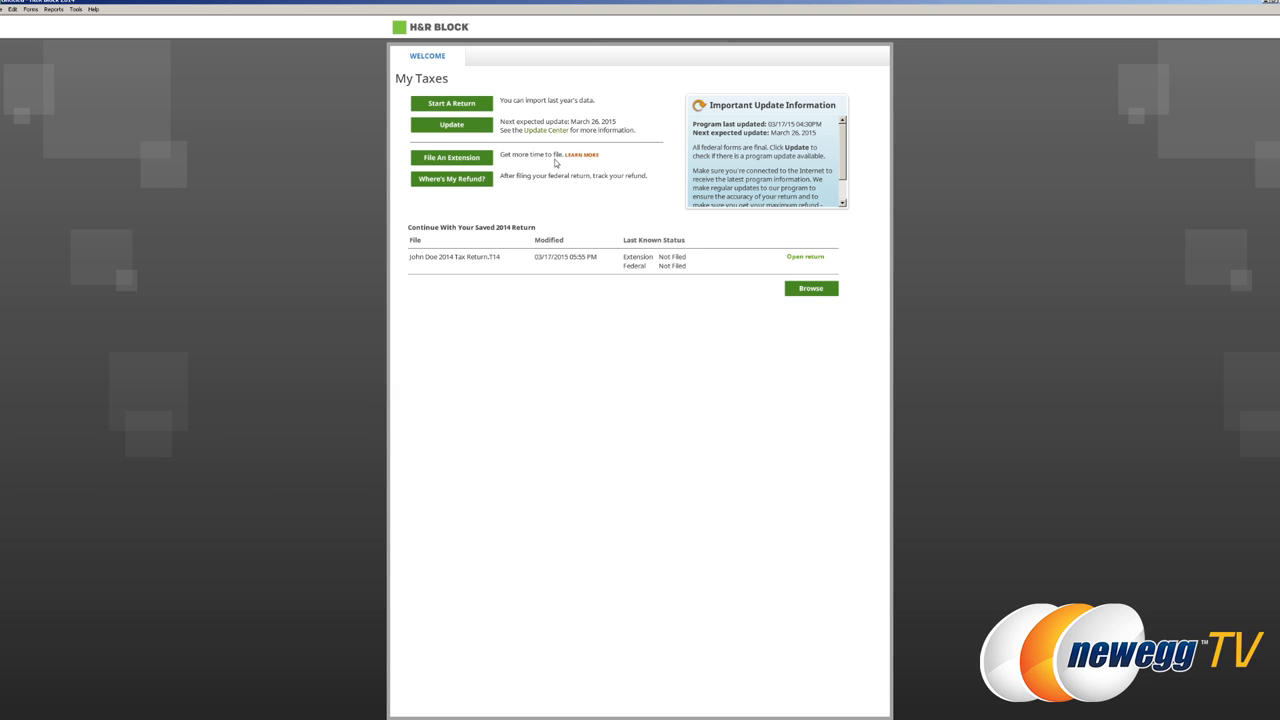
mouse_move(592, 196)
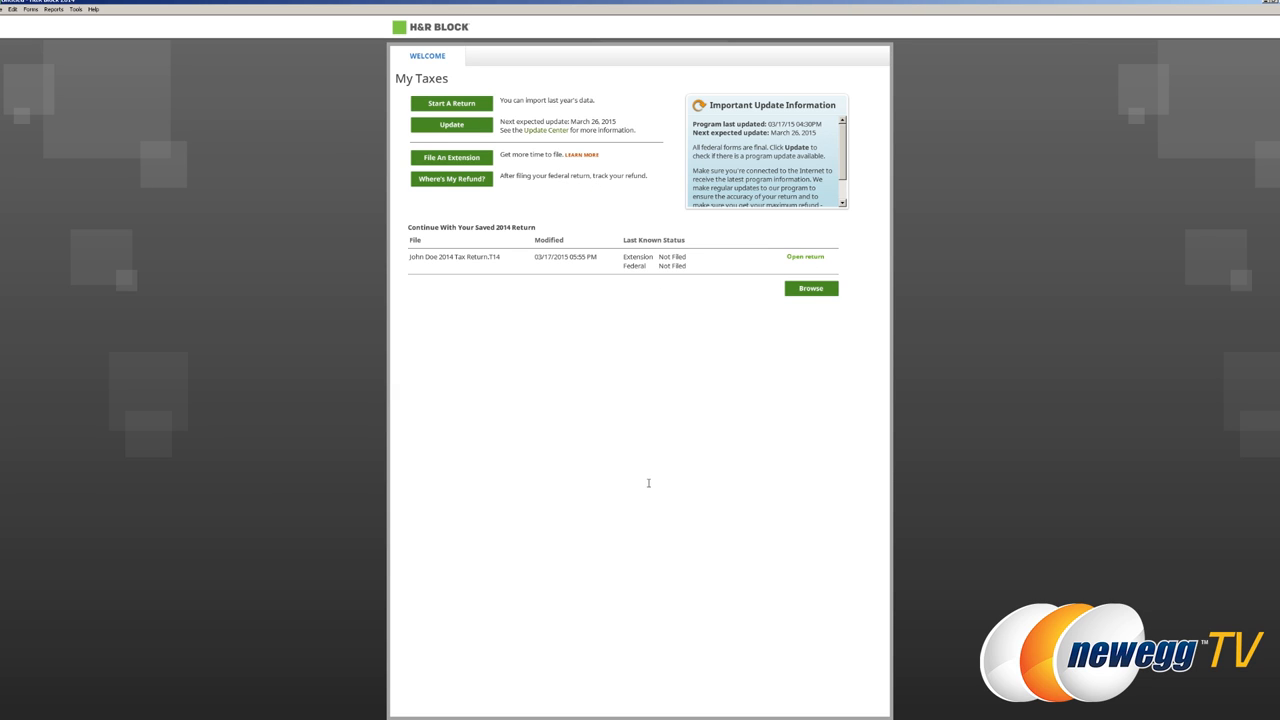
click(444, 104)
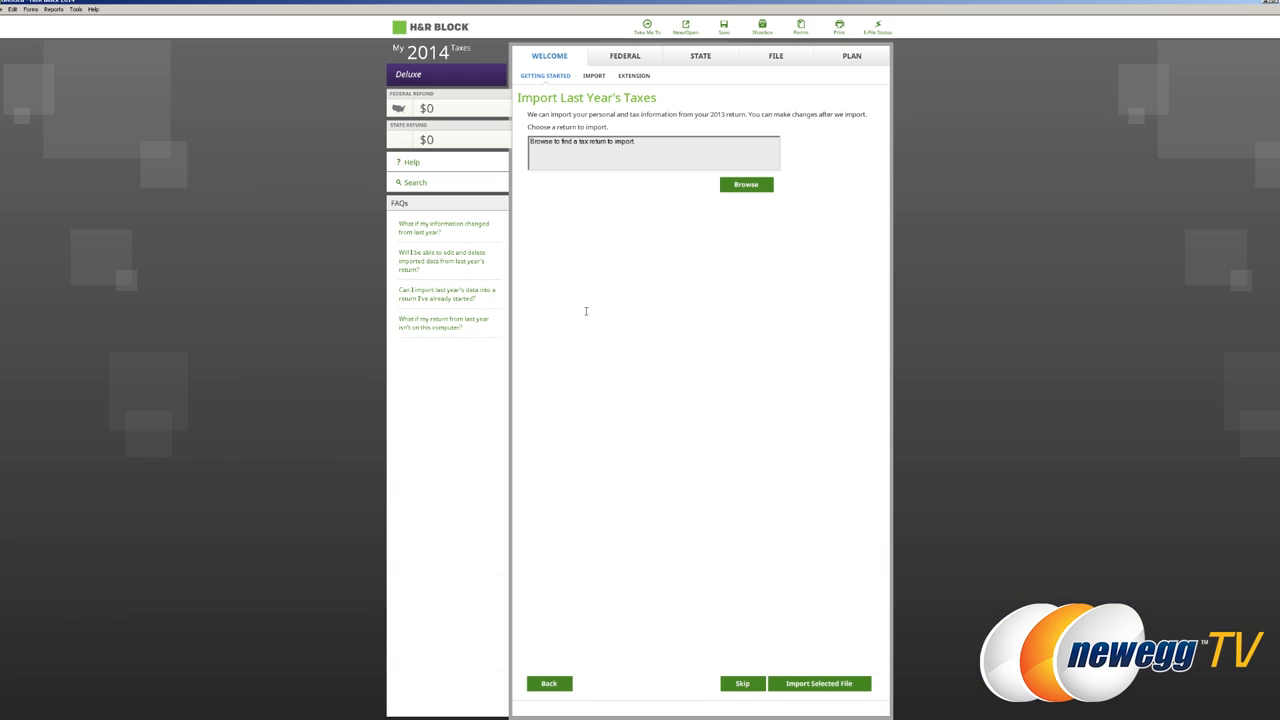
mouse_move(744, 692)
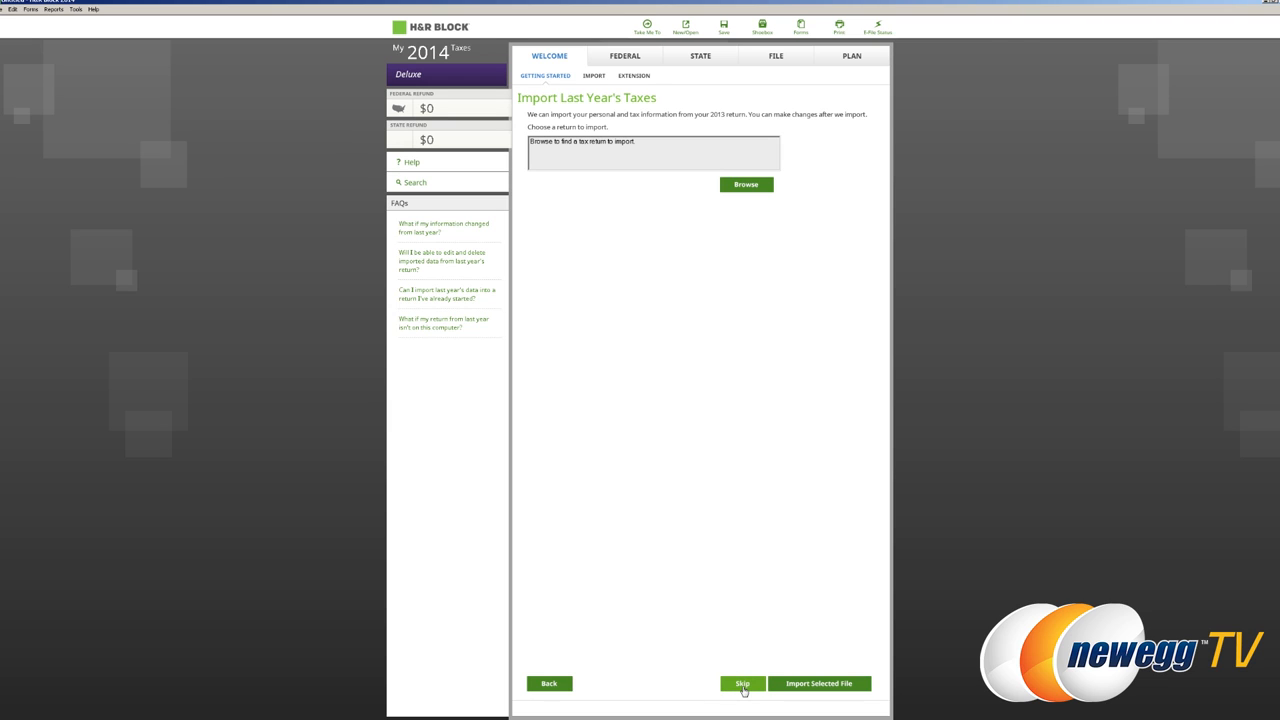
Skip last year's and financial-software imports and continue past the preparation tips.
click(744, 684)
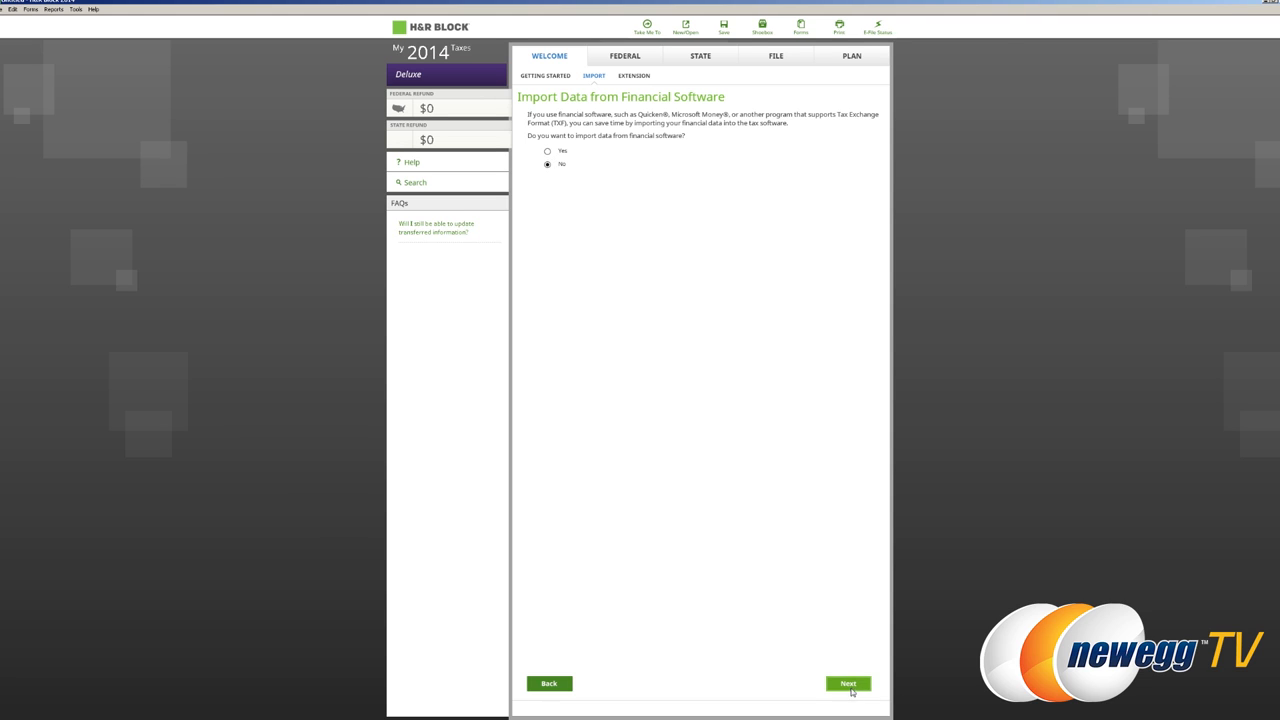
click(852, 684)
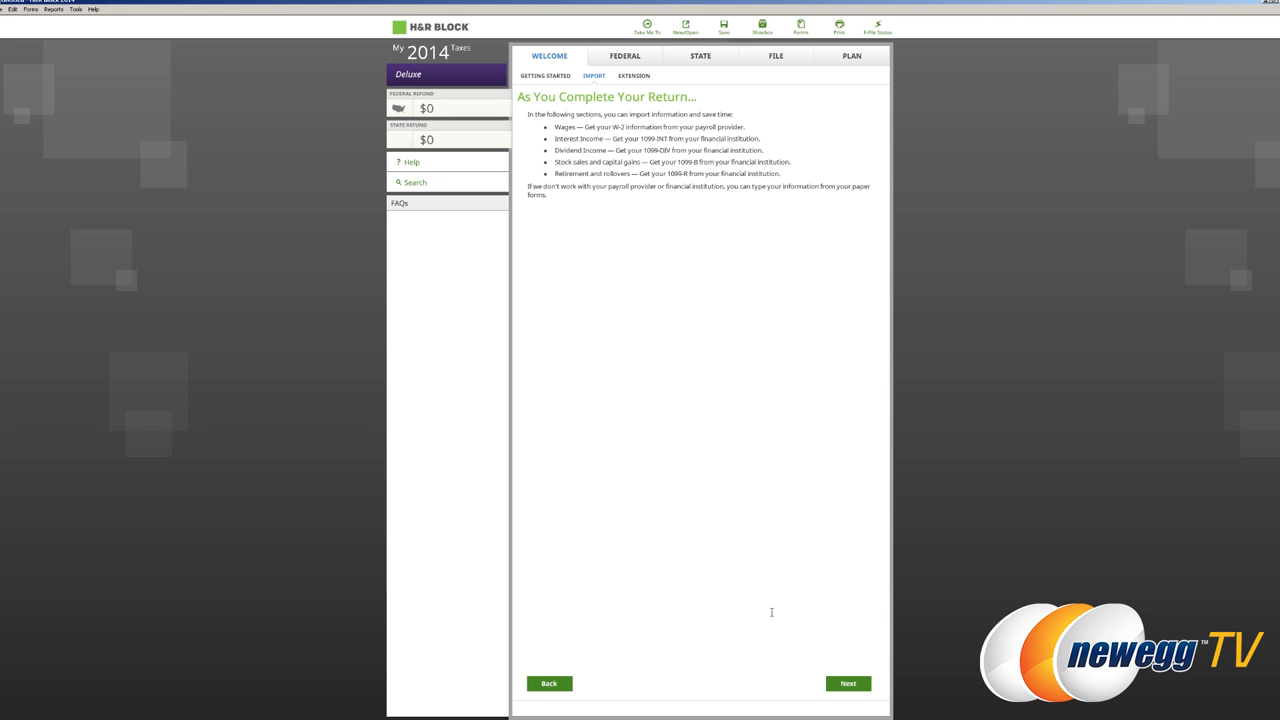
click(852, 684)
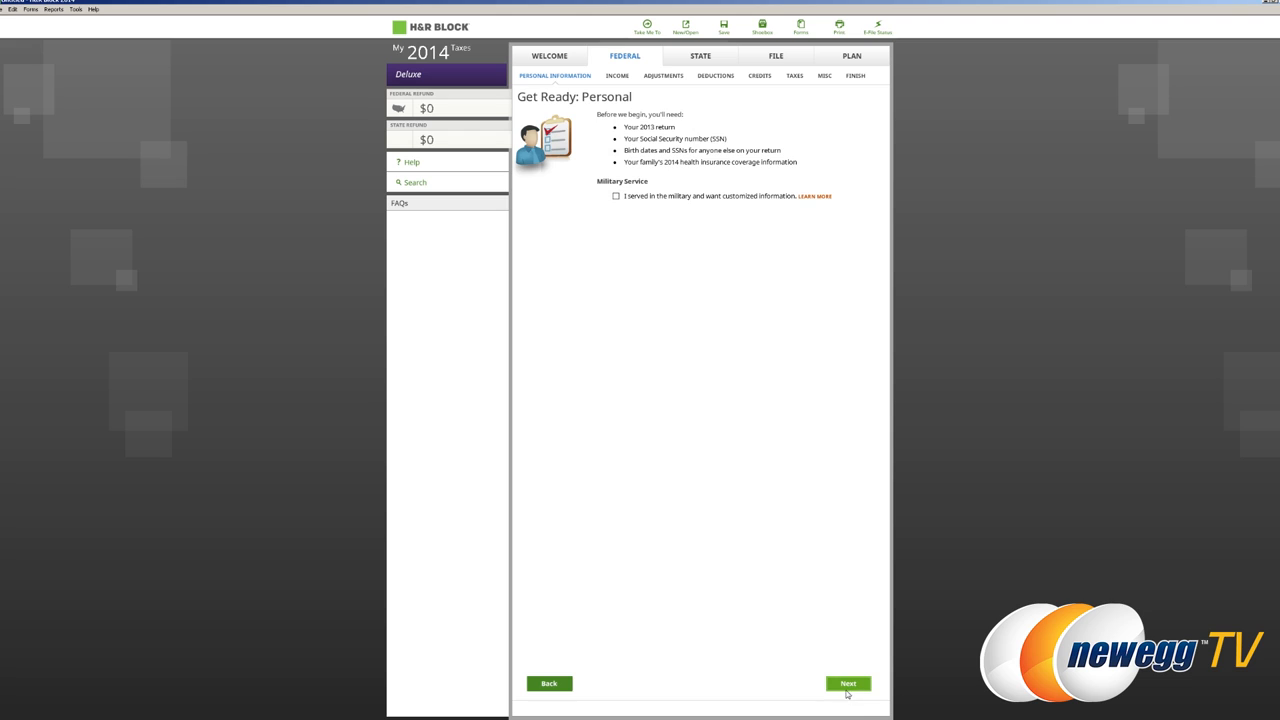
Report no 2014 life changes and choose Single as the filing status.
click(854, 684)
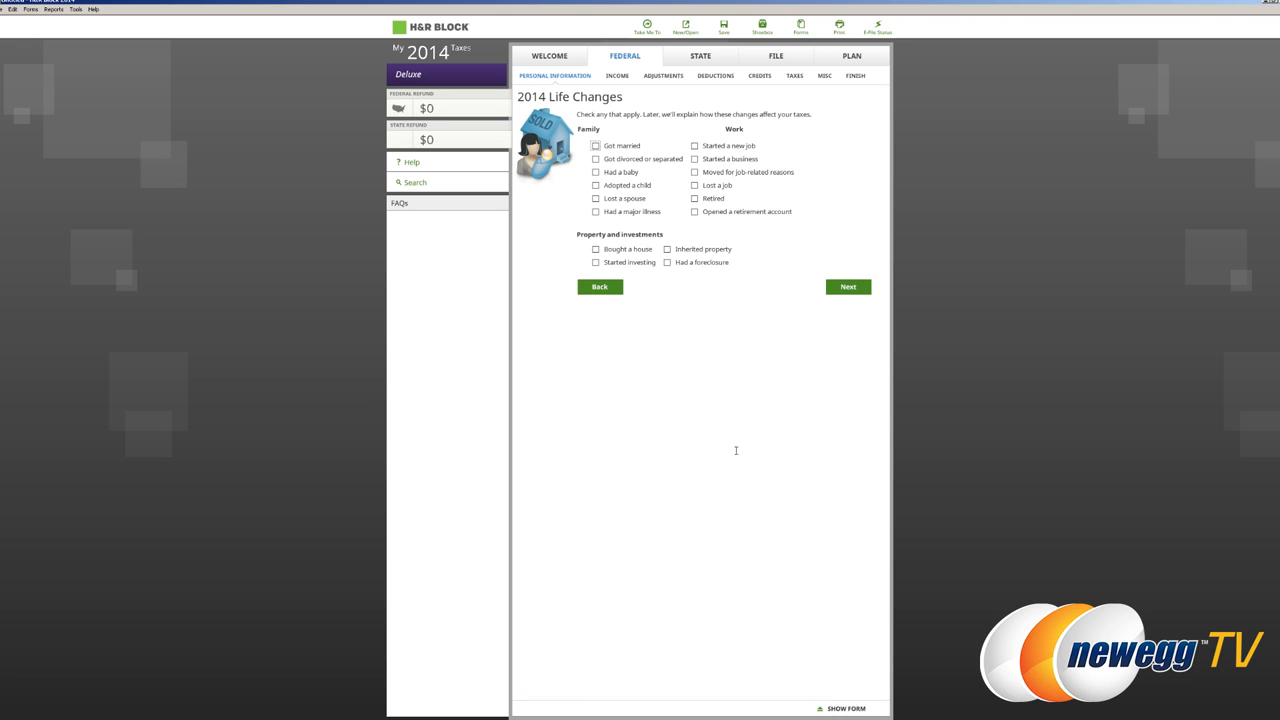
mouse_move(932, 258)
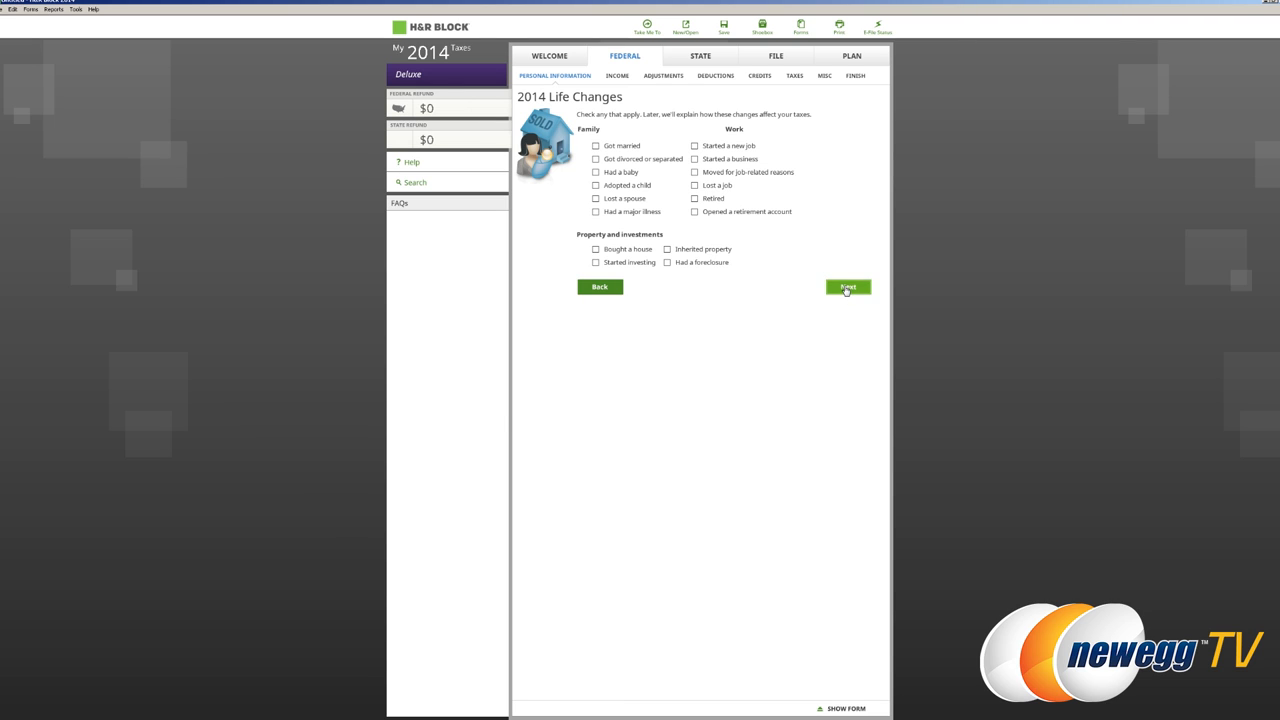
click(848, 288)
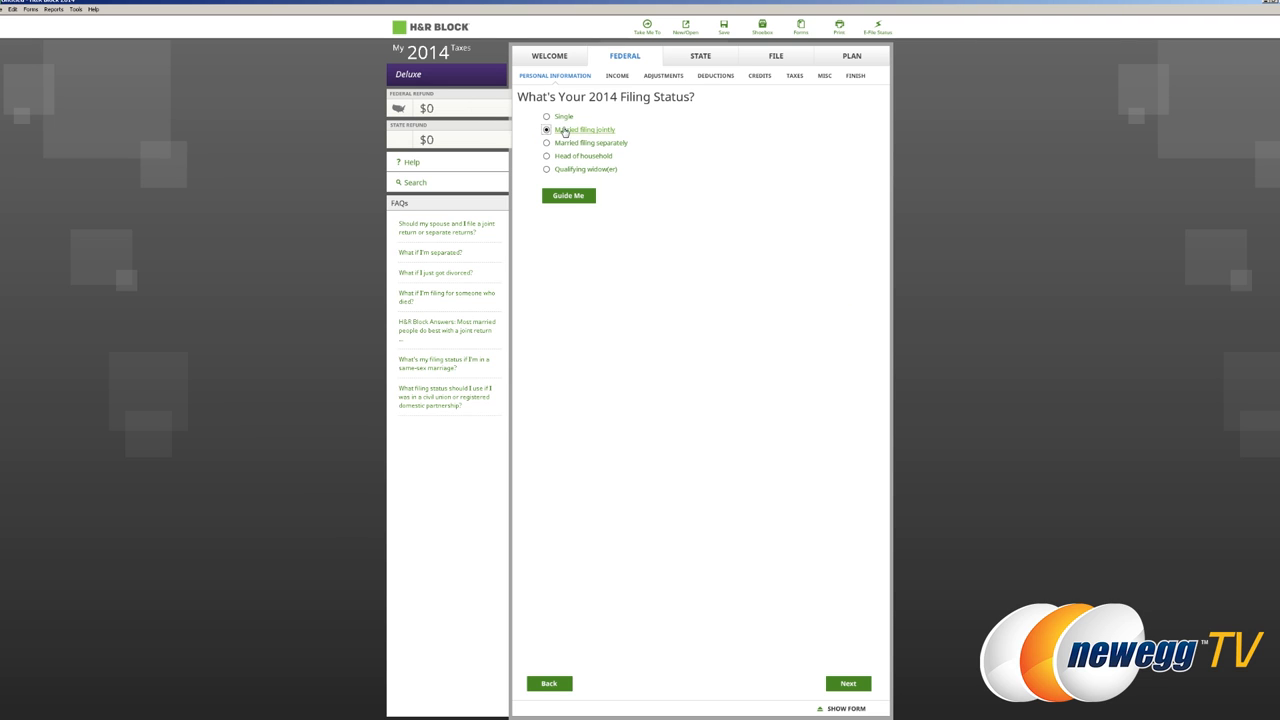
click(548, 116)
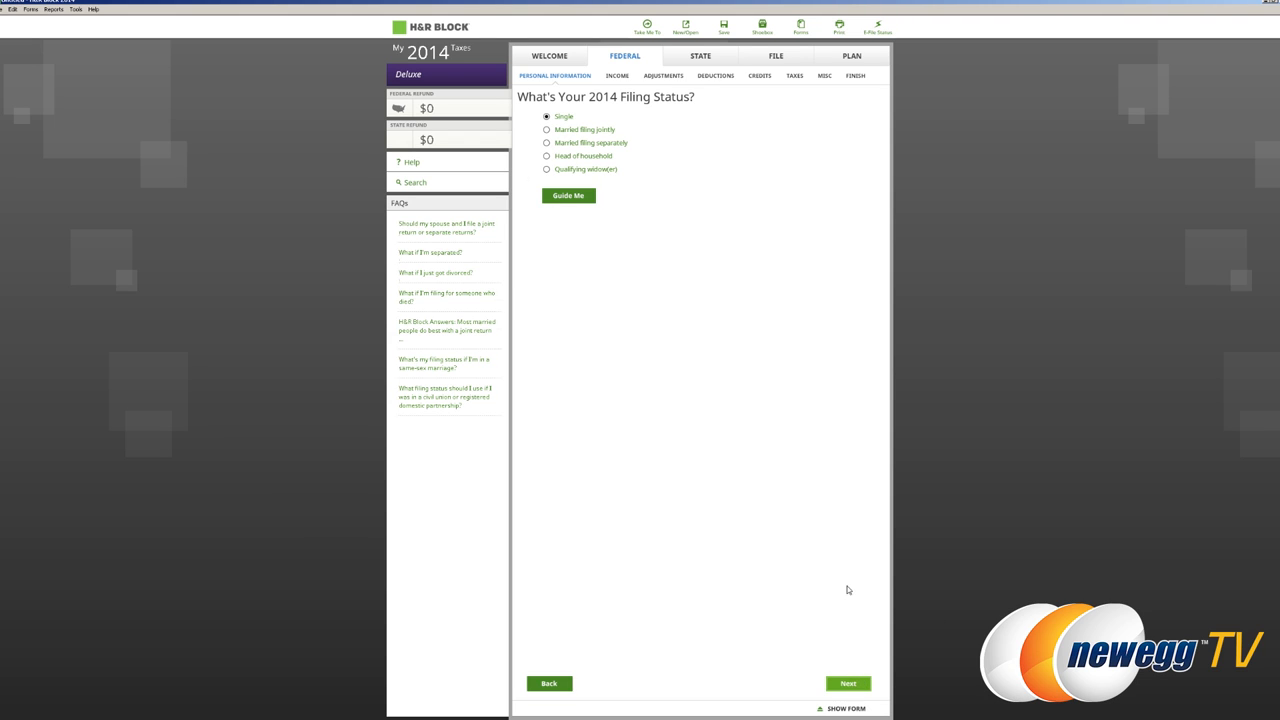
Continue past the personal information pages to the Special Situations questions.
click(852, 684)
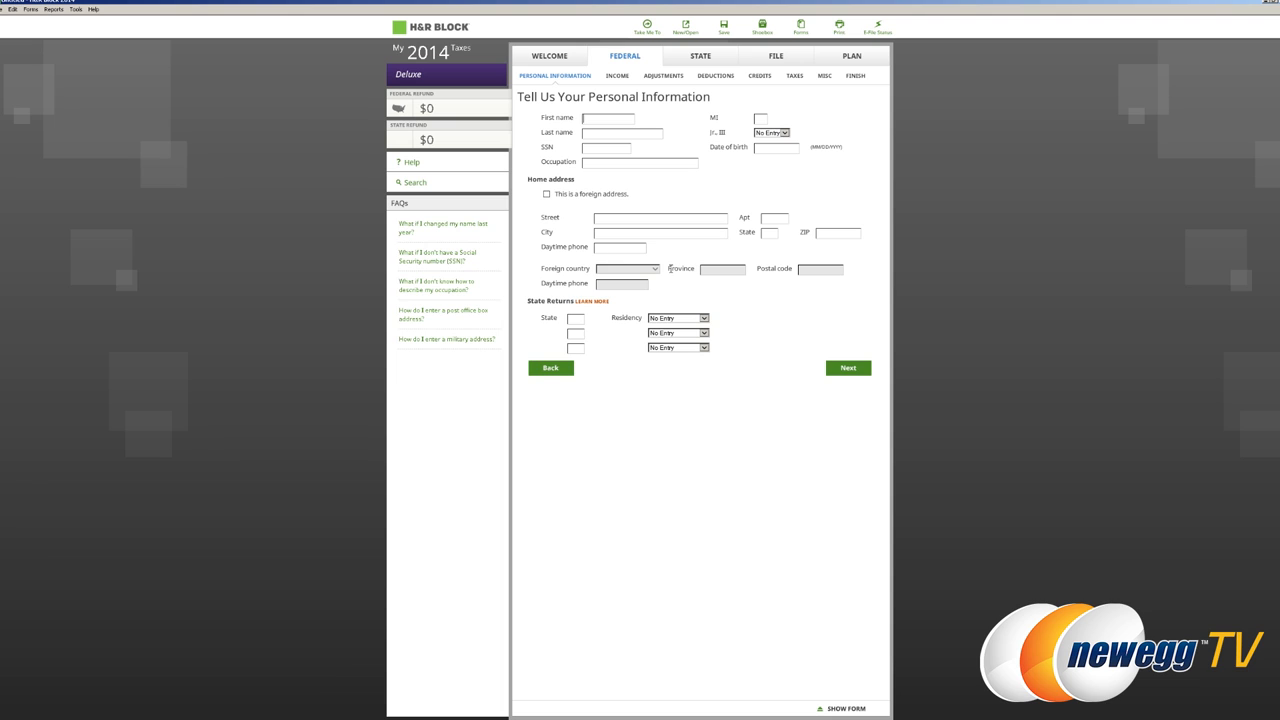
click(848, 368)
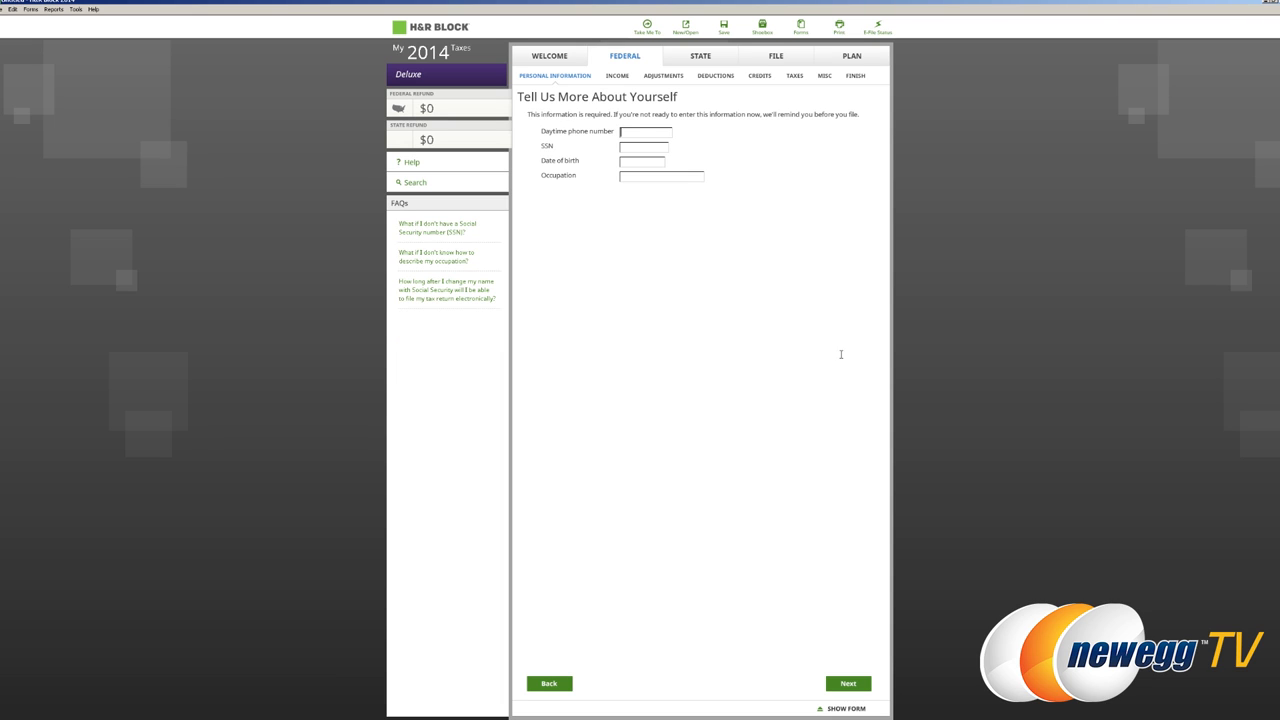
click(852, 684)
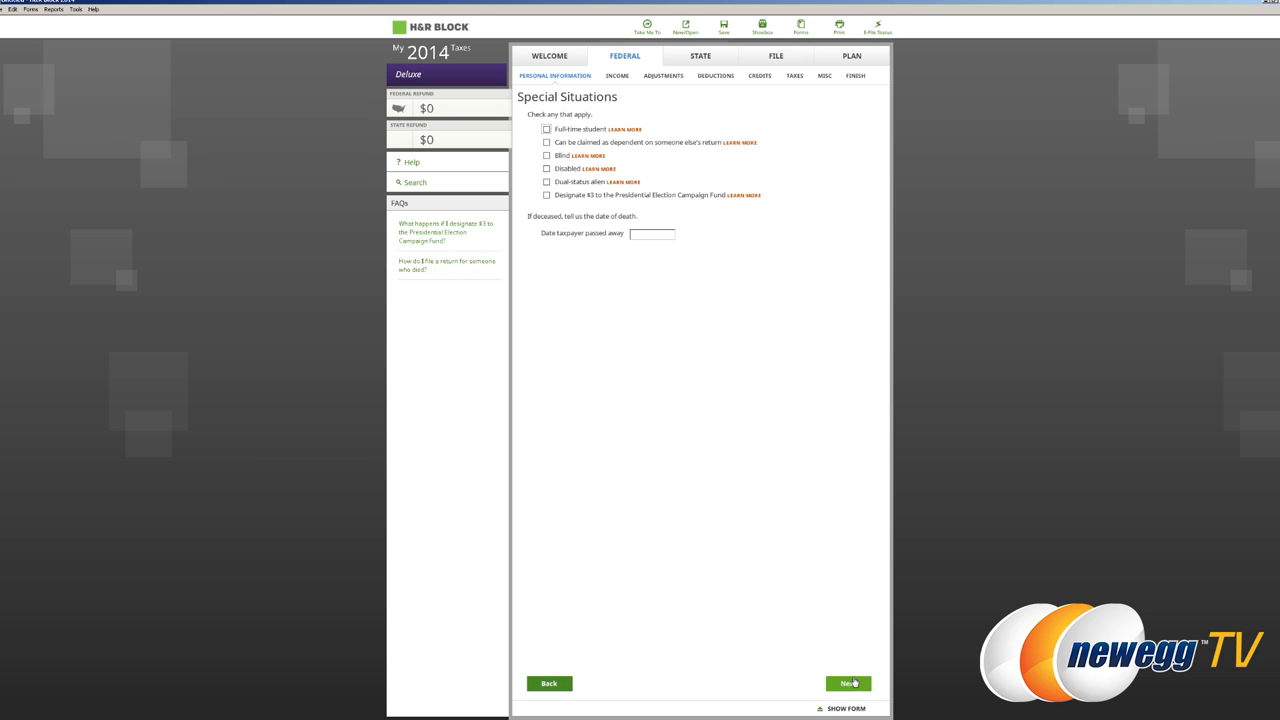
Record the 2013 return as Single on Form 1040EZ and continue to the 2014 tax laws overview.
click(854, 684)
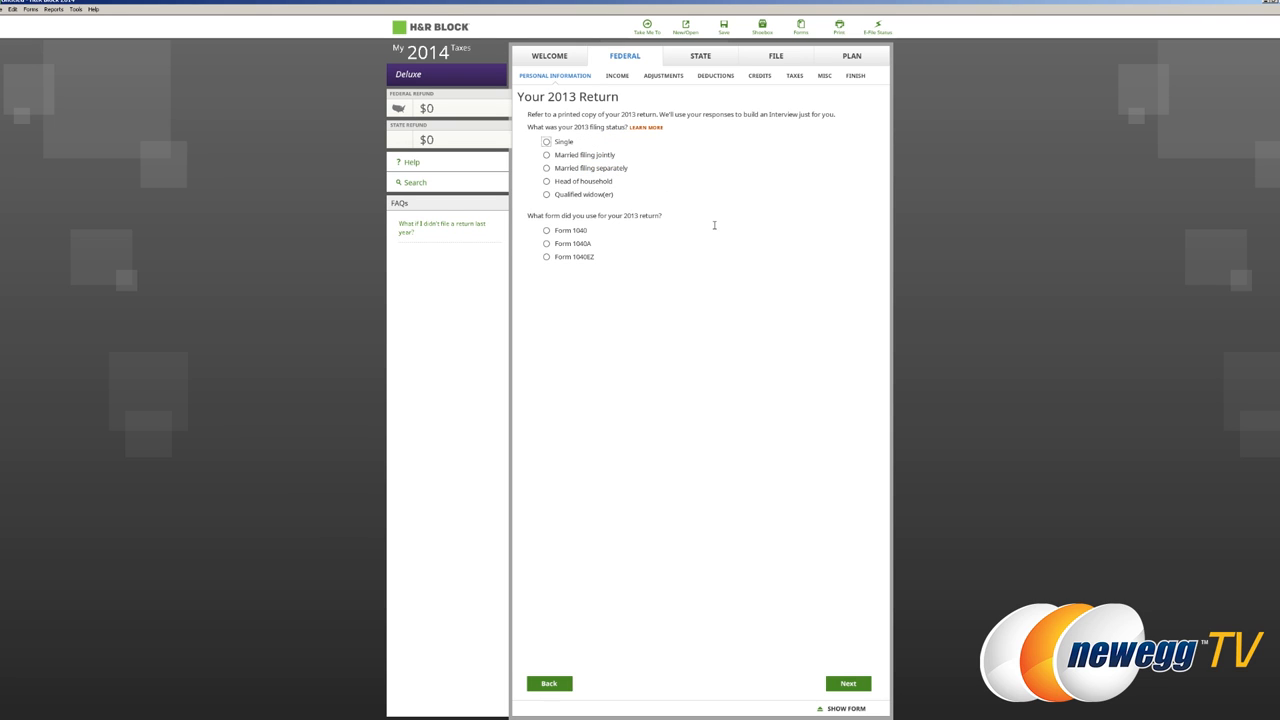
mouse_move(720, 208)
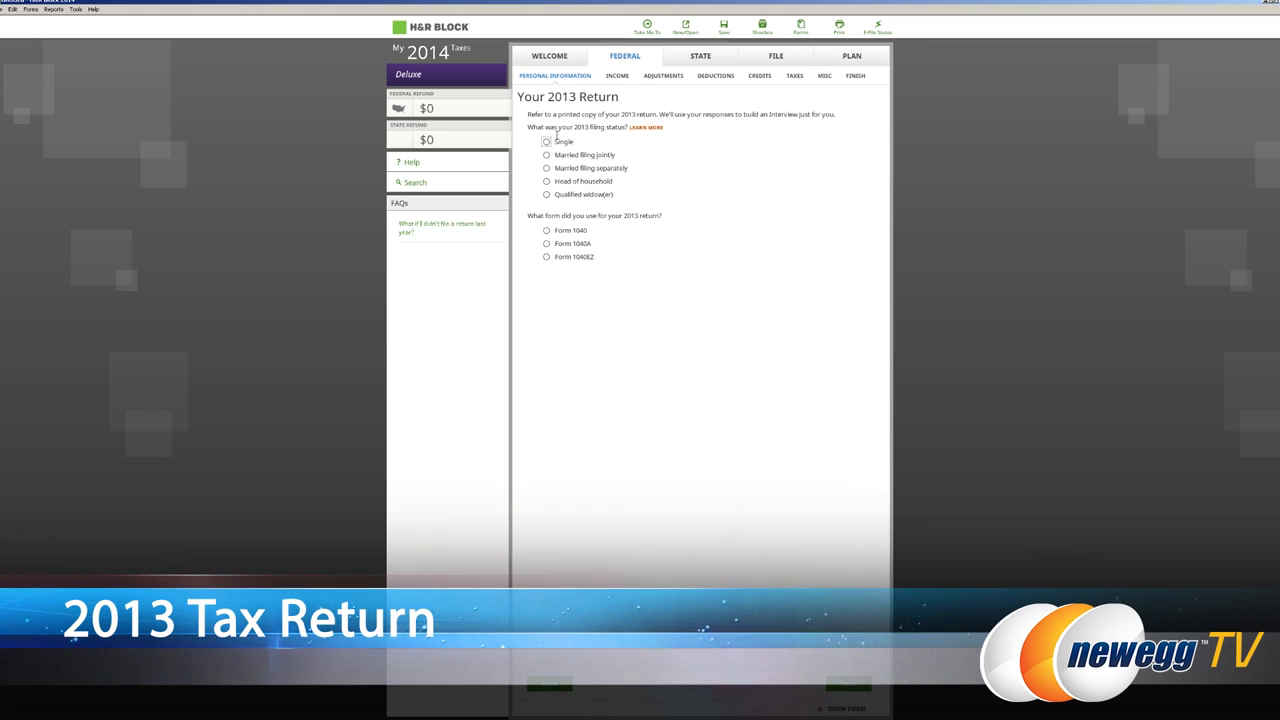
click(544, 140)
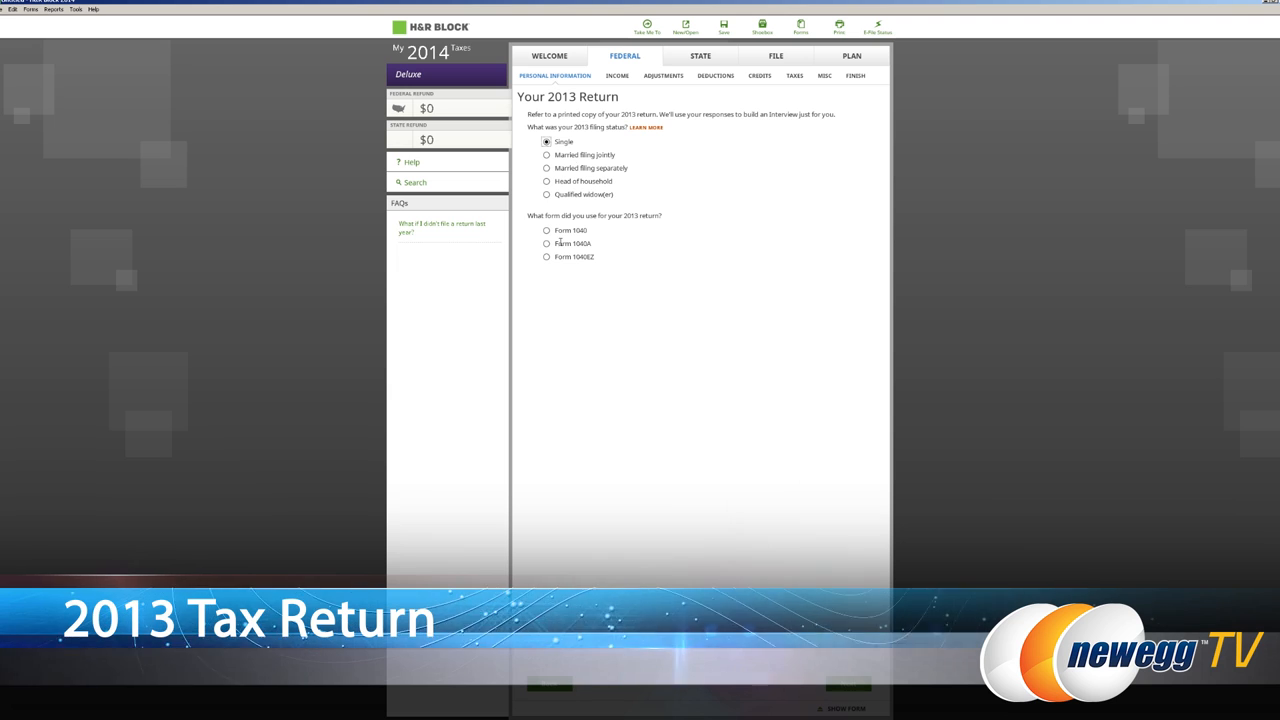
click(544, 256)
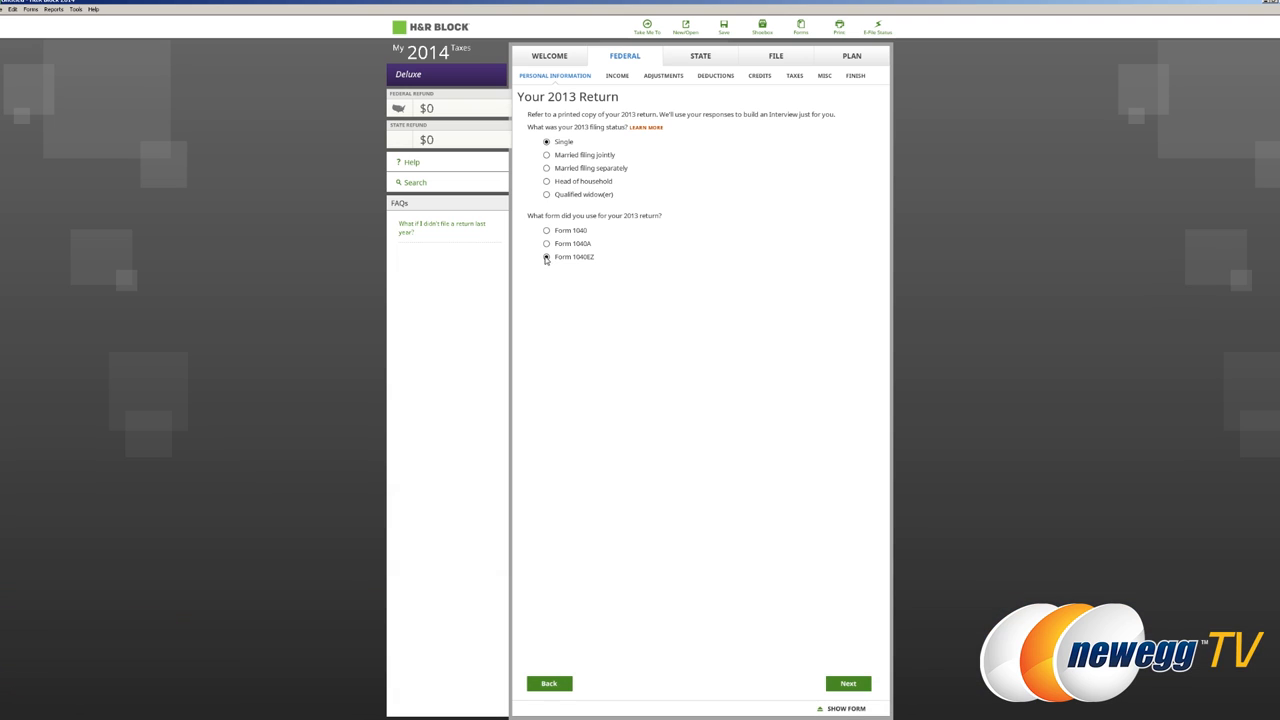
click(854, 684)
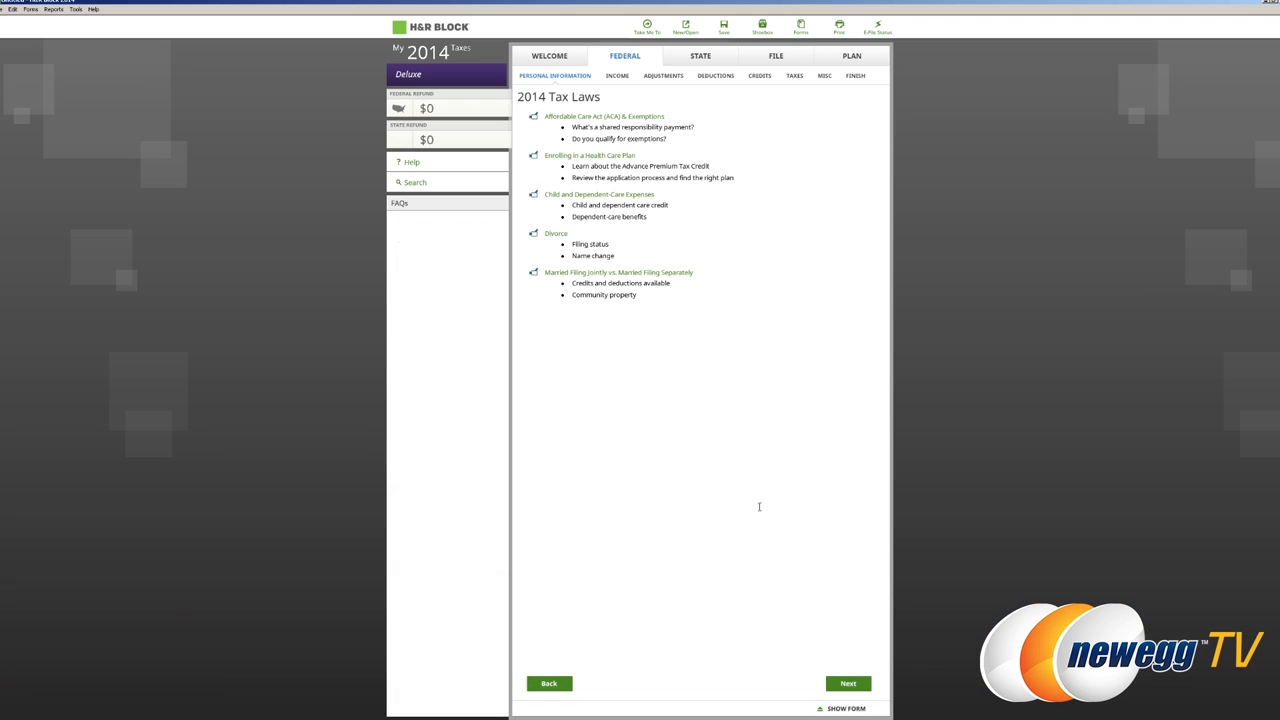
mouse_move(748, 496)
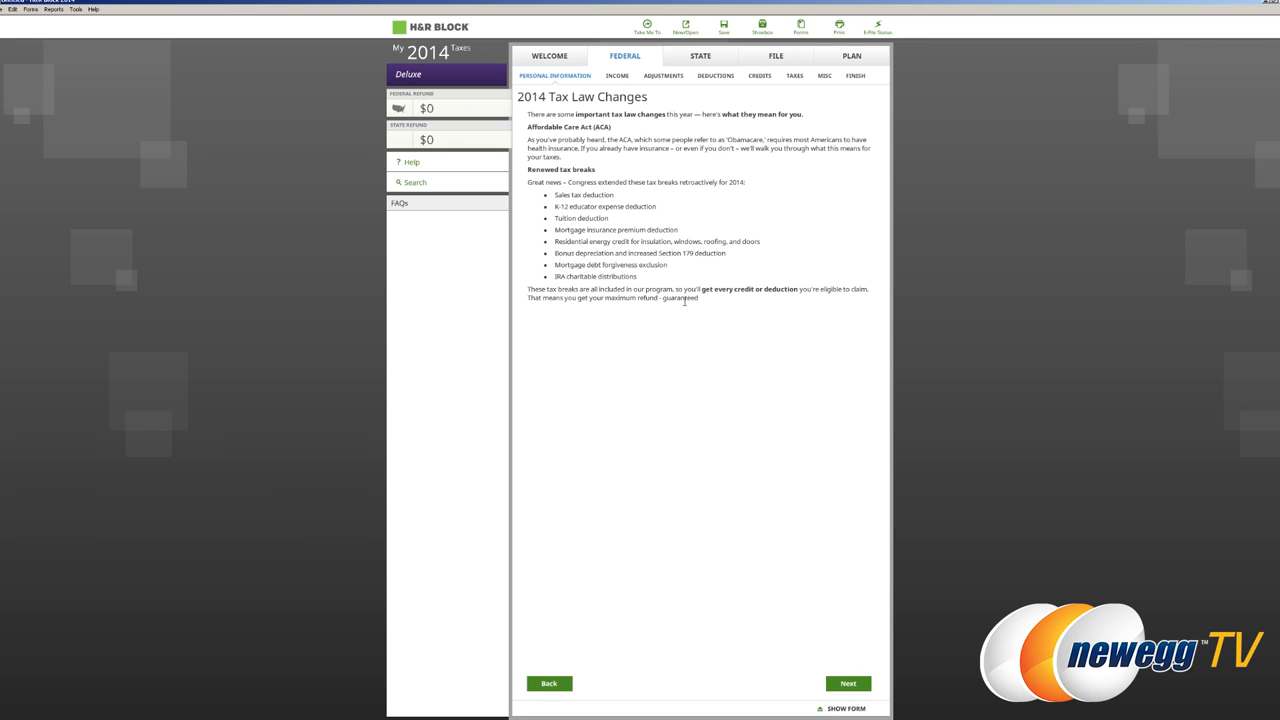
Continue from the 2014 Tax Law Changes page to Your Dependents.
click(854, 684)
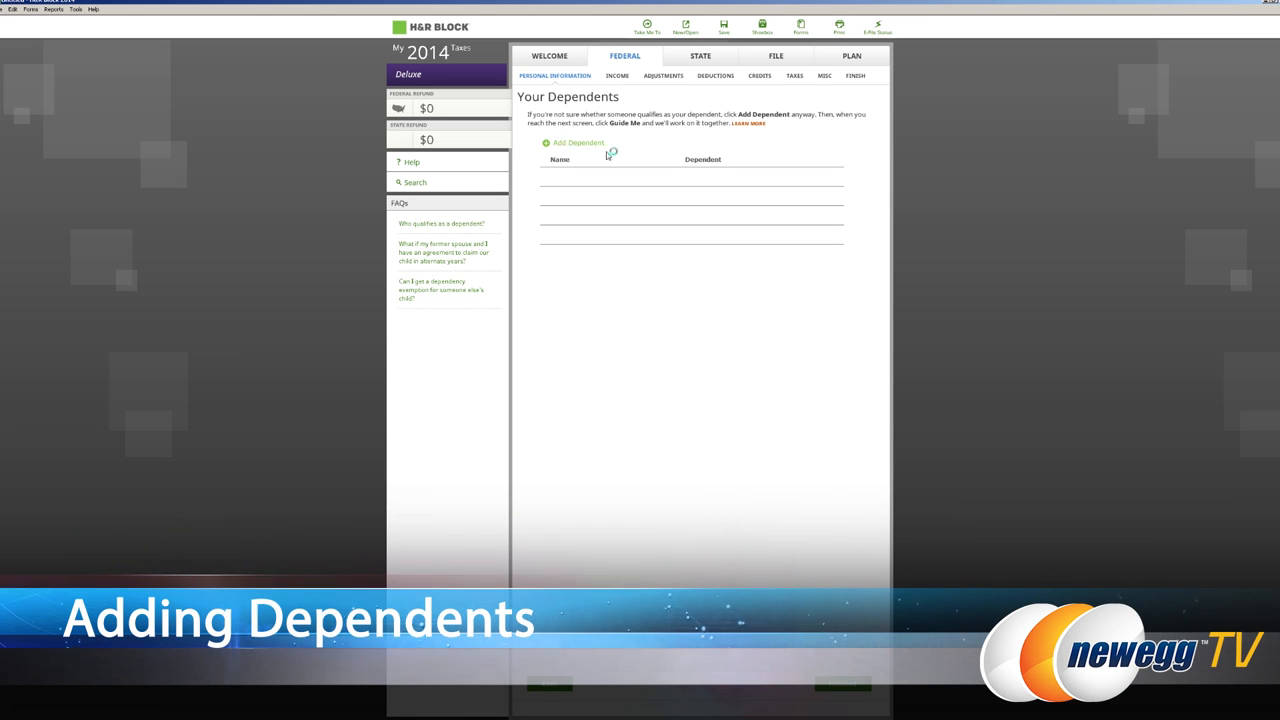
Add a dependent via the dependent form, return to the list and finish the section.
click(564, 142)
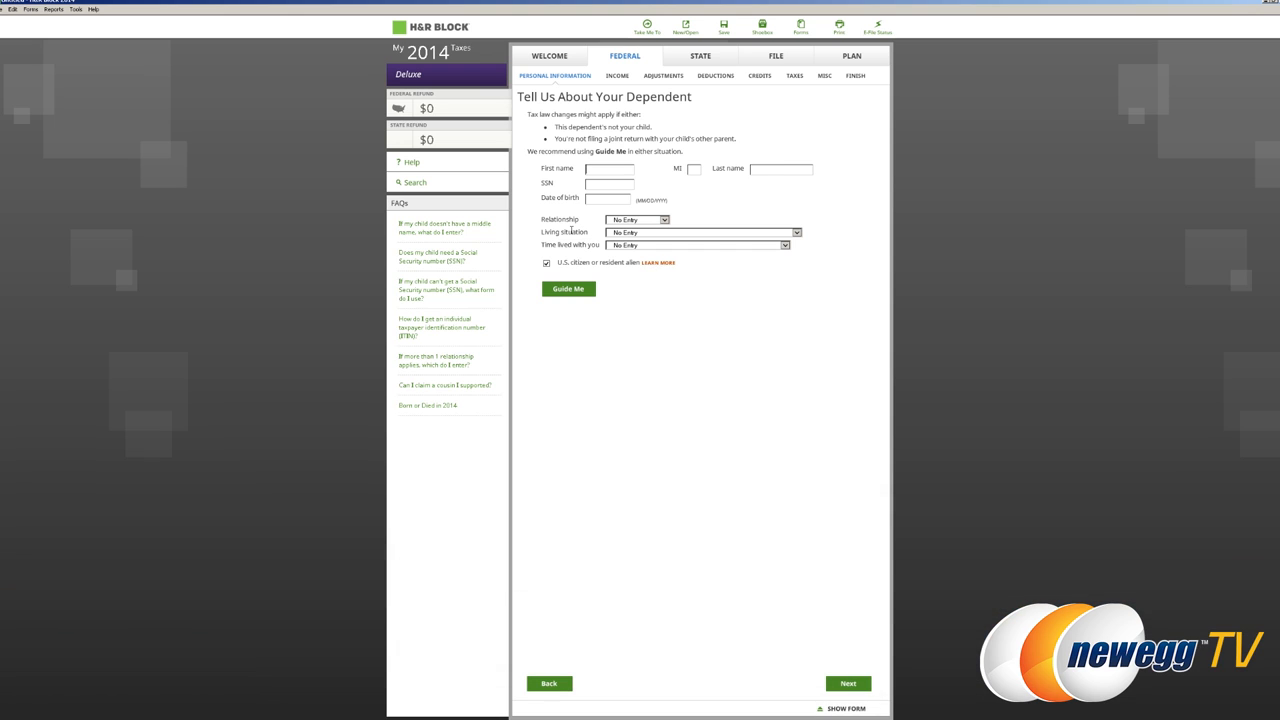
mouse_move(632, 424)
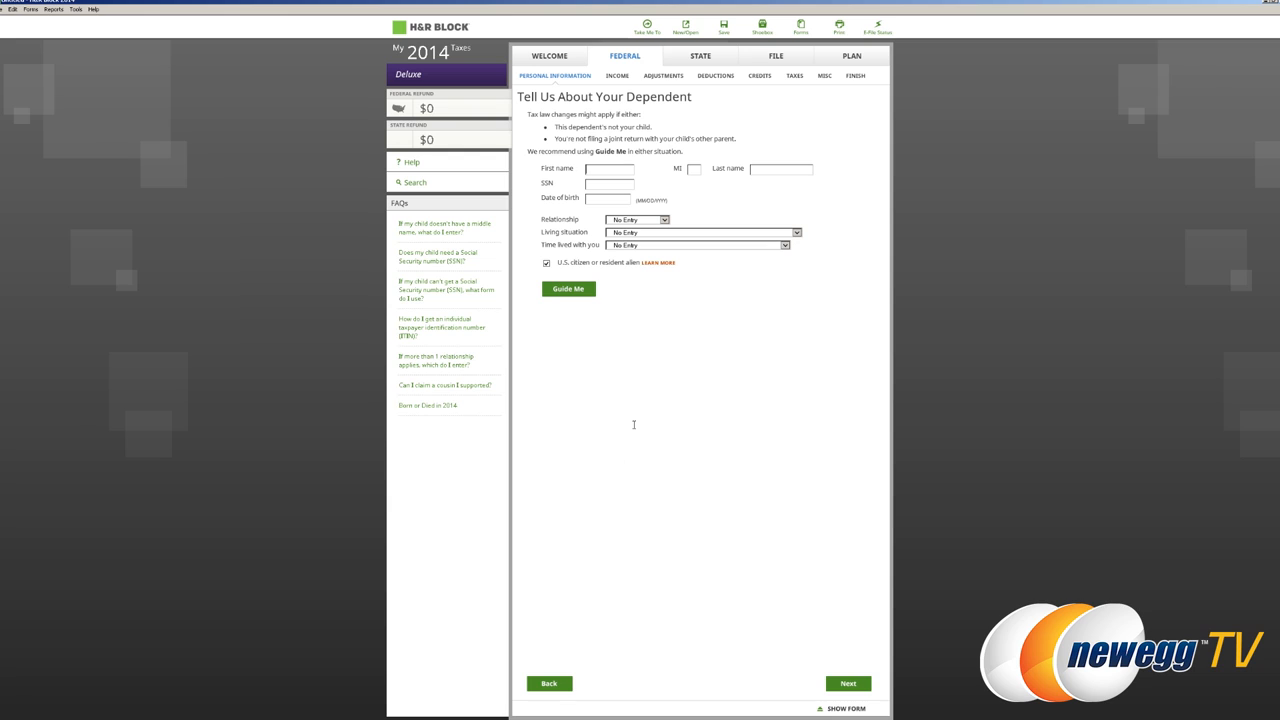
mouse_move(638, 300)
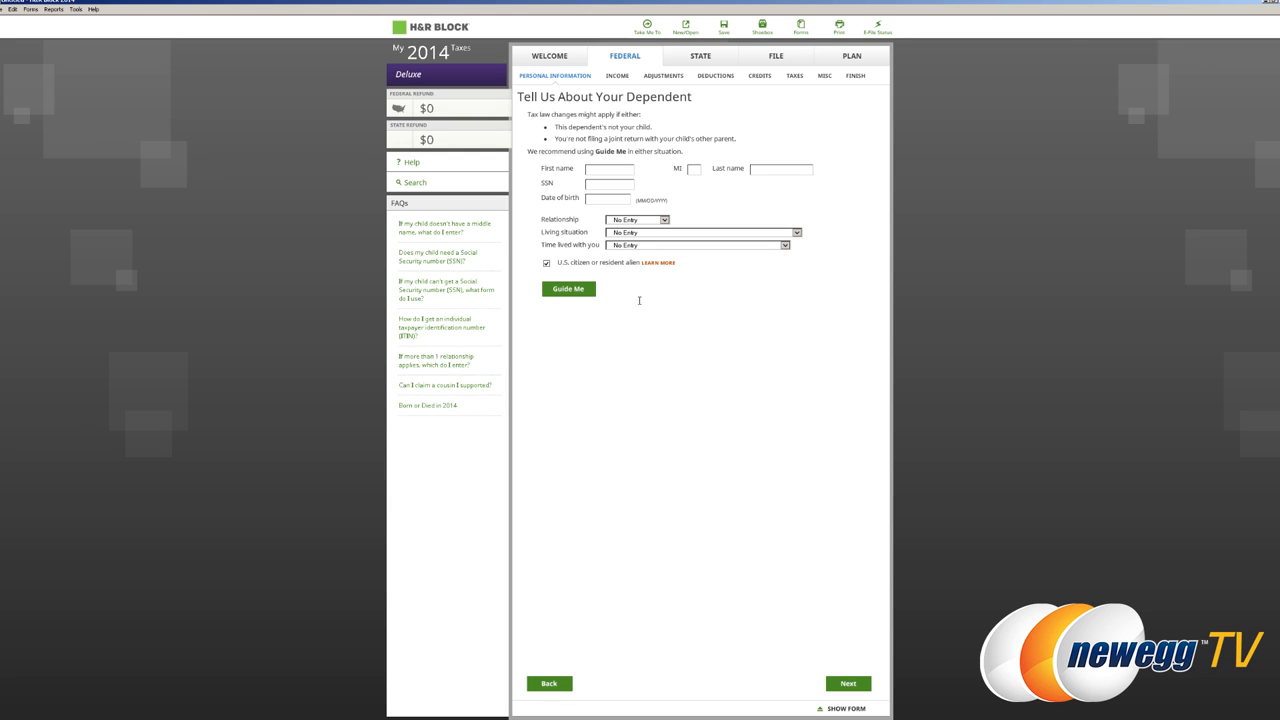
mouse_move(564, 264)
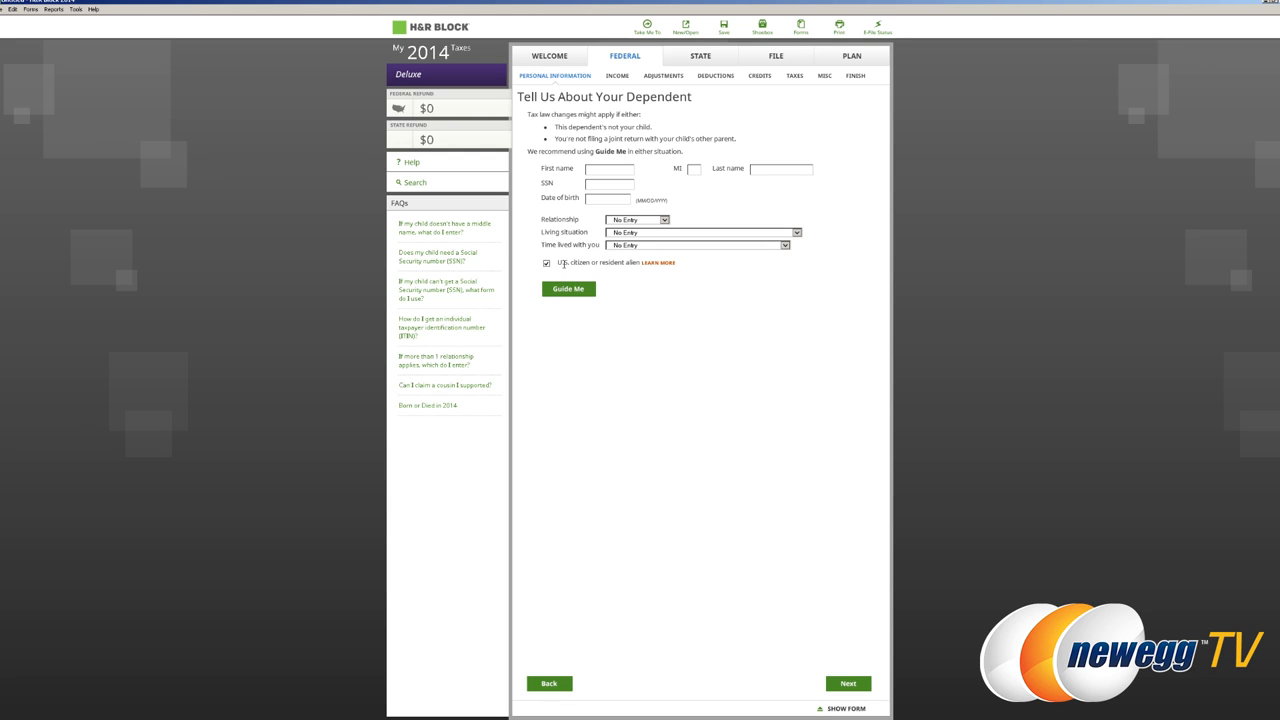
mouse_move(580, 302)
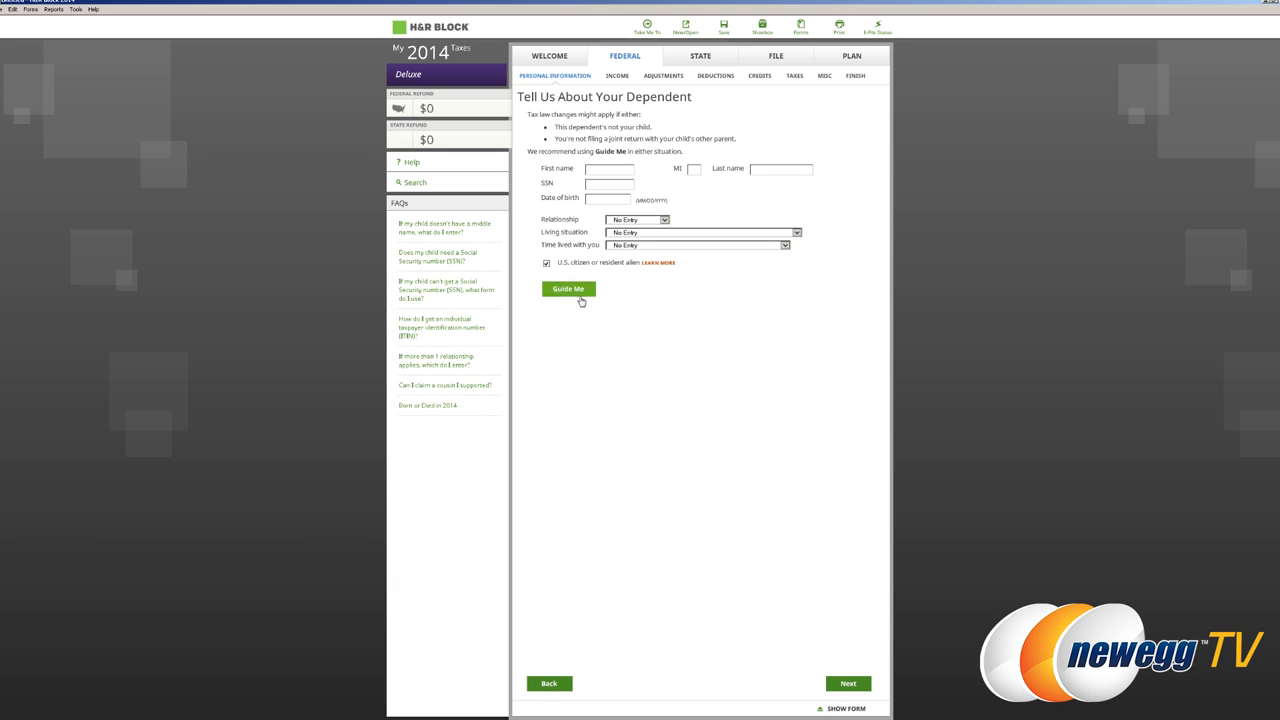
mouse_move(592, 304)
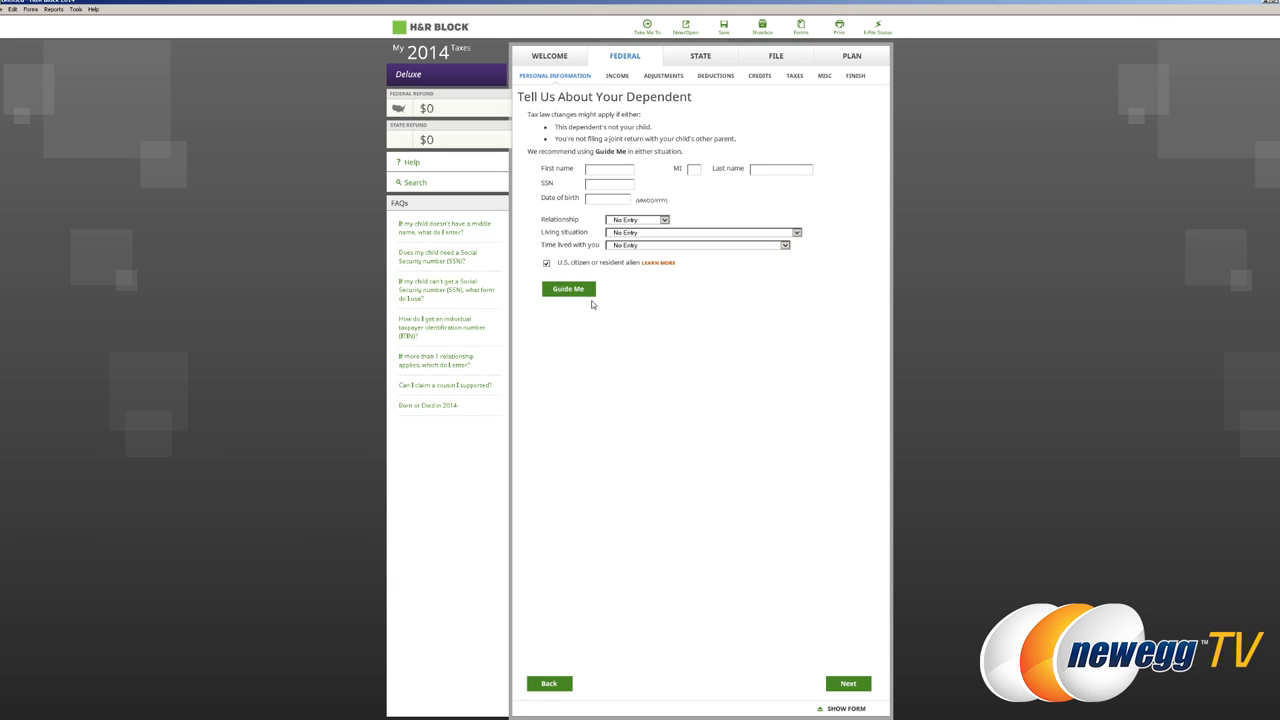
click(854, 684)
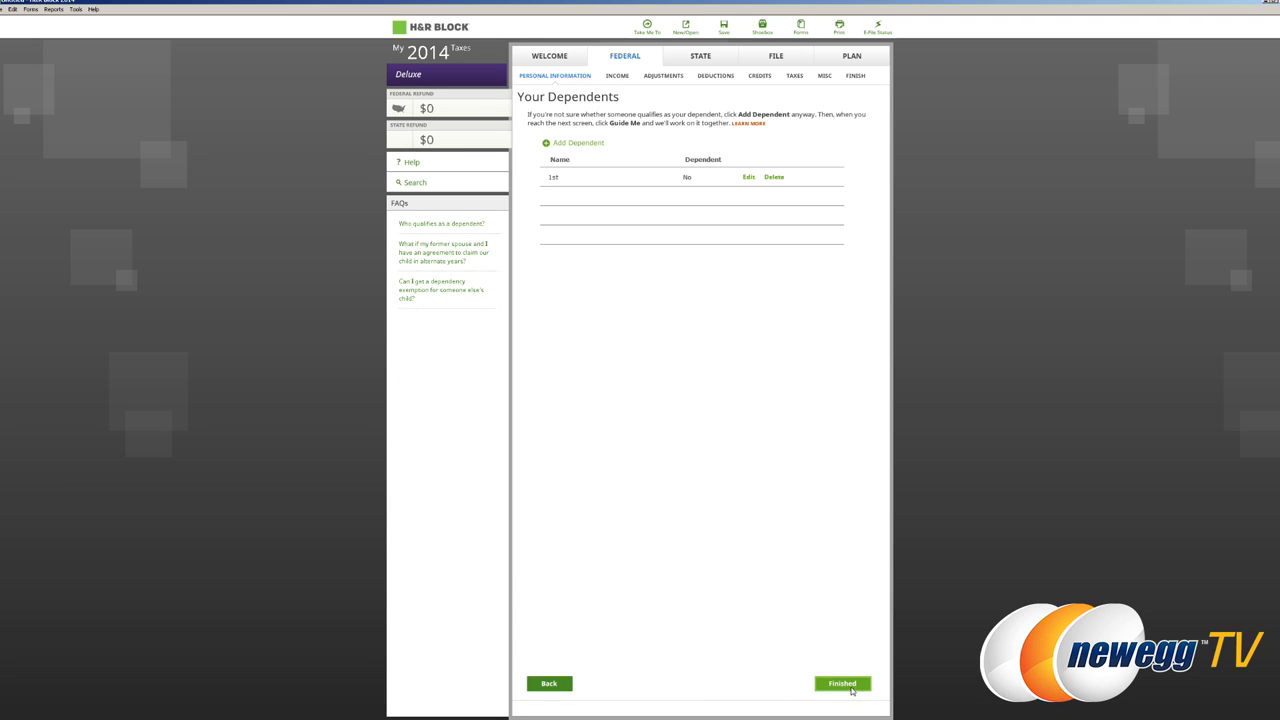
click(846, 684)
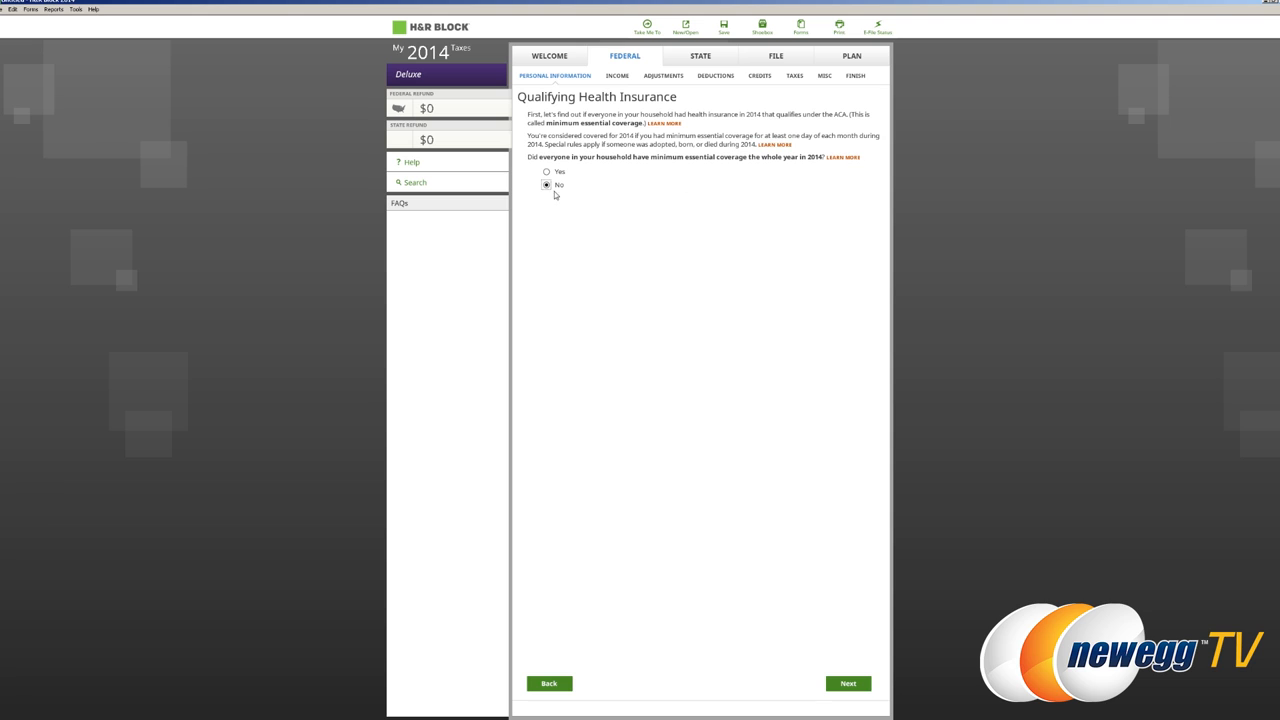
Answer Yes to whole-year health coverage and continue with no Marketplace insurance.
click(546, 172)
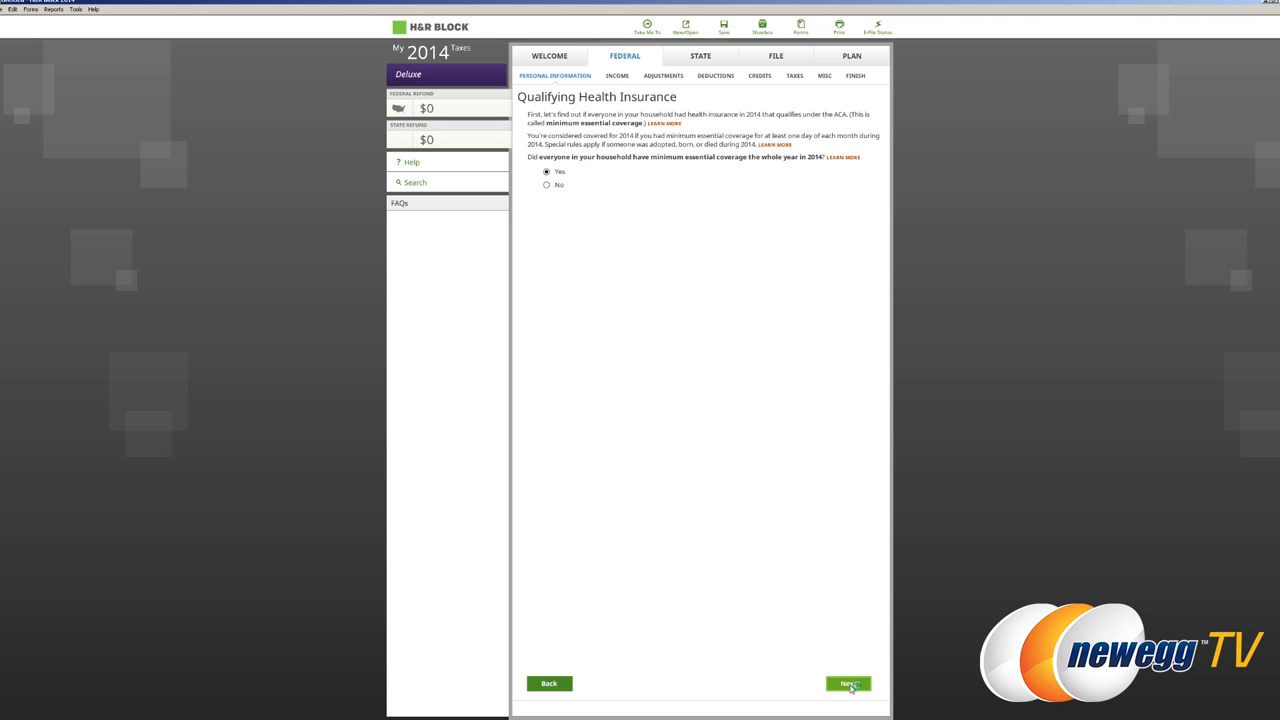
click(852, 684)
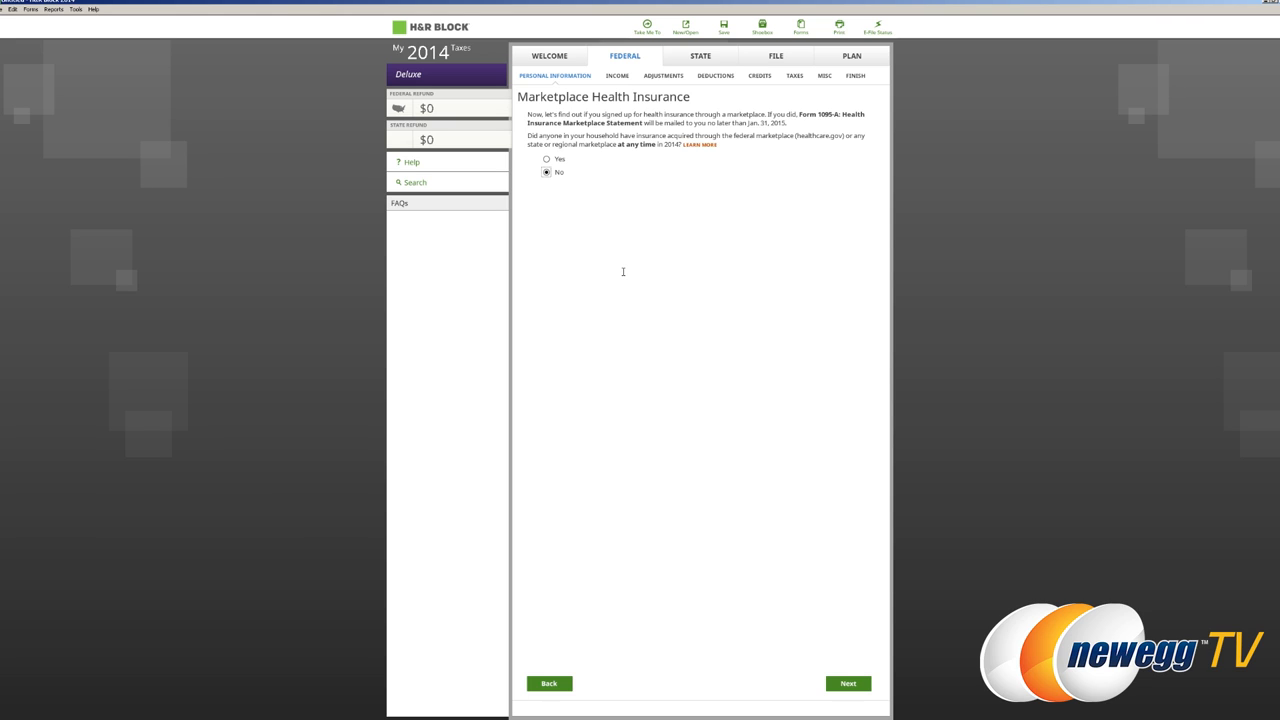
mouse_move(944, 148)
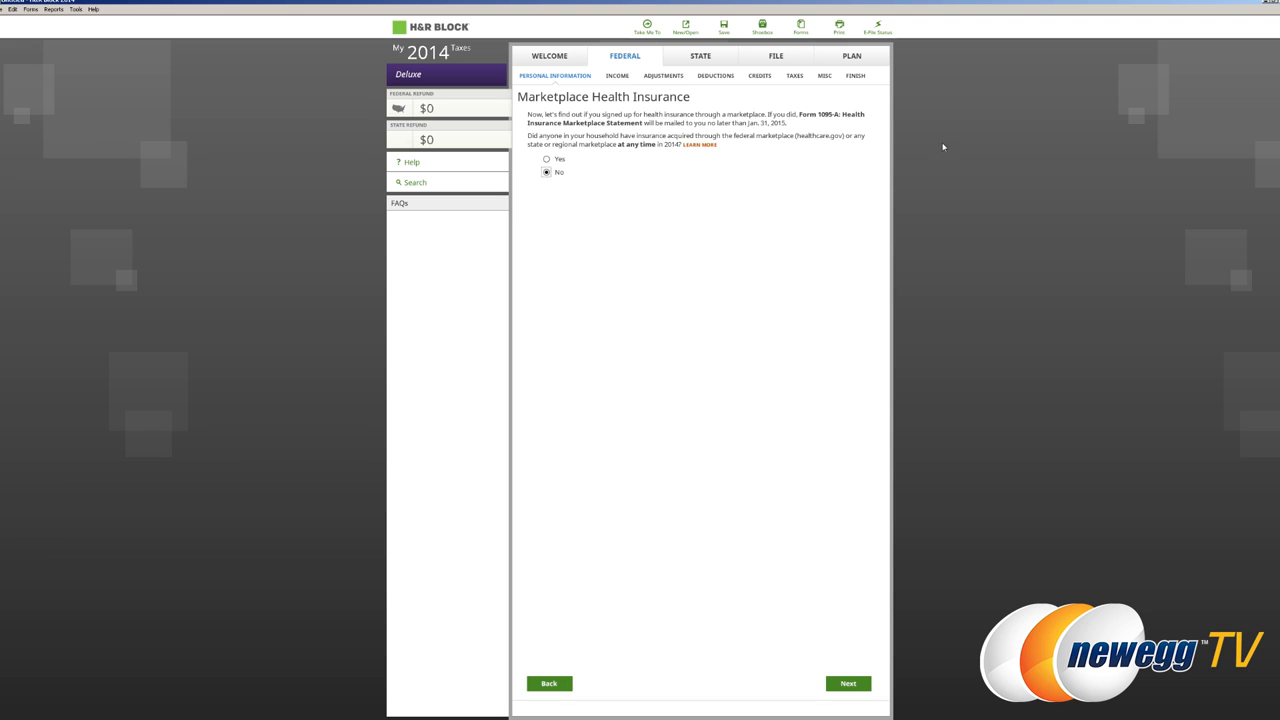
click(850, 684)
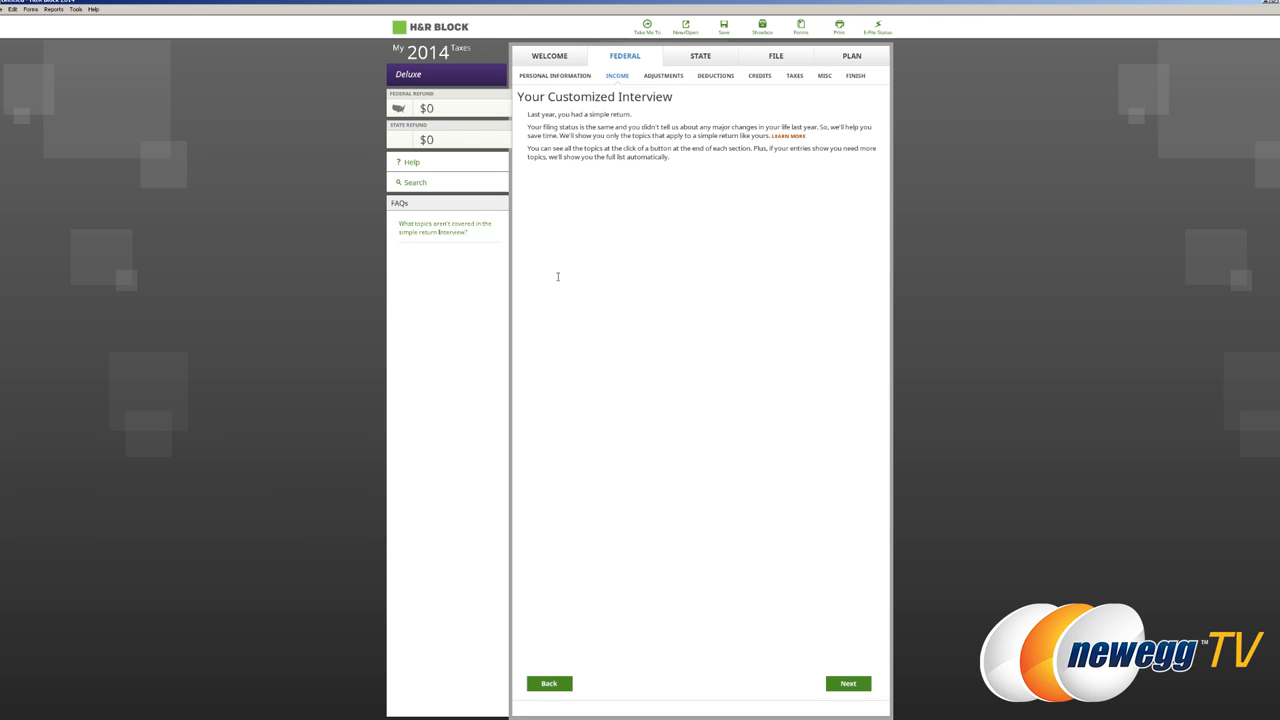
Continue past Your Customized Interview and answer Yes to saving the return now.
click(852, 684)
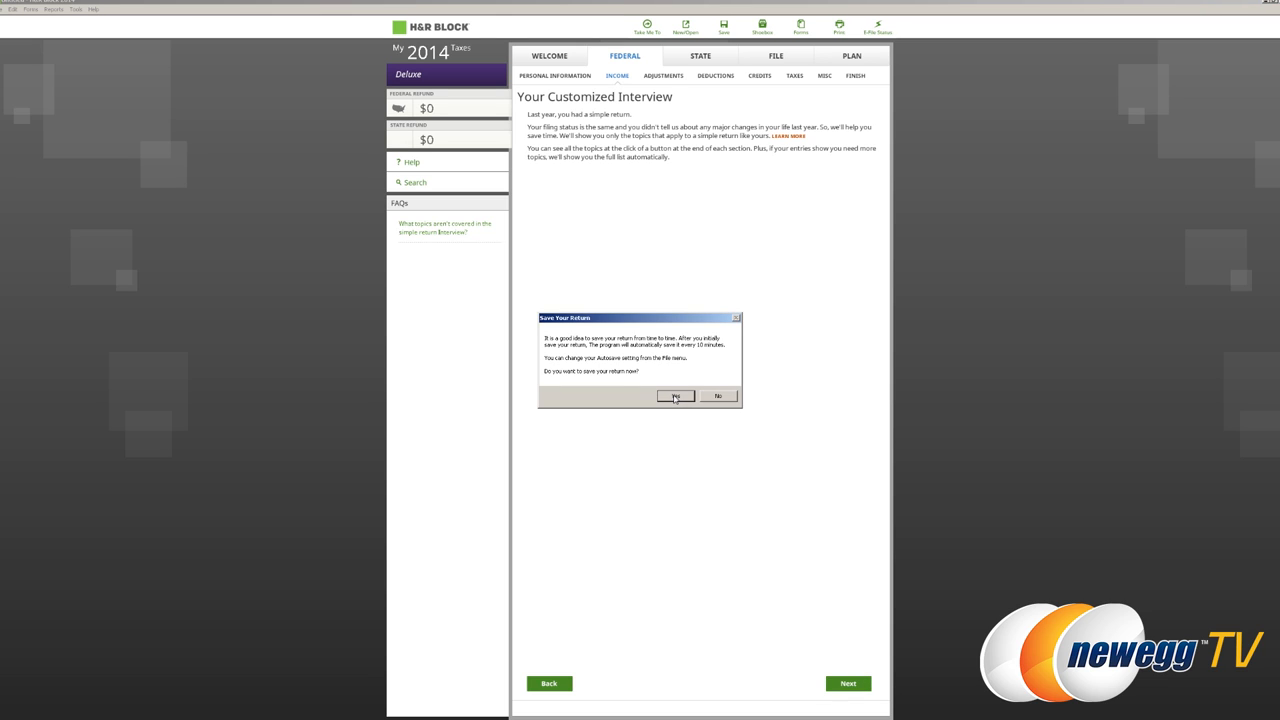
click(676, 396)
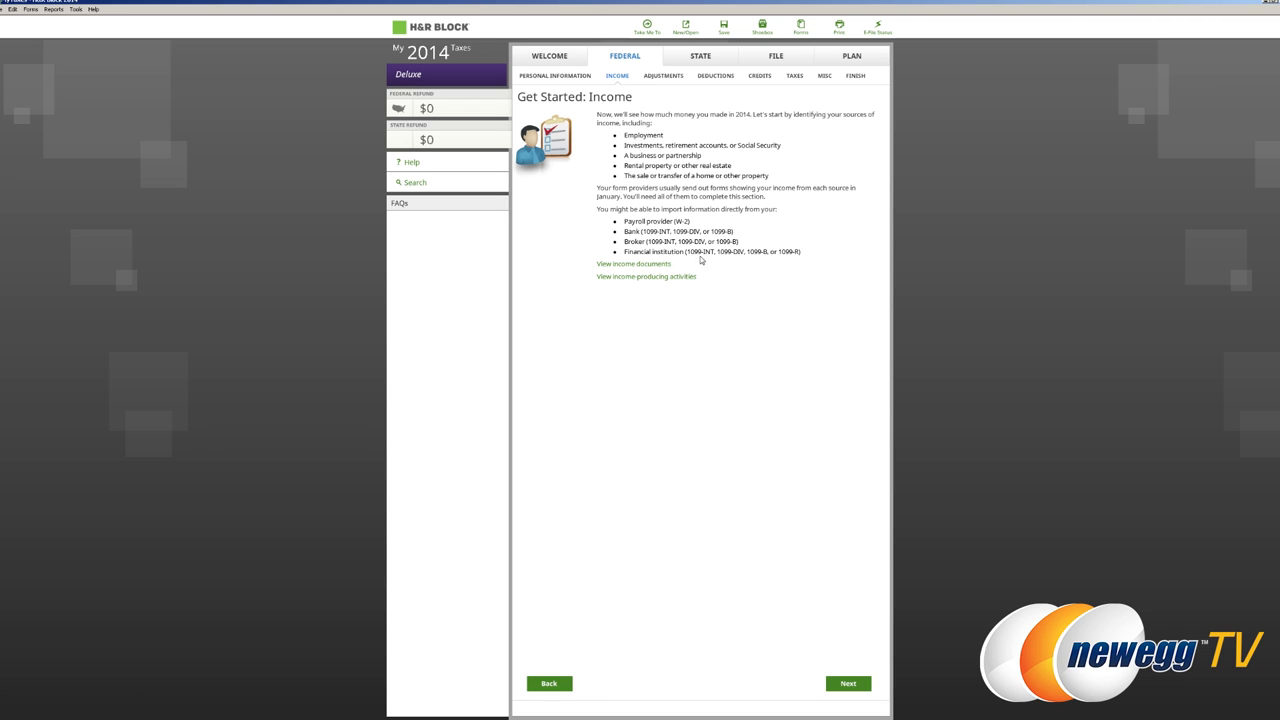
mouse_move(840, 514)
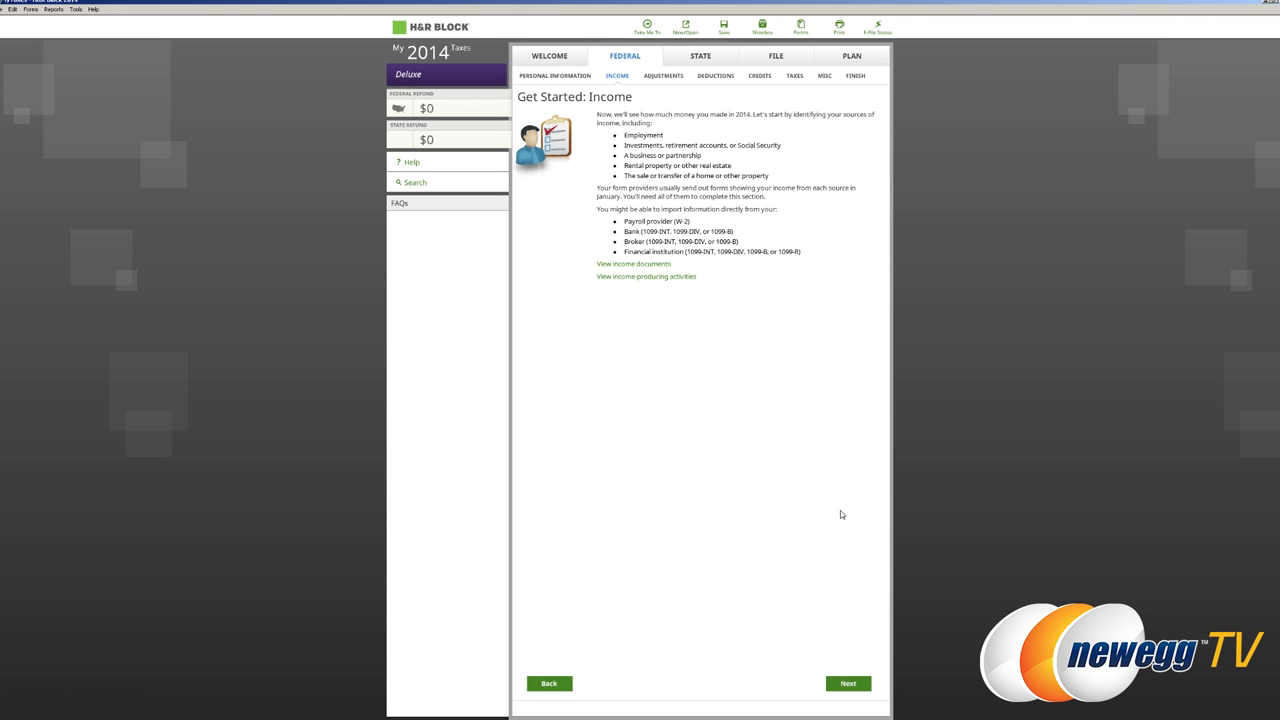
Continue past the Income introduction and decline the Premium upgrade with 'No thanks, Let's continue'.
click(852, 684)
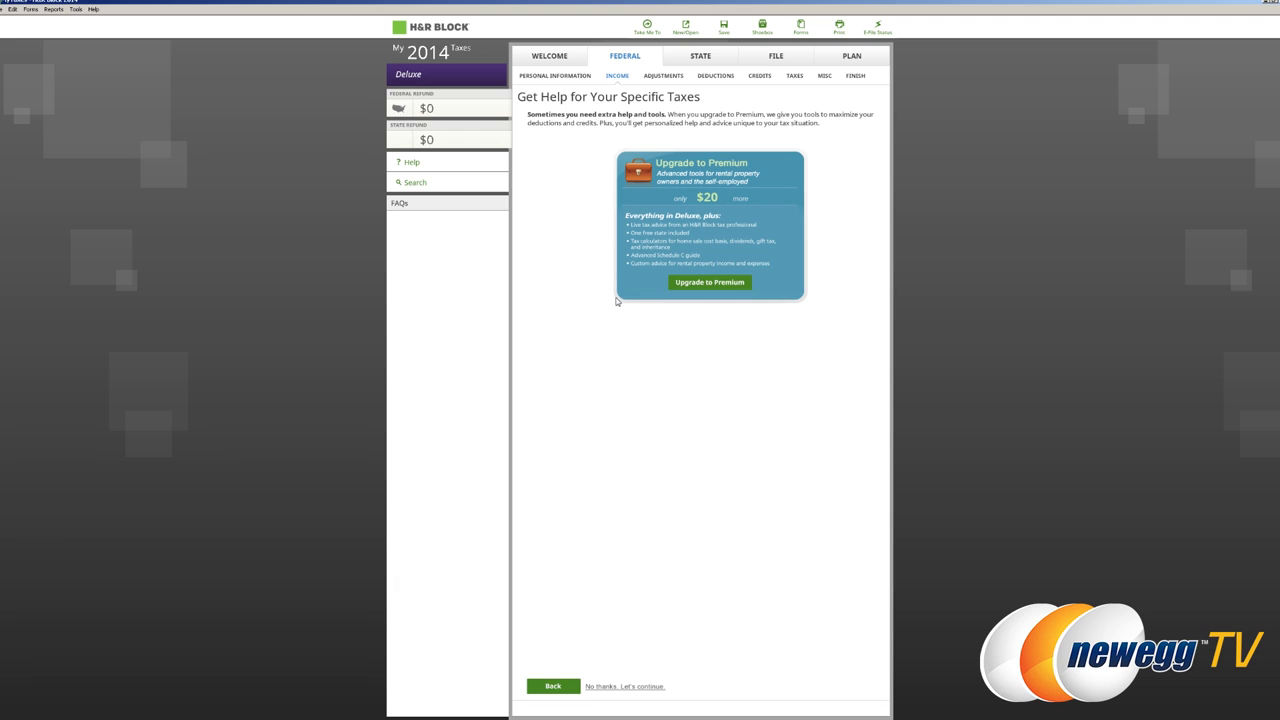
mouse_move(646, 306)
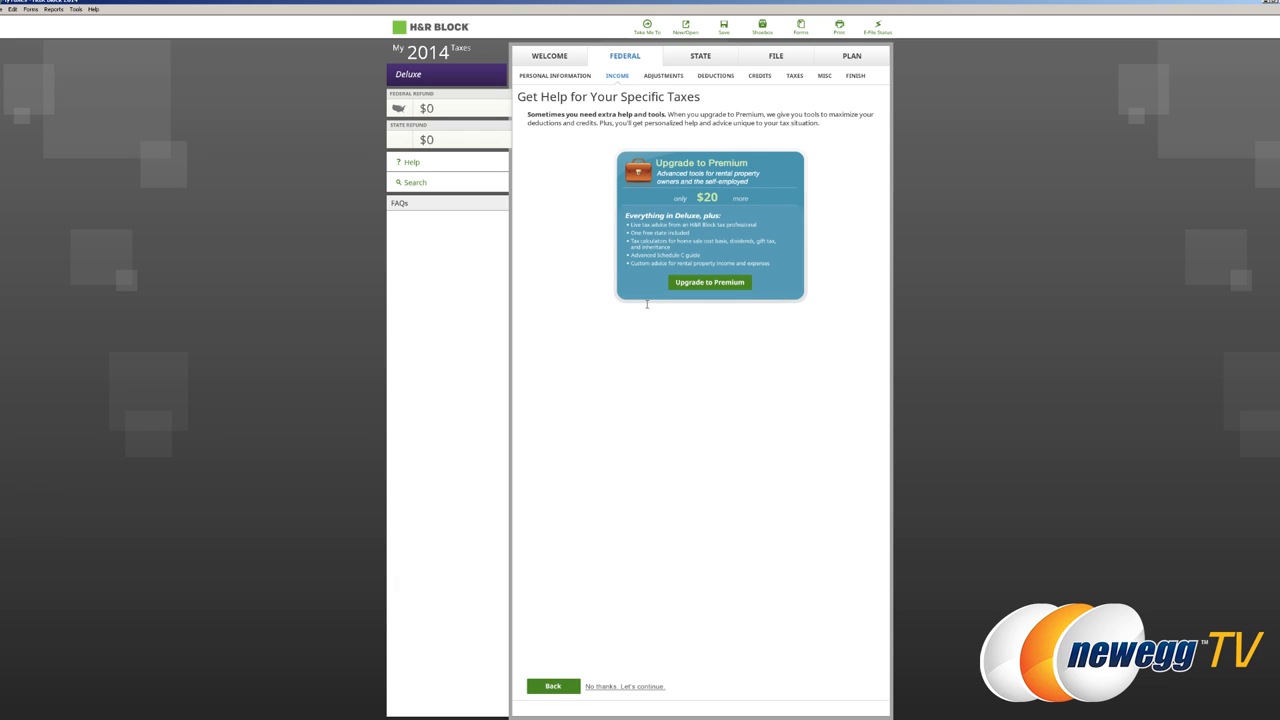
mouse_move(616, 244)
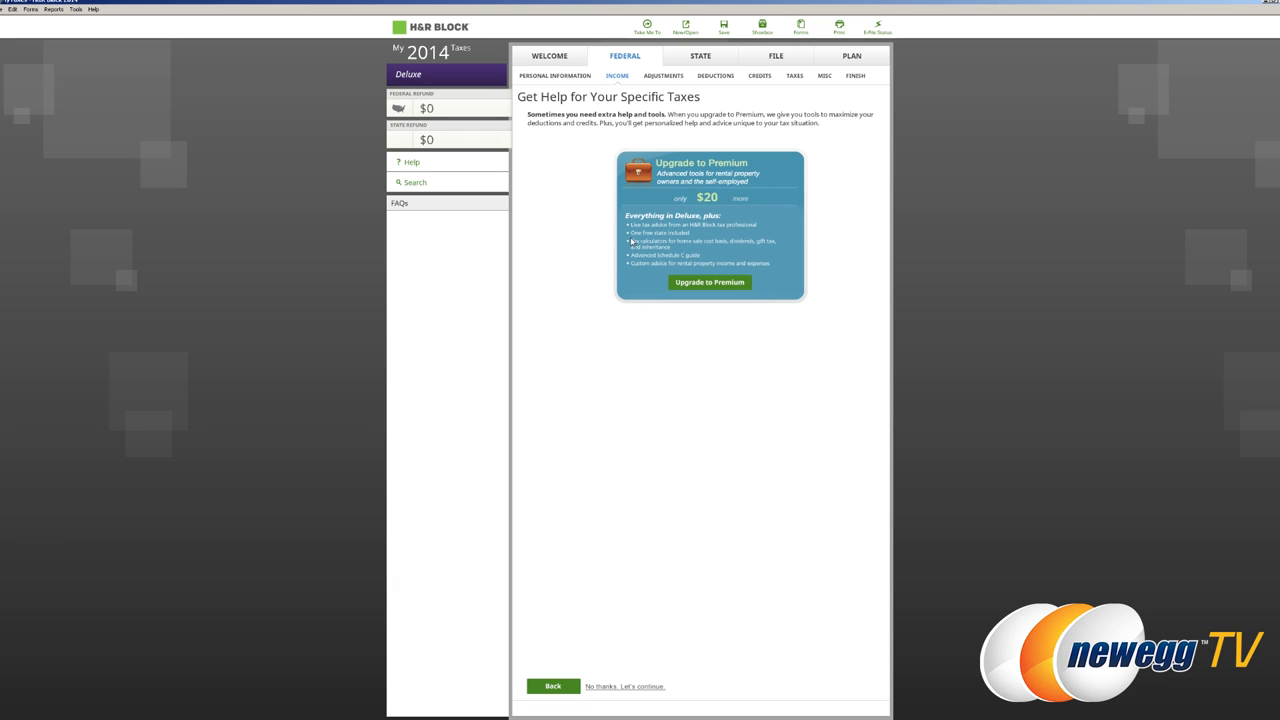
mouse_move(624, 272)
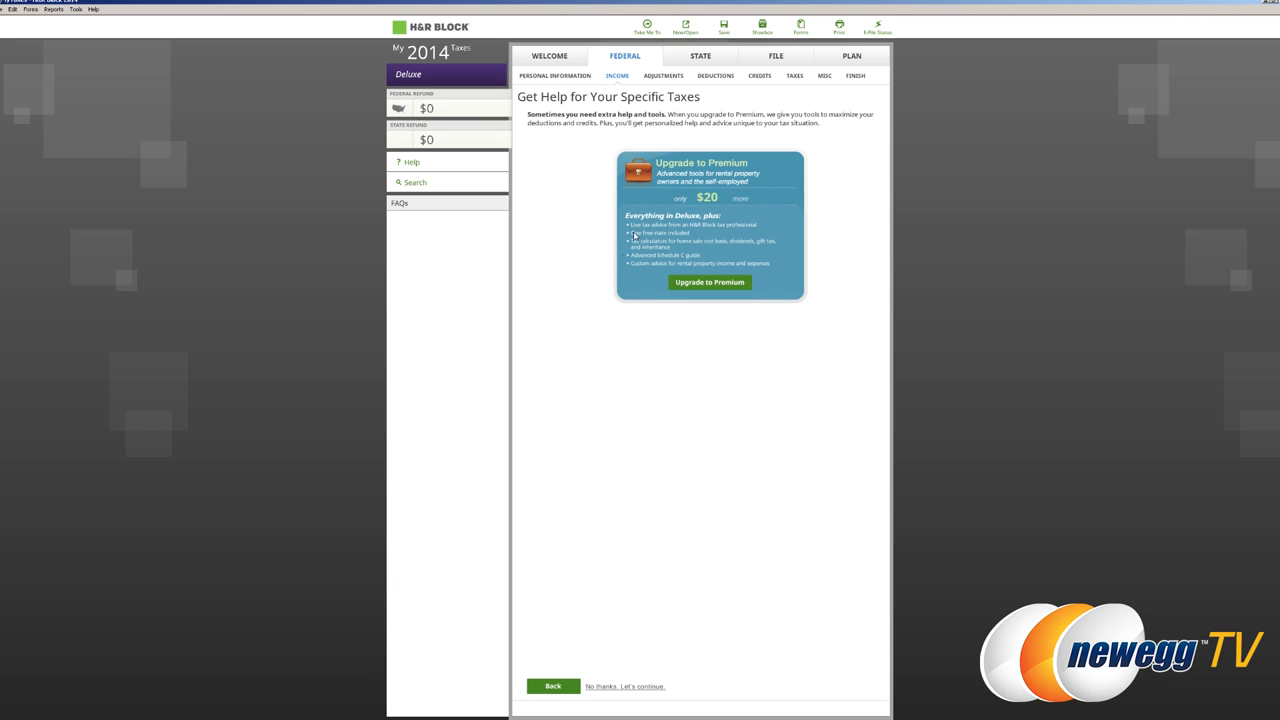
mouse_move(640, 272)
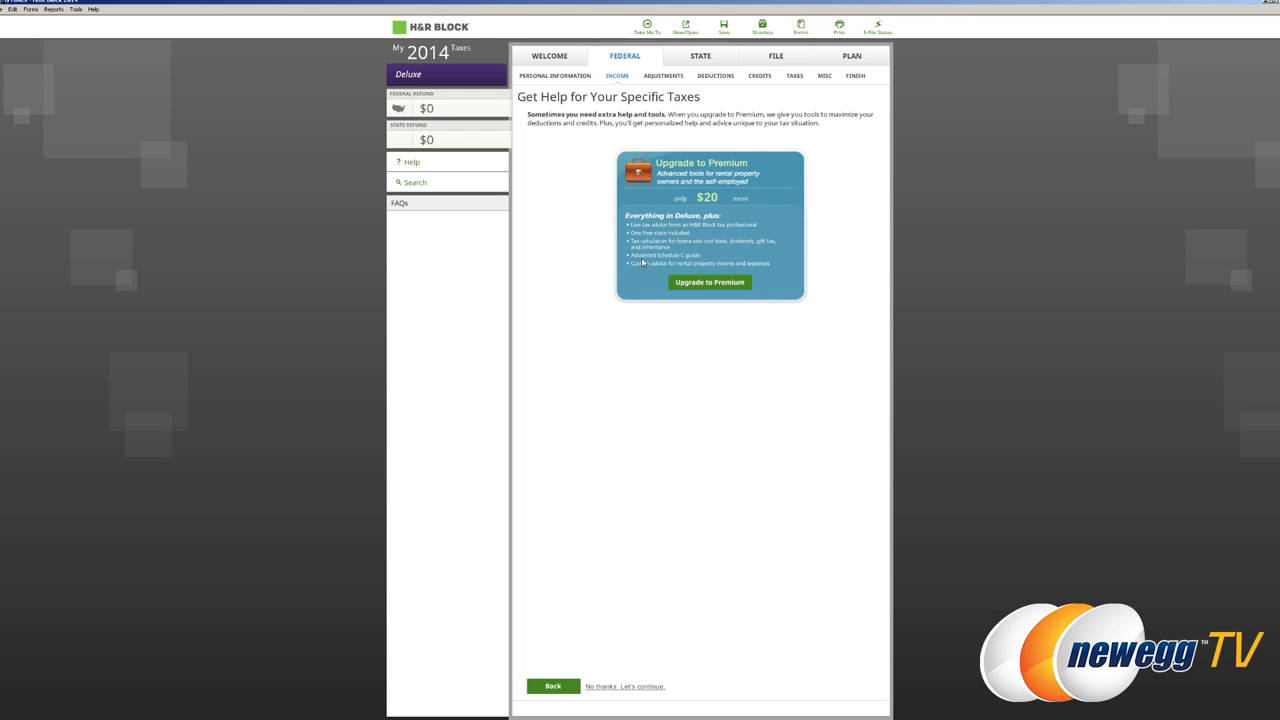
mouse_move(640, 688)
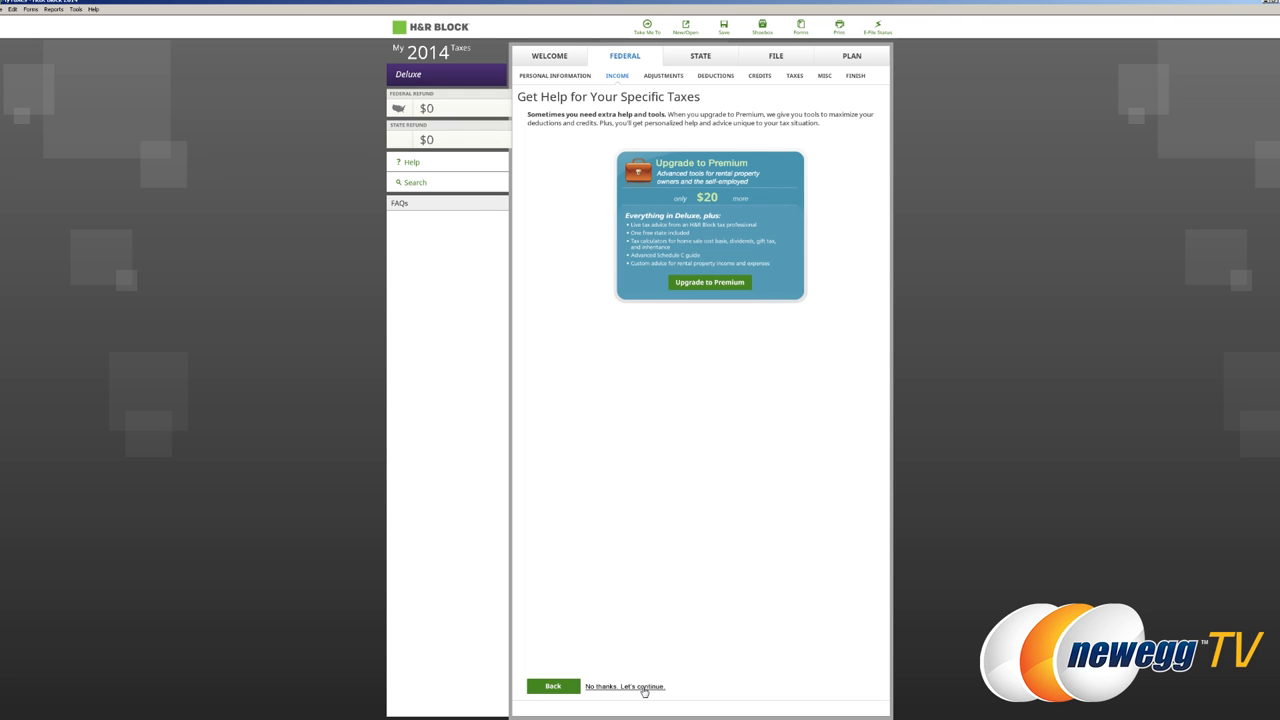
click(626, 686)
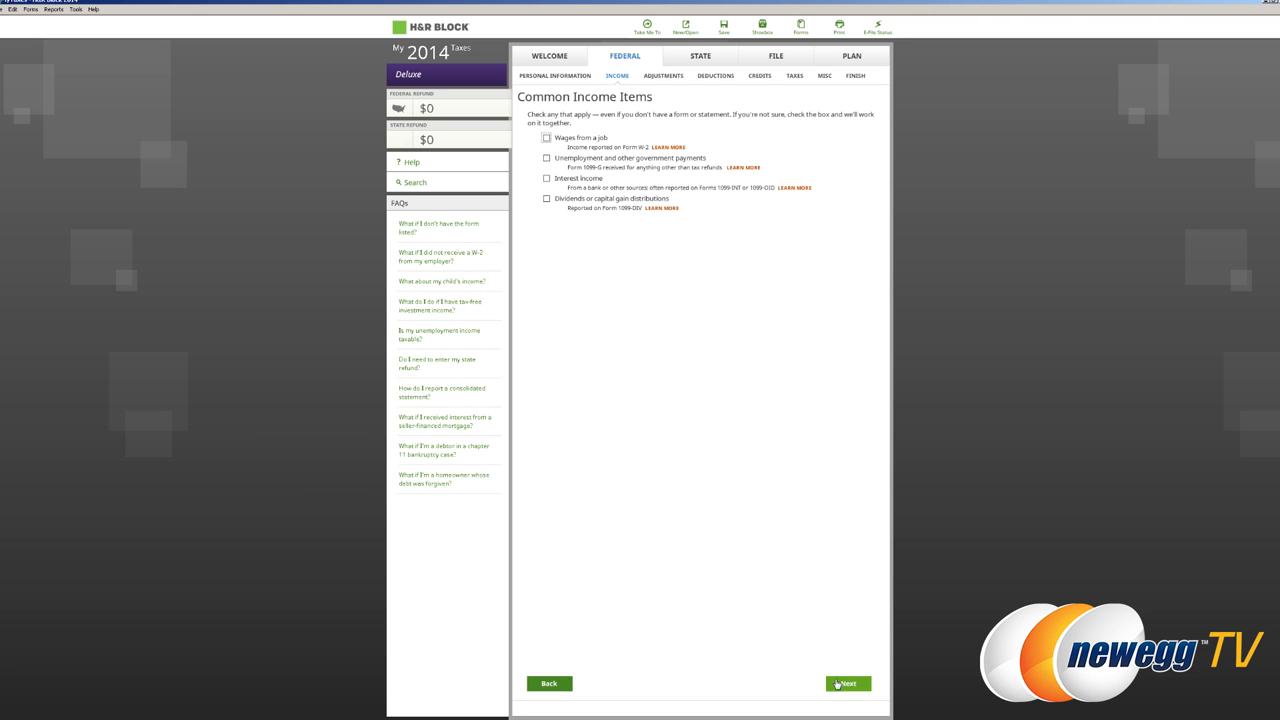
Leave Common Income, Retirement/1099-R/Social Security and Other Income checklists unchecked and continue.
click(848, 684)
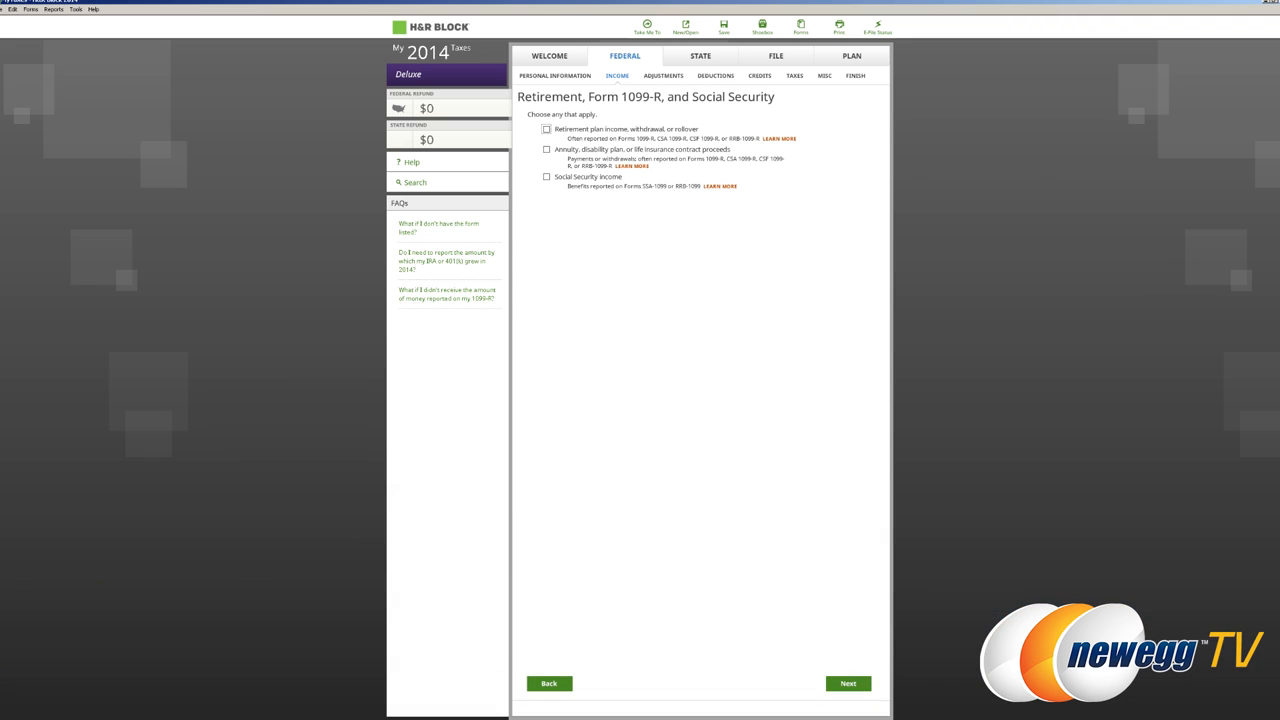
click(850, 684)
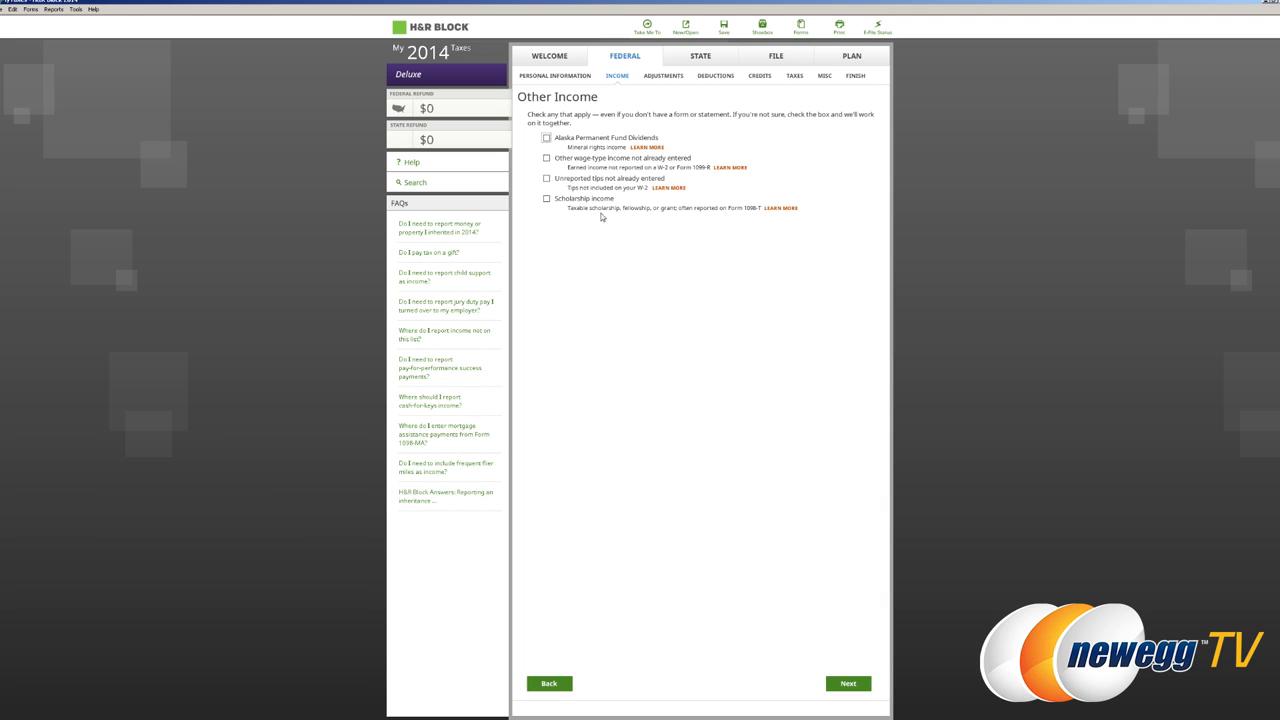
mouse_move(564, 220)
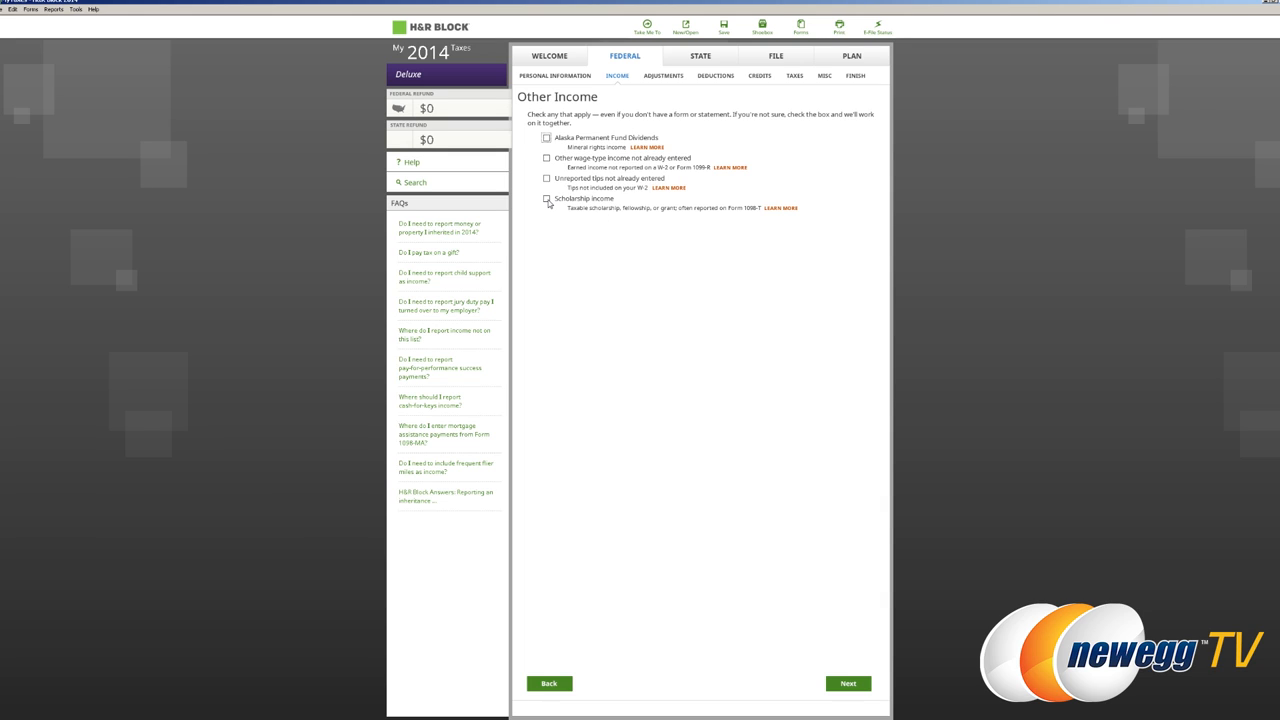
click(854, 684)
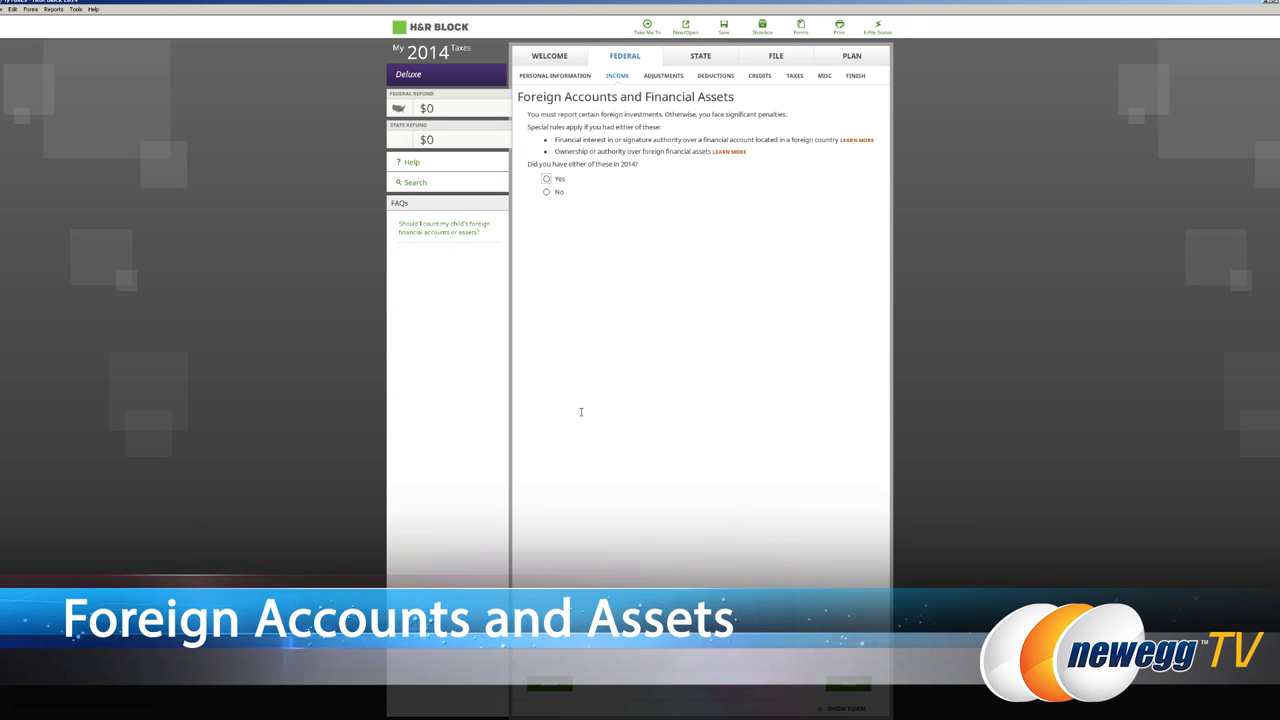
mouse_move(600, 192)
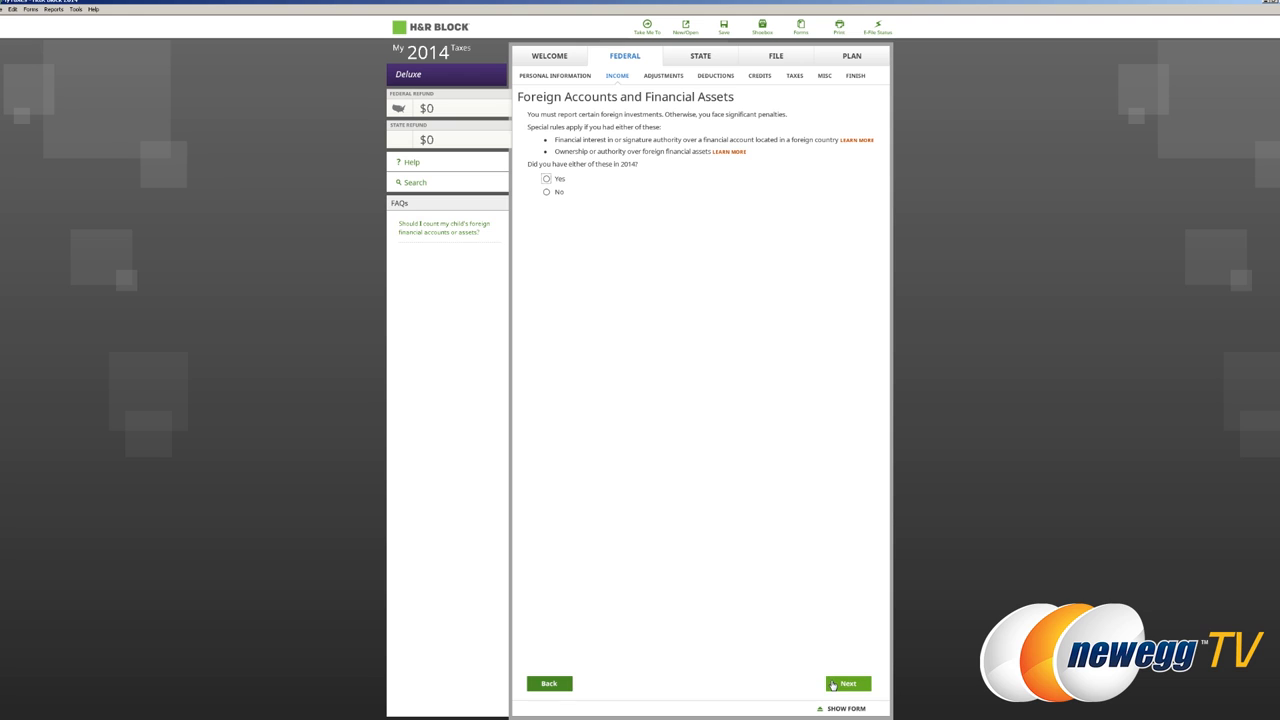
Answer No to foreign accounts and assets, then accept the Let's Check Your Income summary.
click(548, 192)
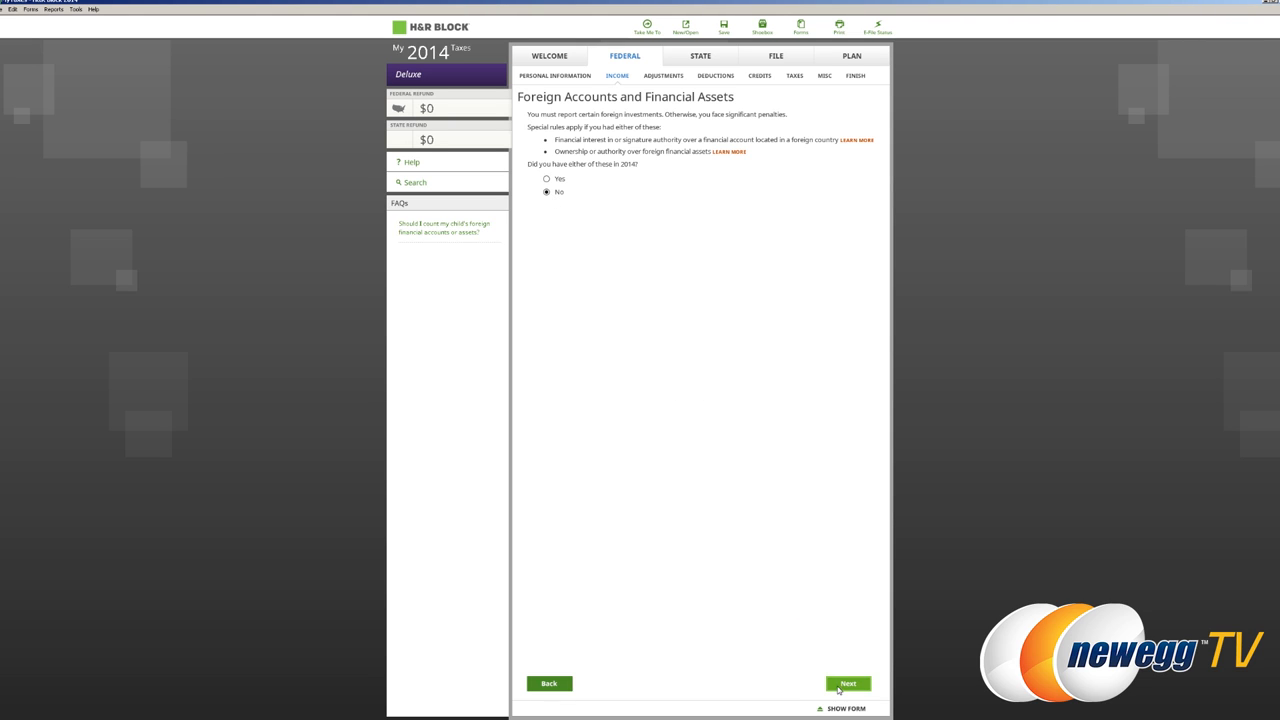
click(852, 684)
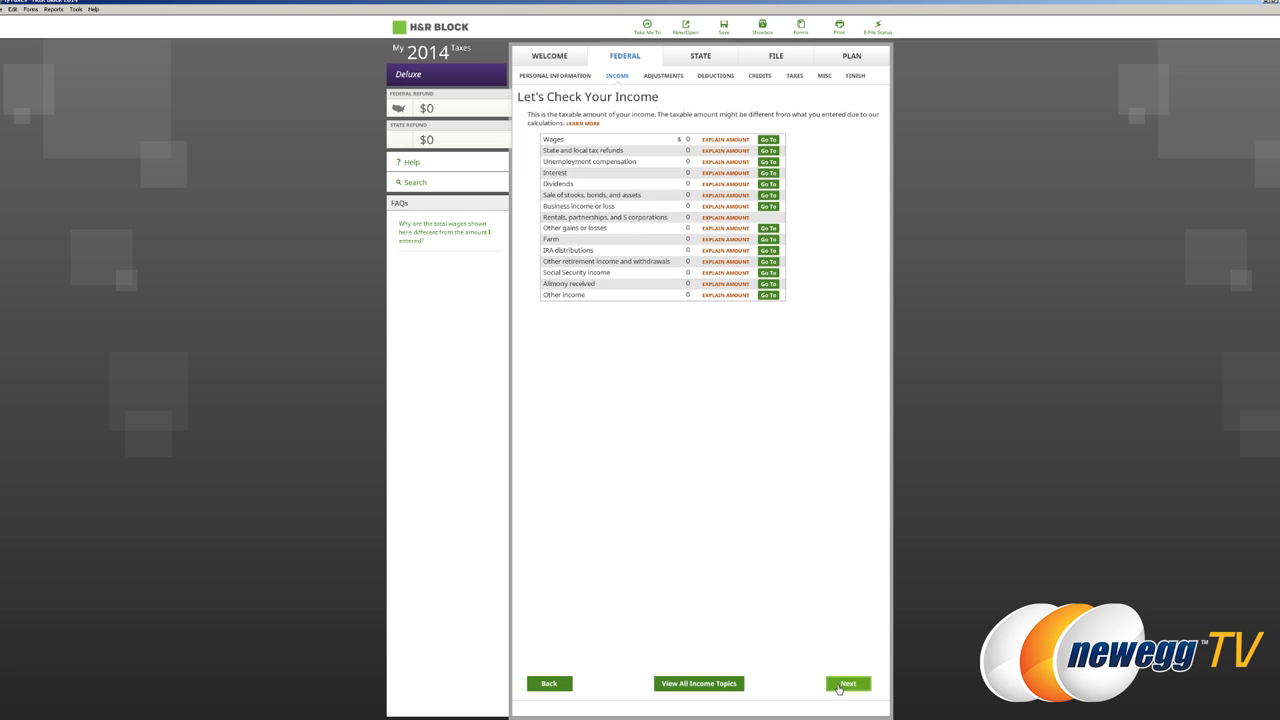
click(856, 684)
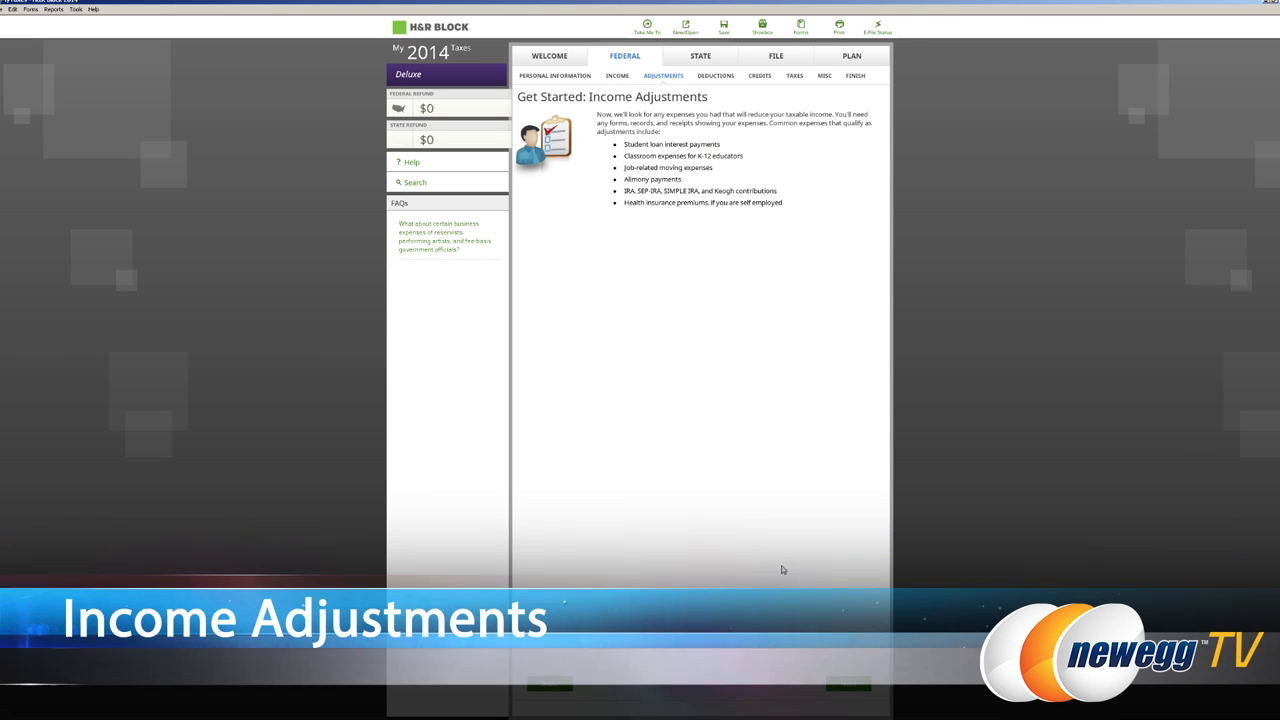
mouse_move(782, 556)
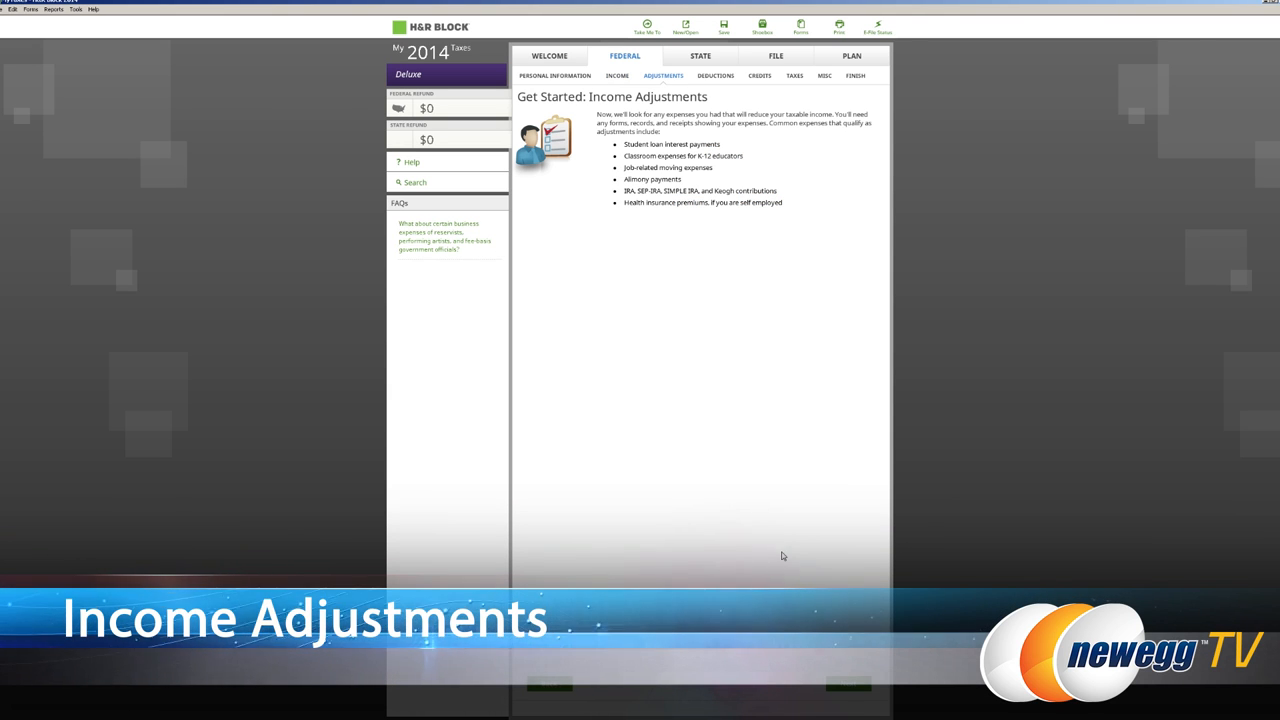
mouse_move(768, 244)
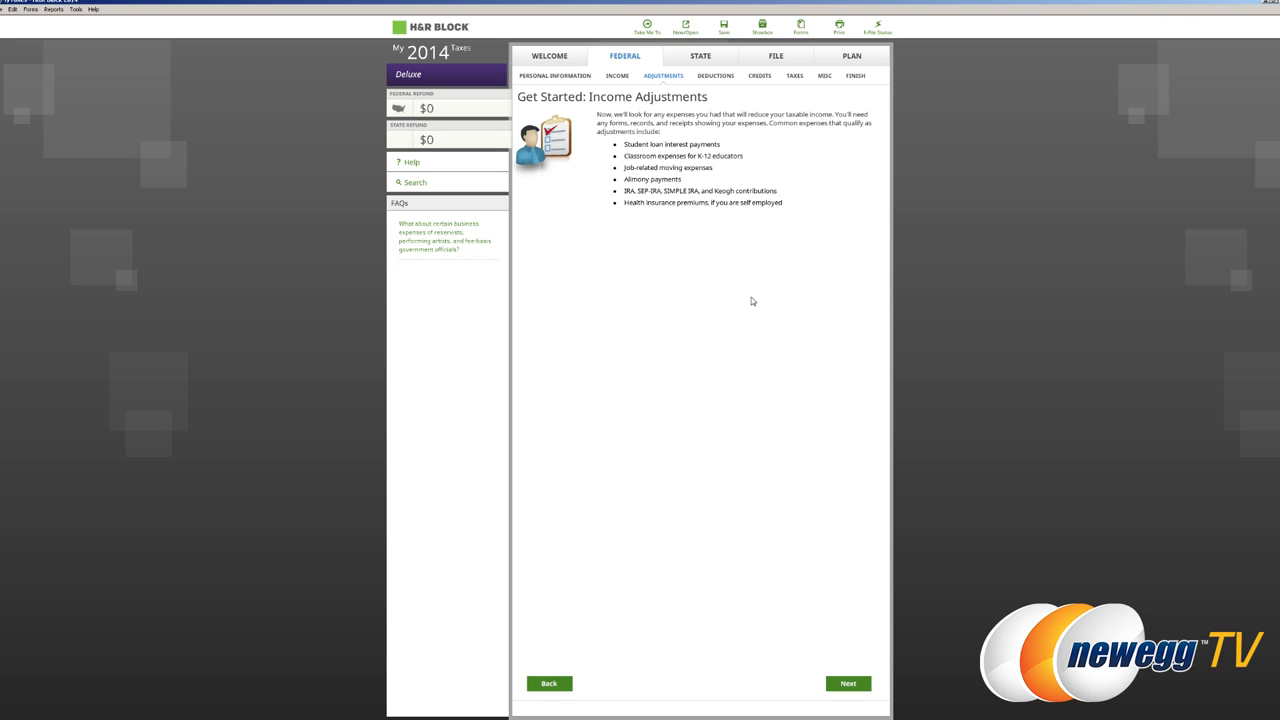
Pass through Income Adjustments with no adjustments checked, reaching Get Started: Deductions.
click(852, 684)
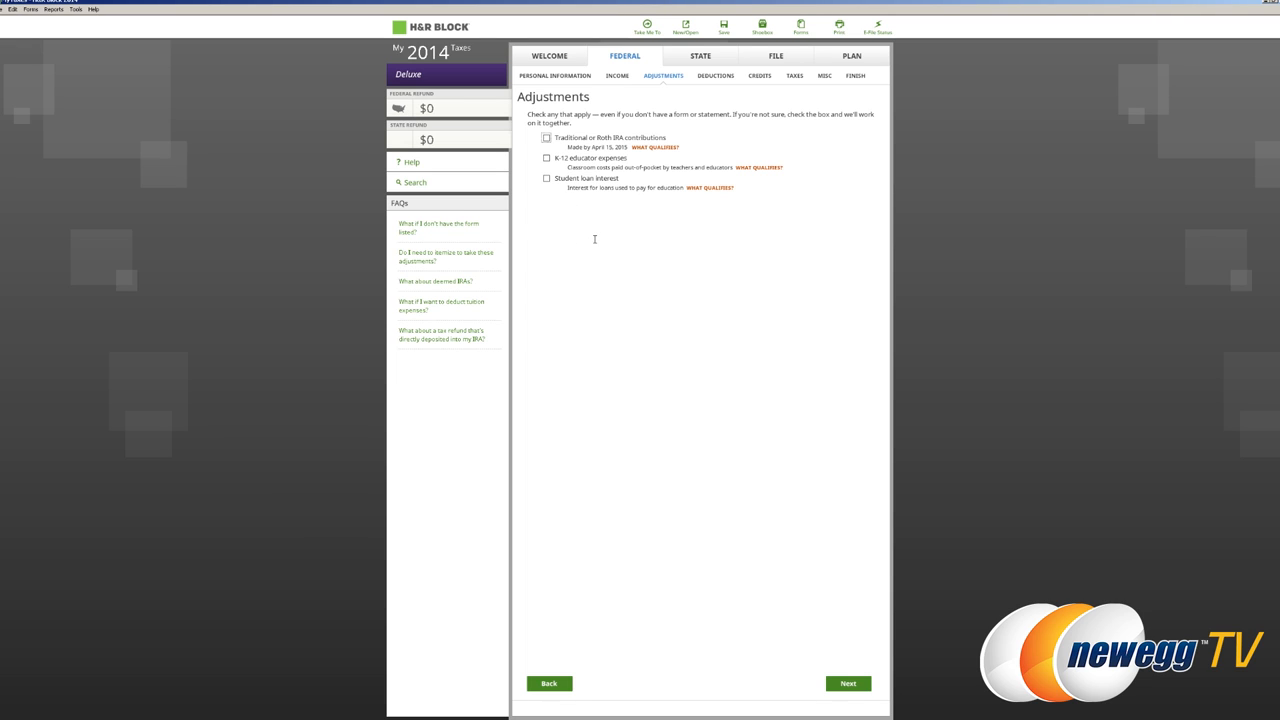
click(852, 684)
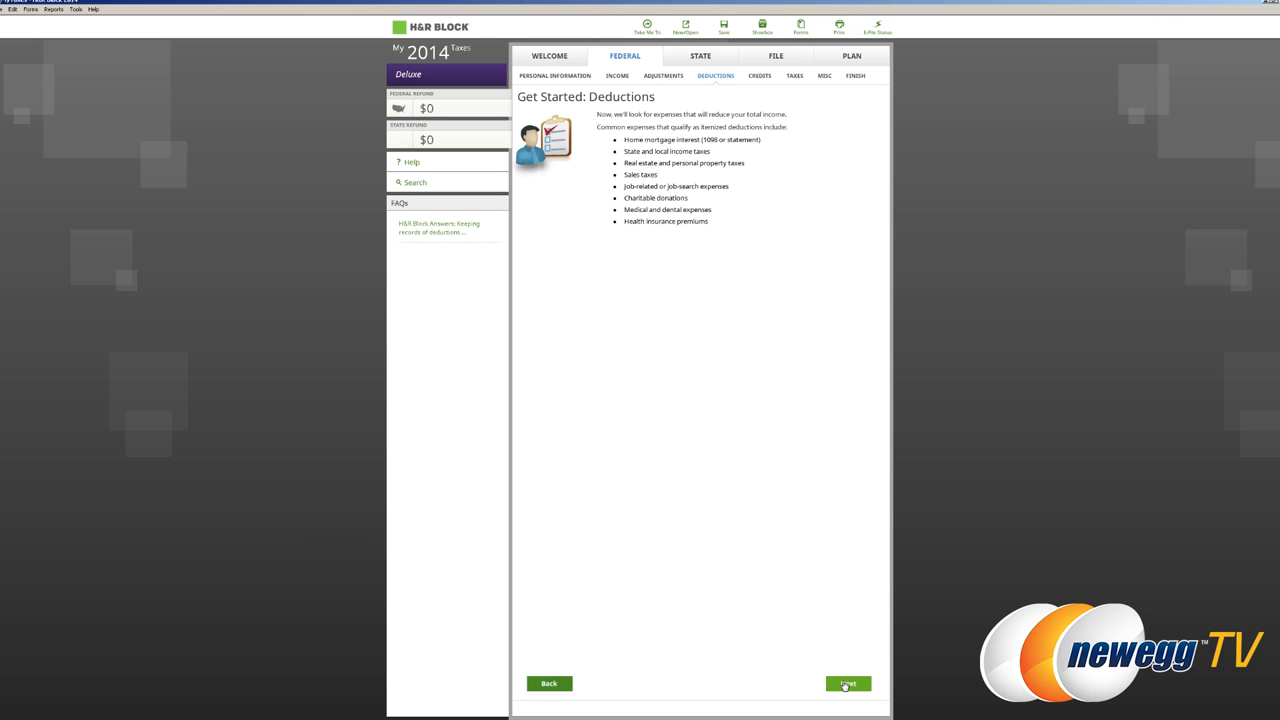
Begin Deductions and continue past State and Local Taxes with nothing checked.
click(850, 684)
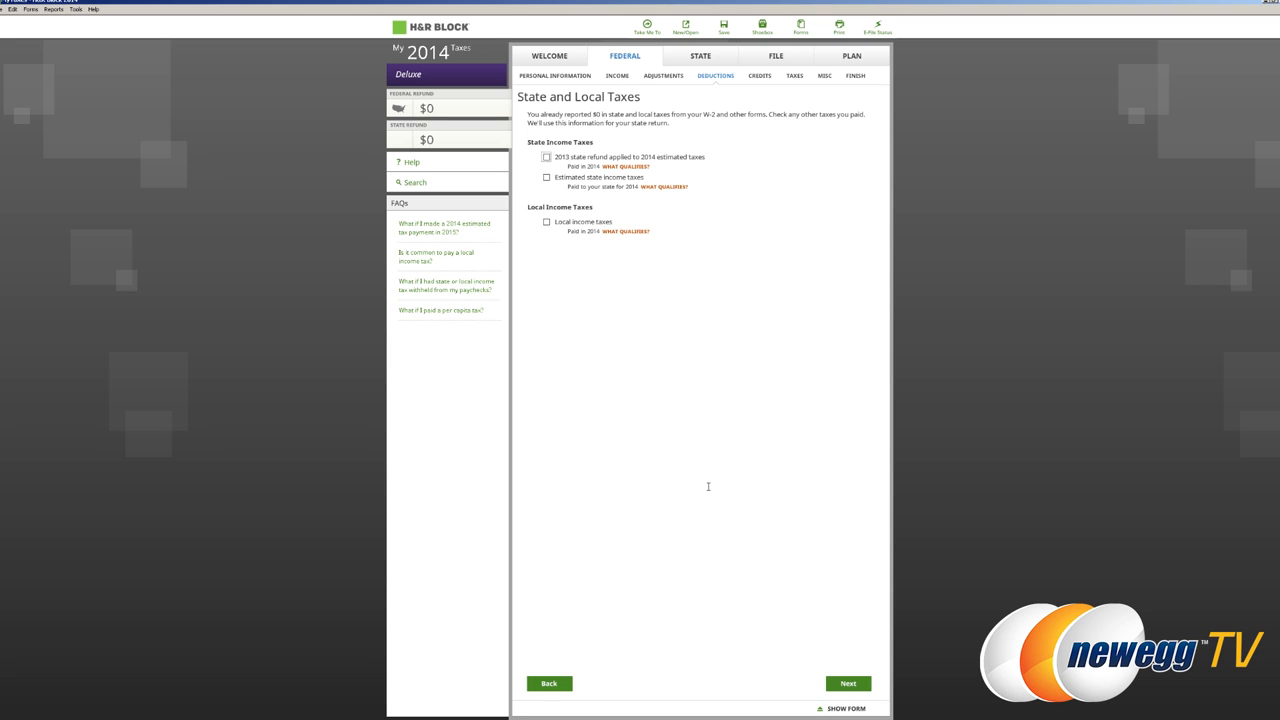
mouse_move(680, 214)
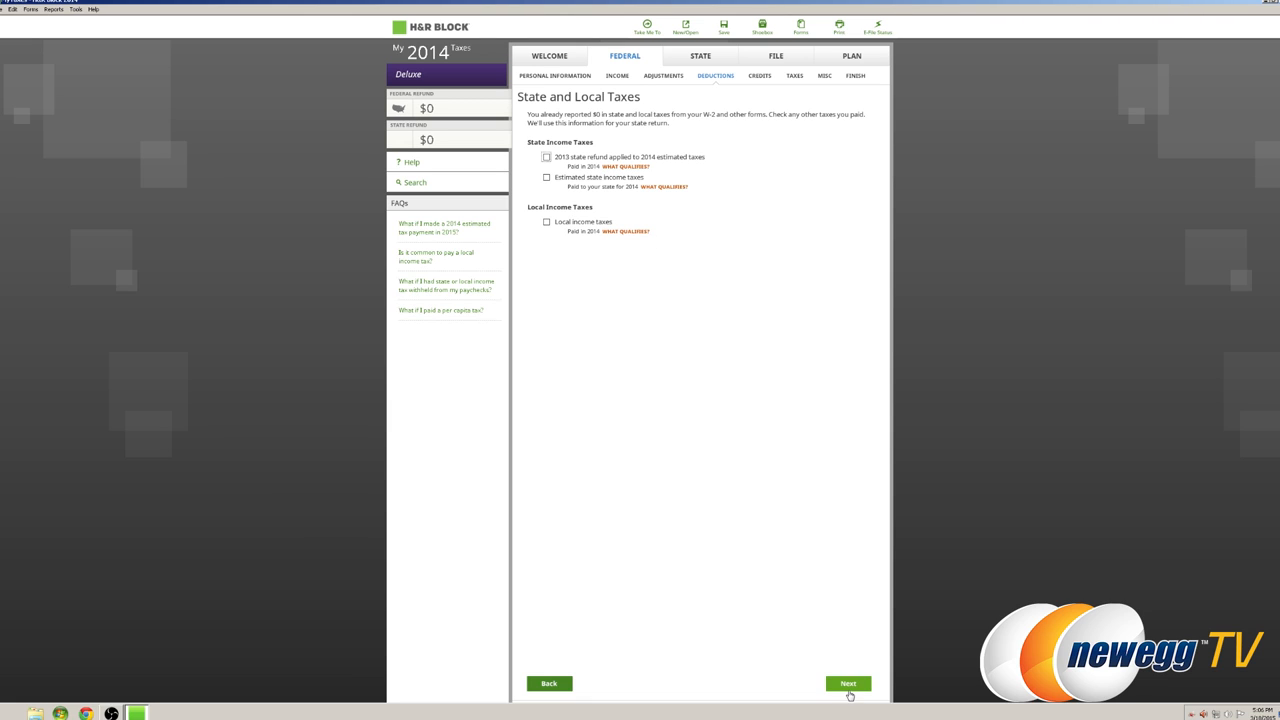
click(852, 684)
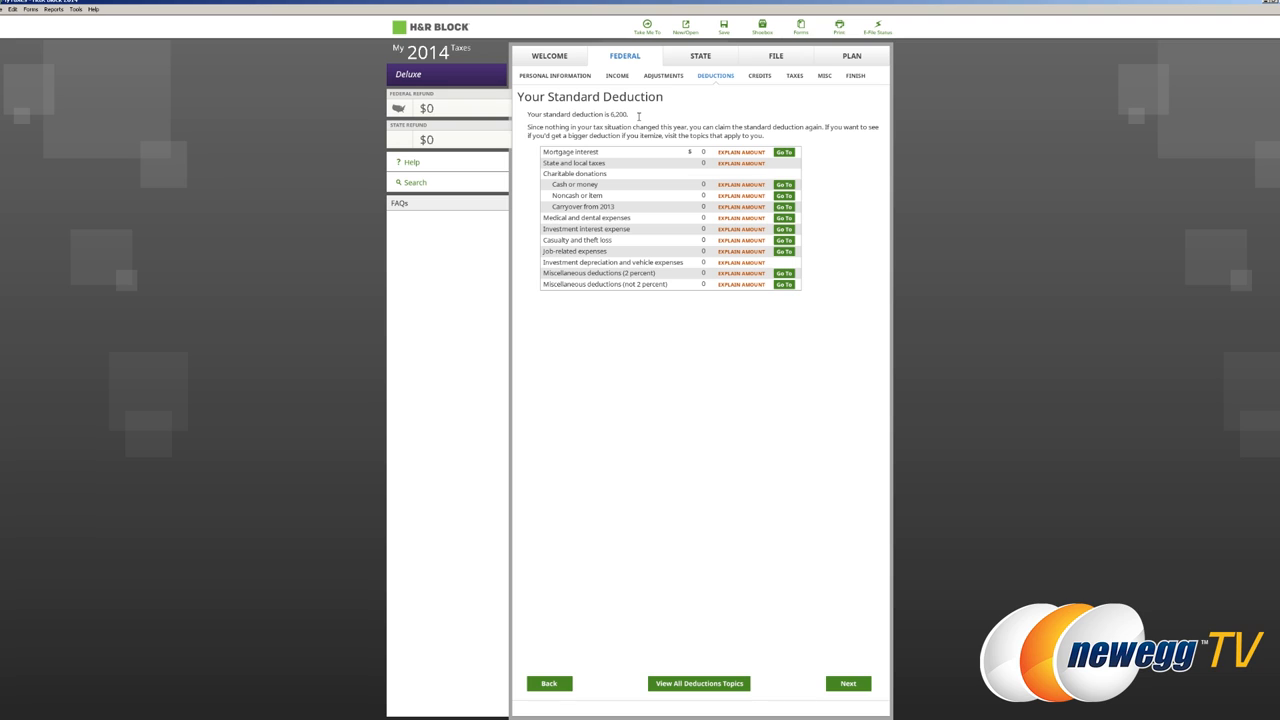
mouse_move(652, 238)
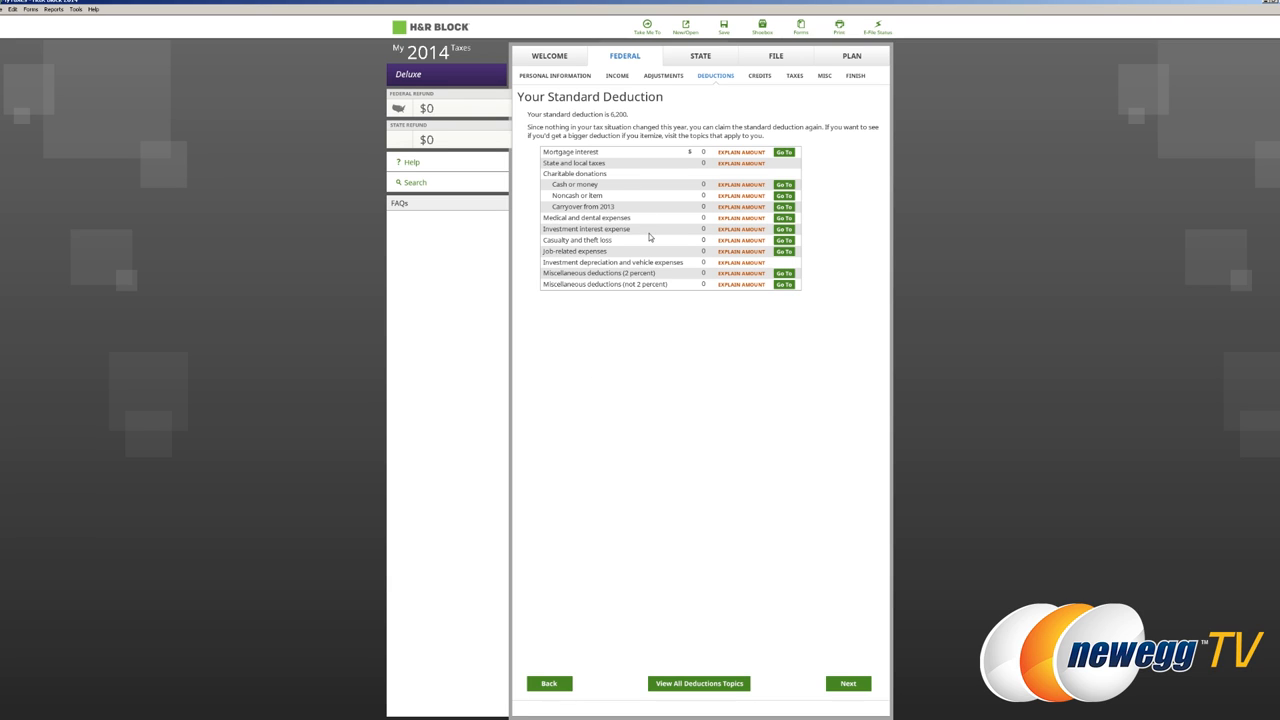
mouse_move(654, 228)
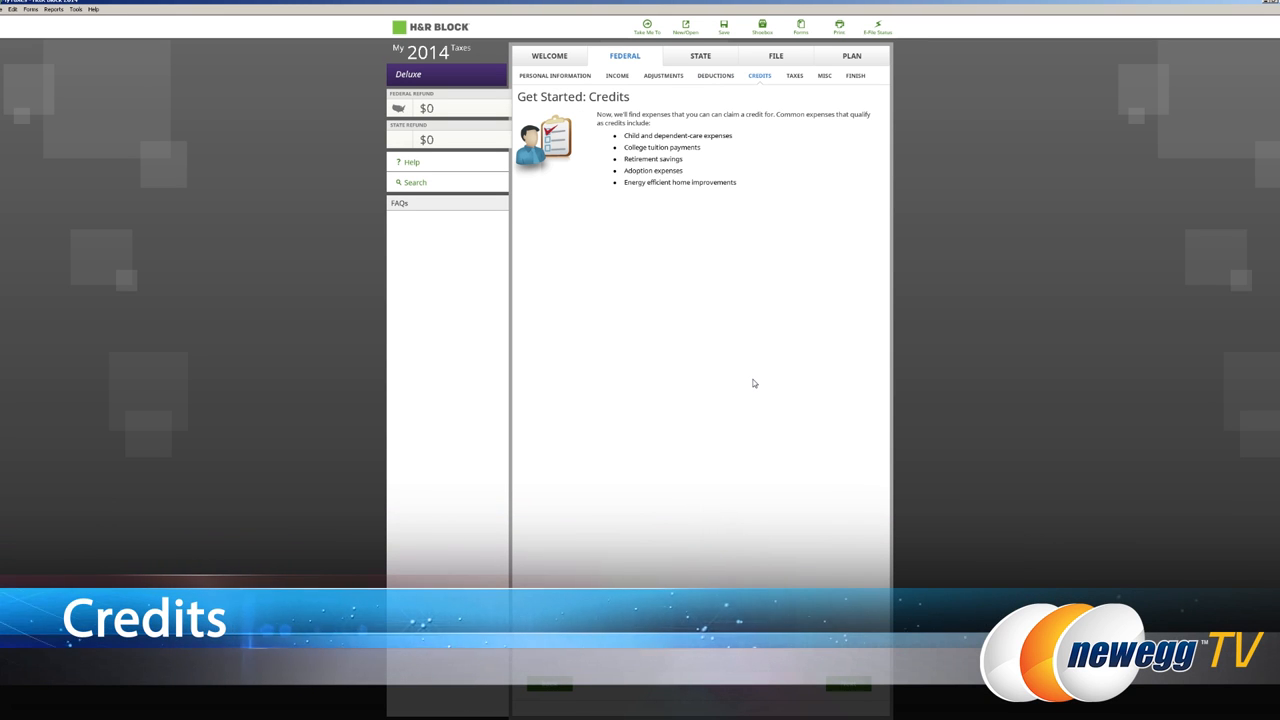
mouse_move(728, 312)
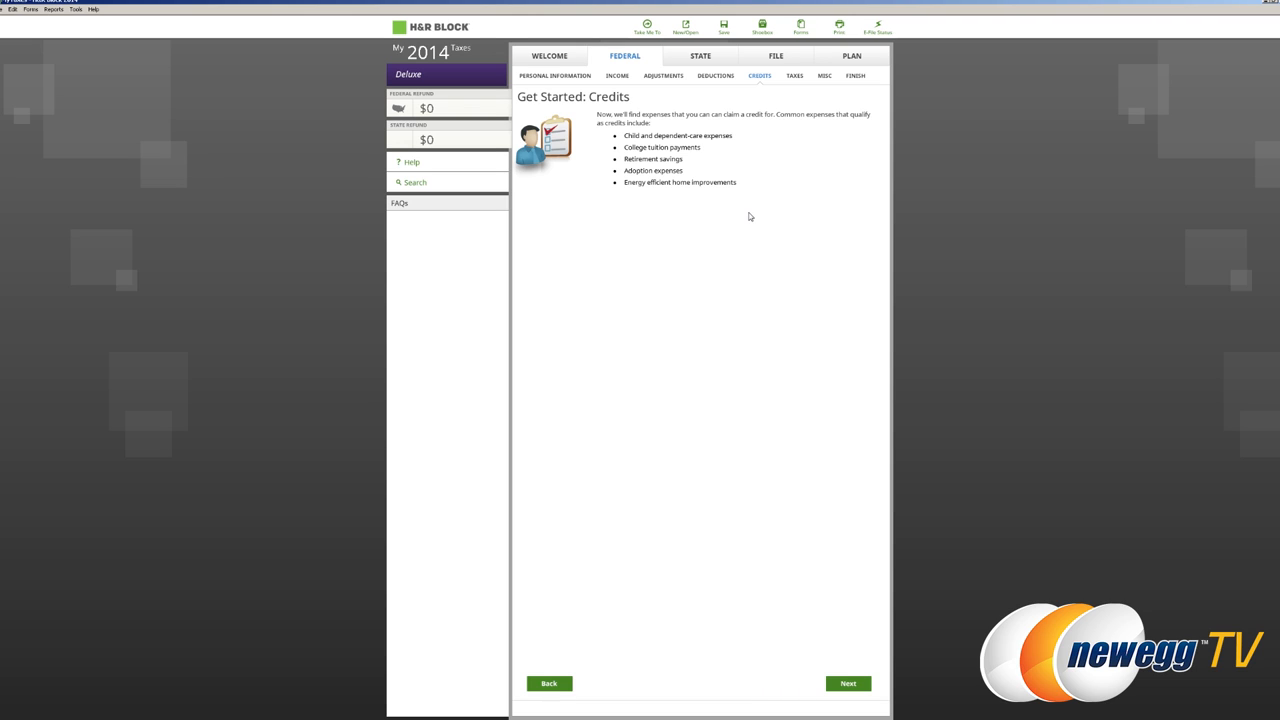
mouse_move(840, 684)
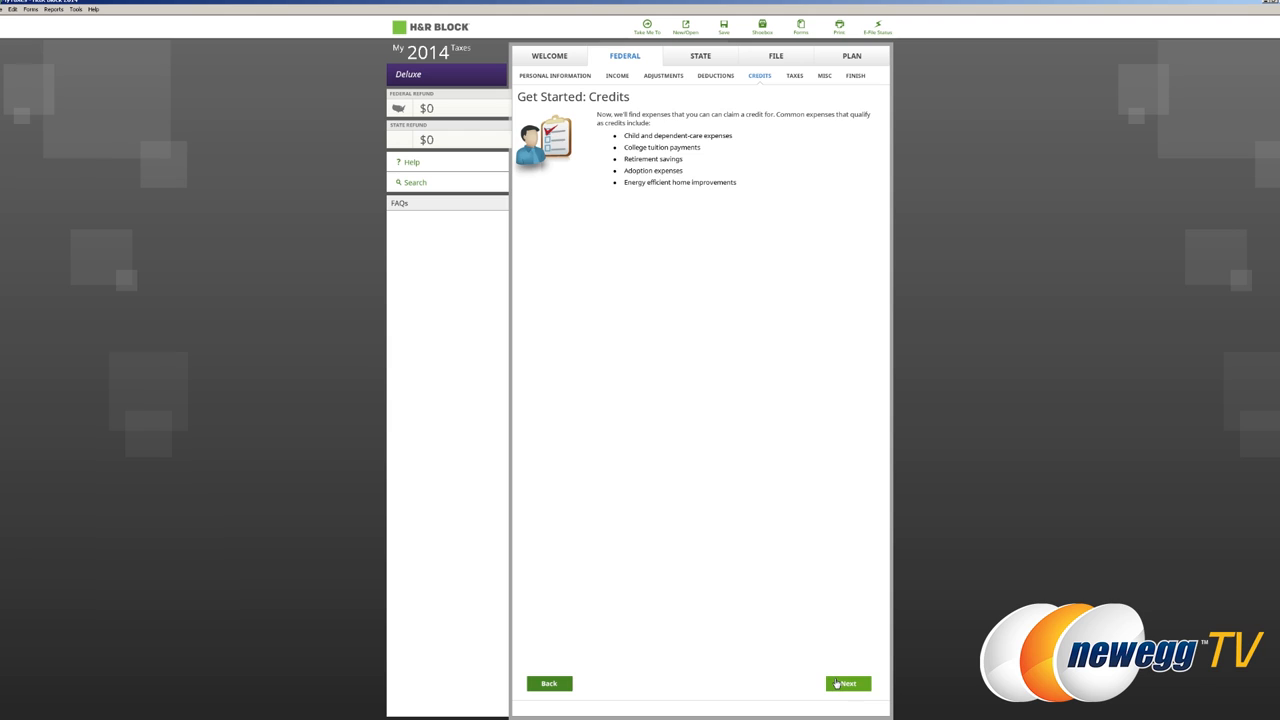
Go through the credits questions leaving every credit at zero and accept Let's Check Your Credits.
click(848, 684)
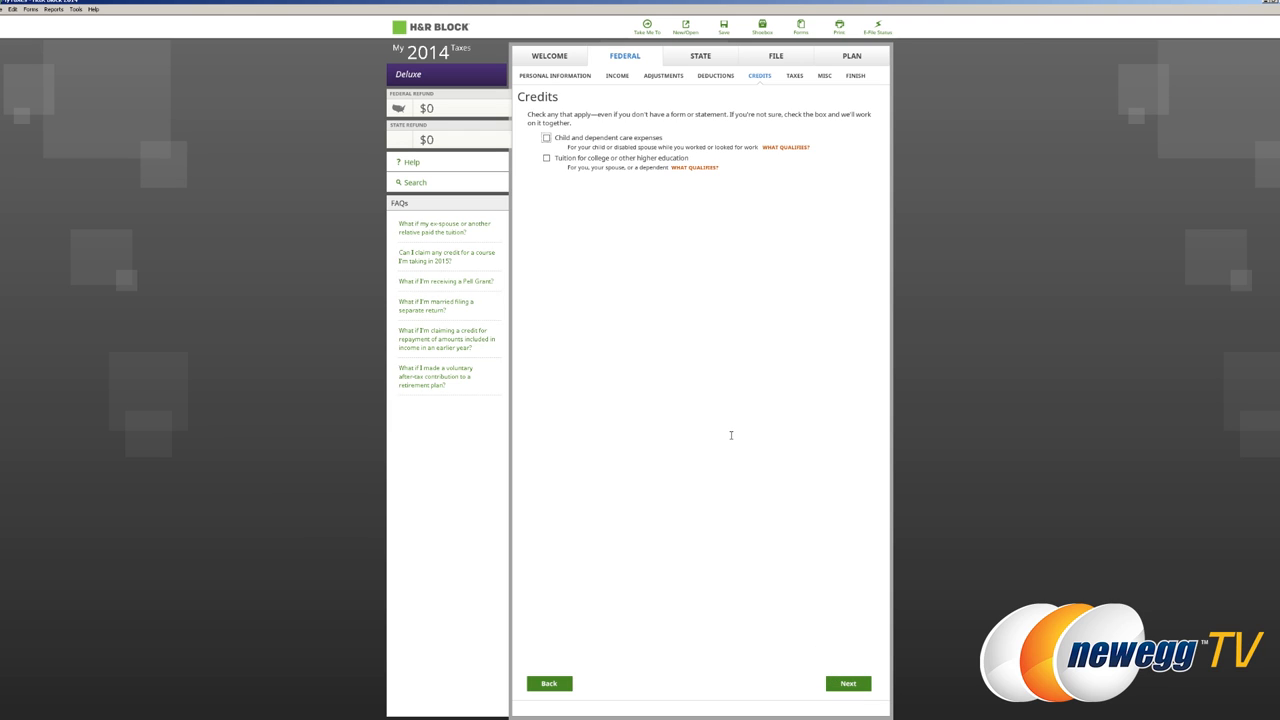
mouse_move(754, 458)
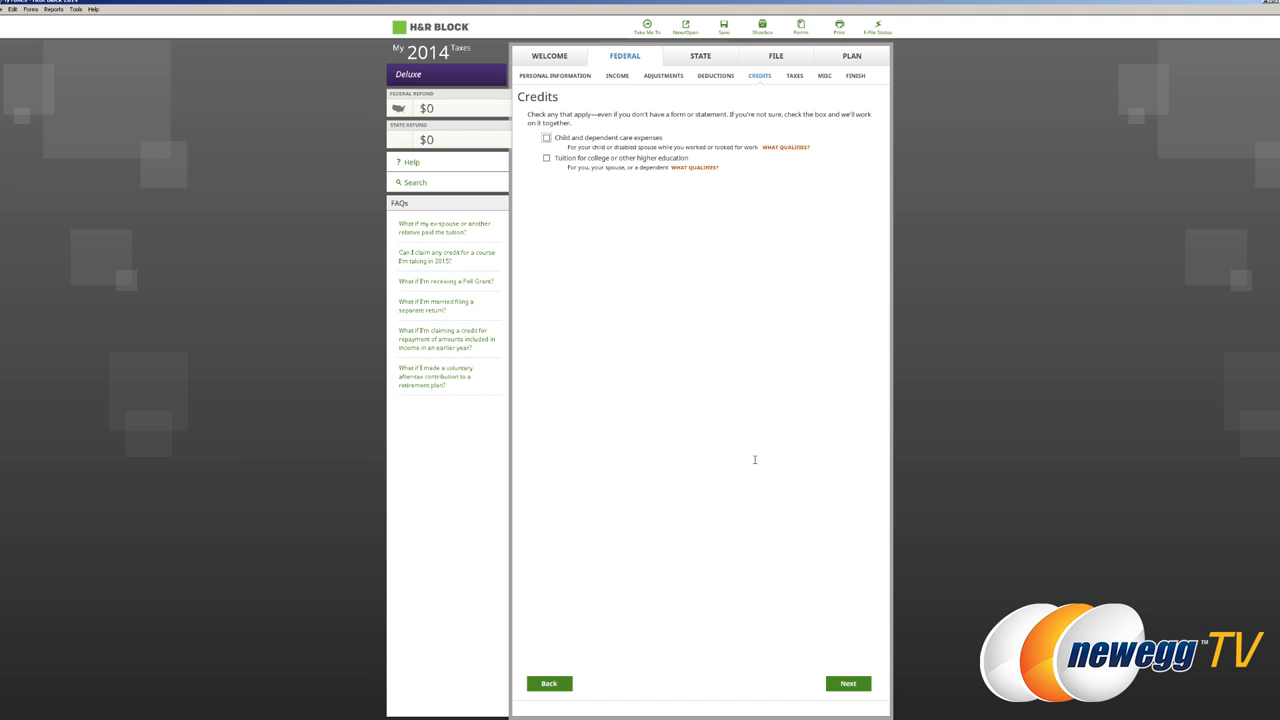
click(850, 684)
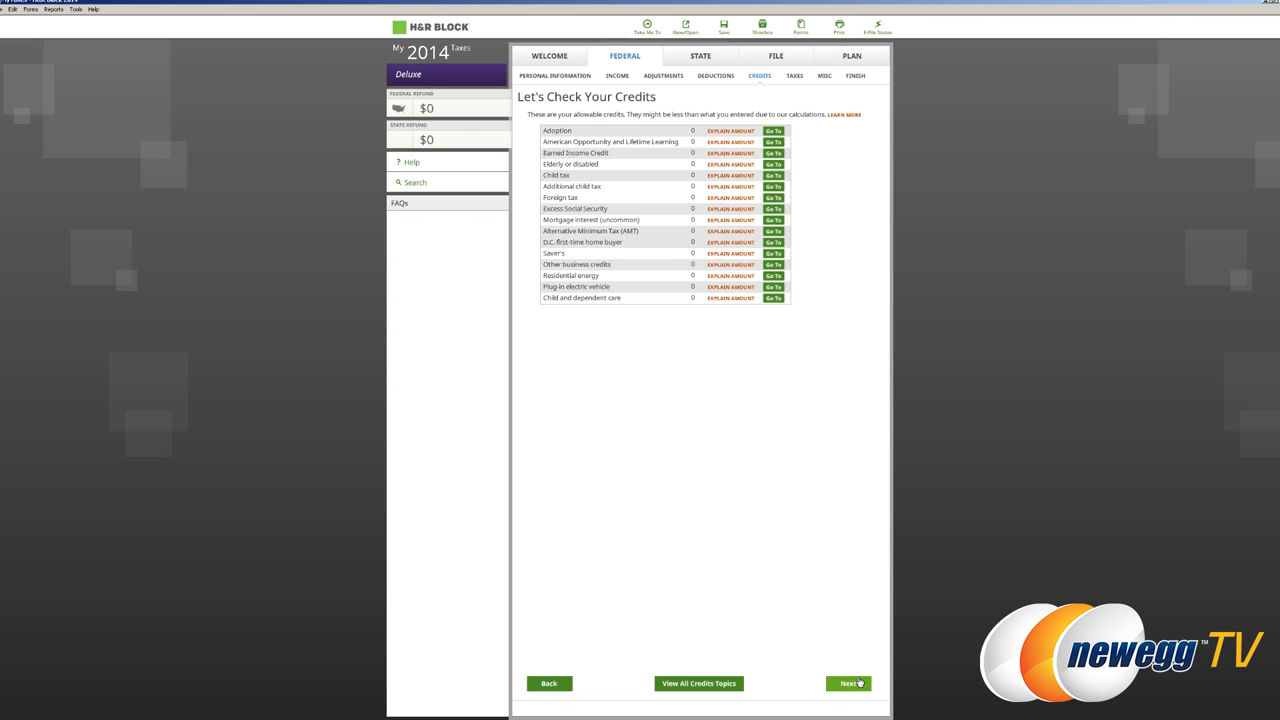
mouse_move(660, 178)
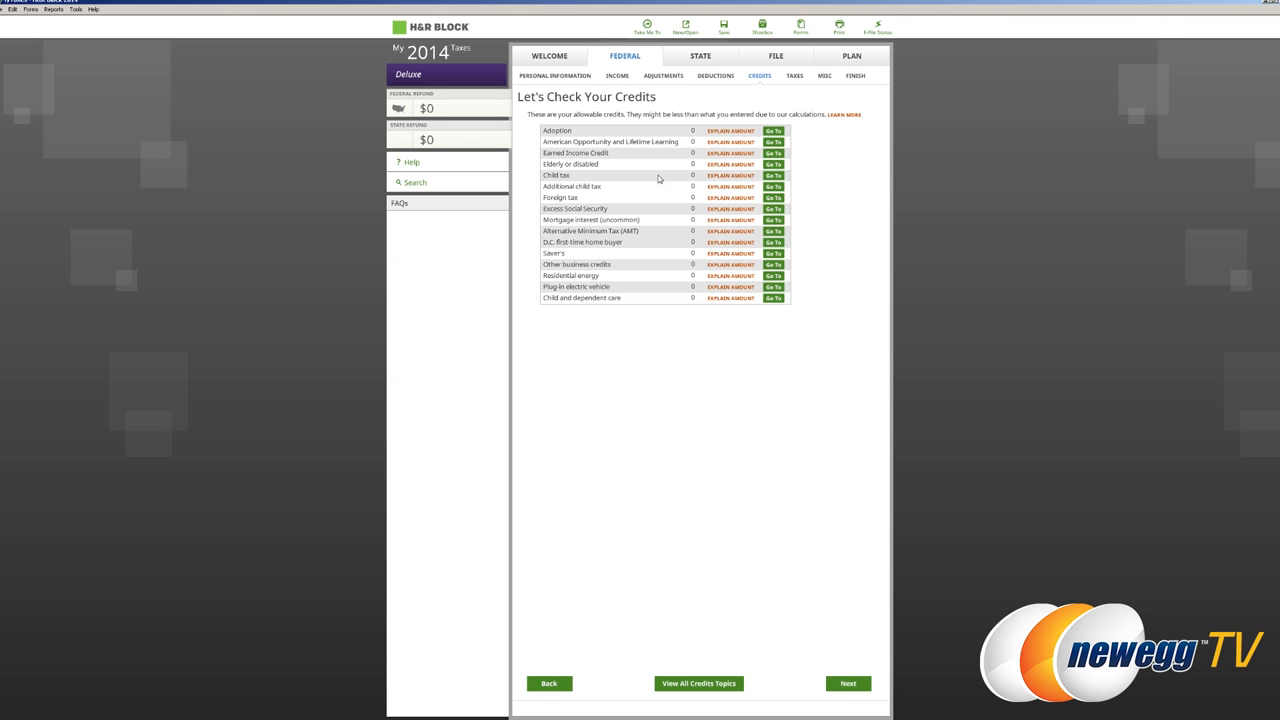
mouse_move(644, 324)
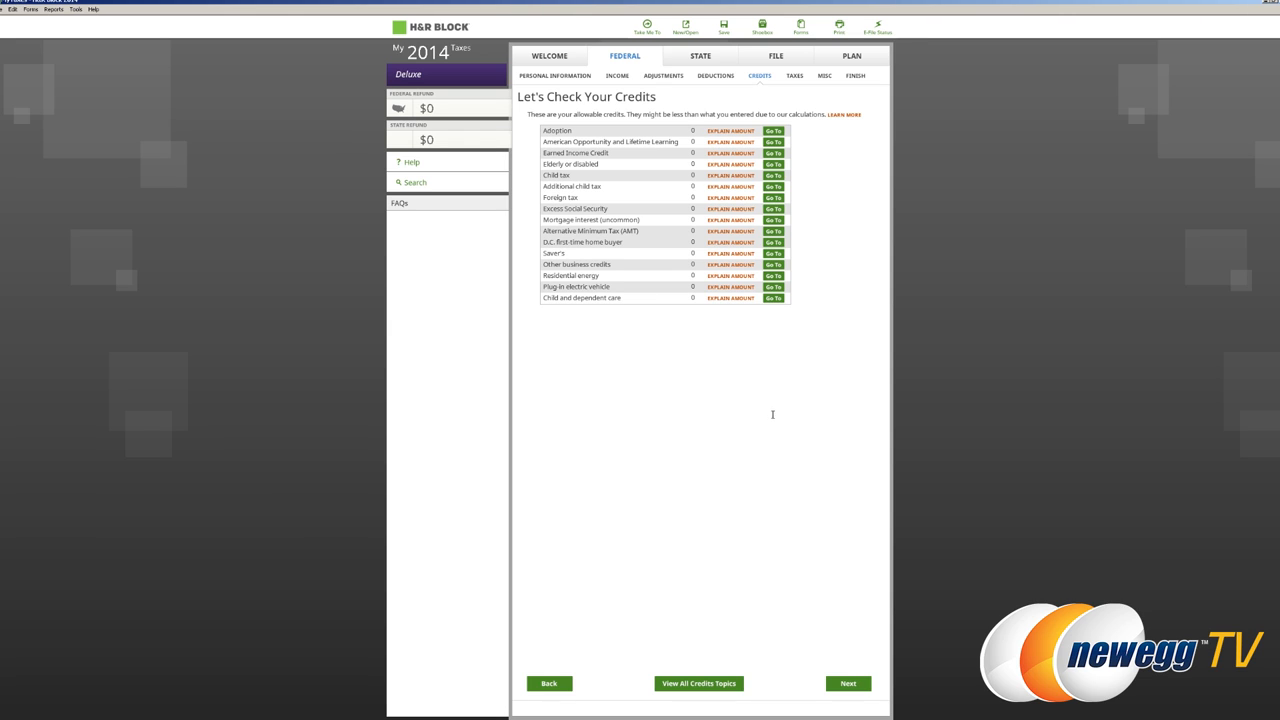
mouse_move(816, 326)
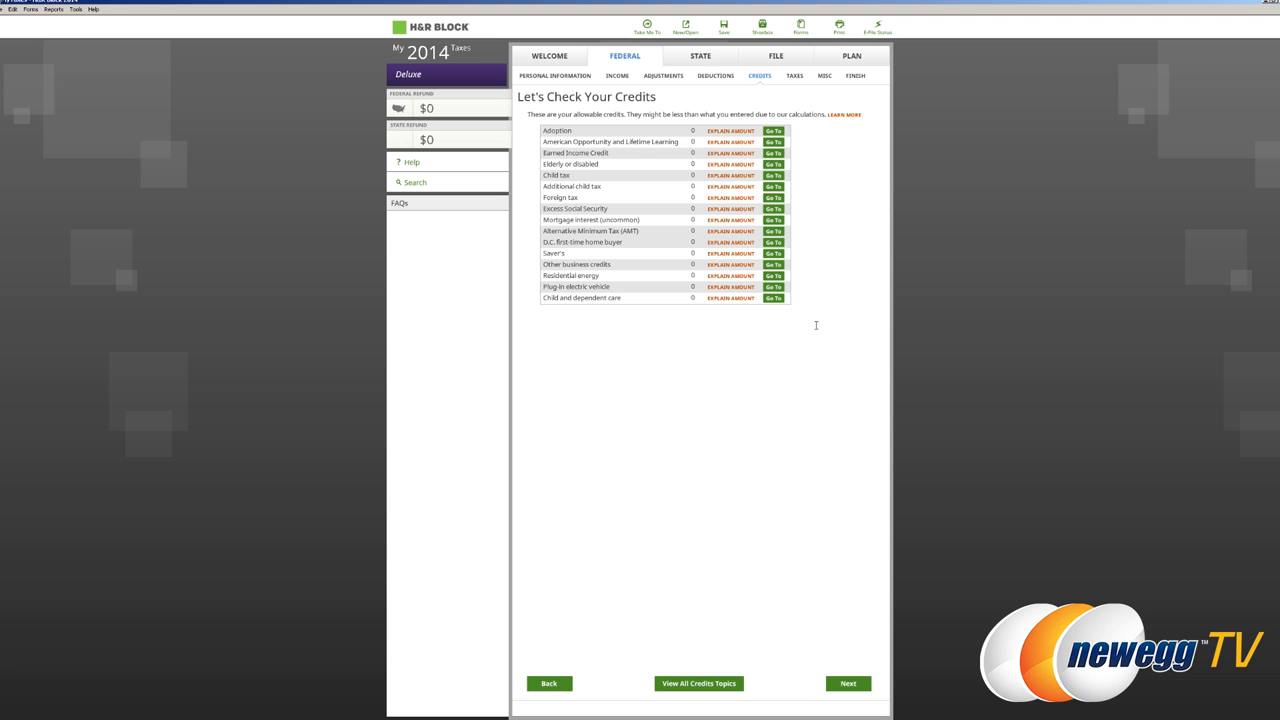
mouse_move(852, 684)
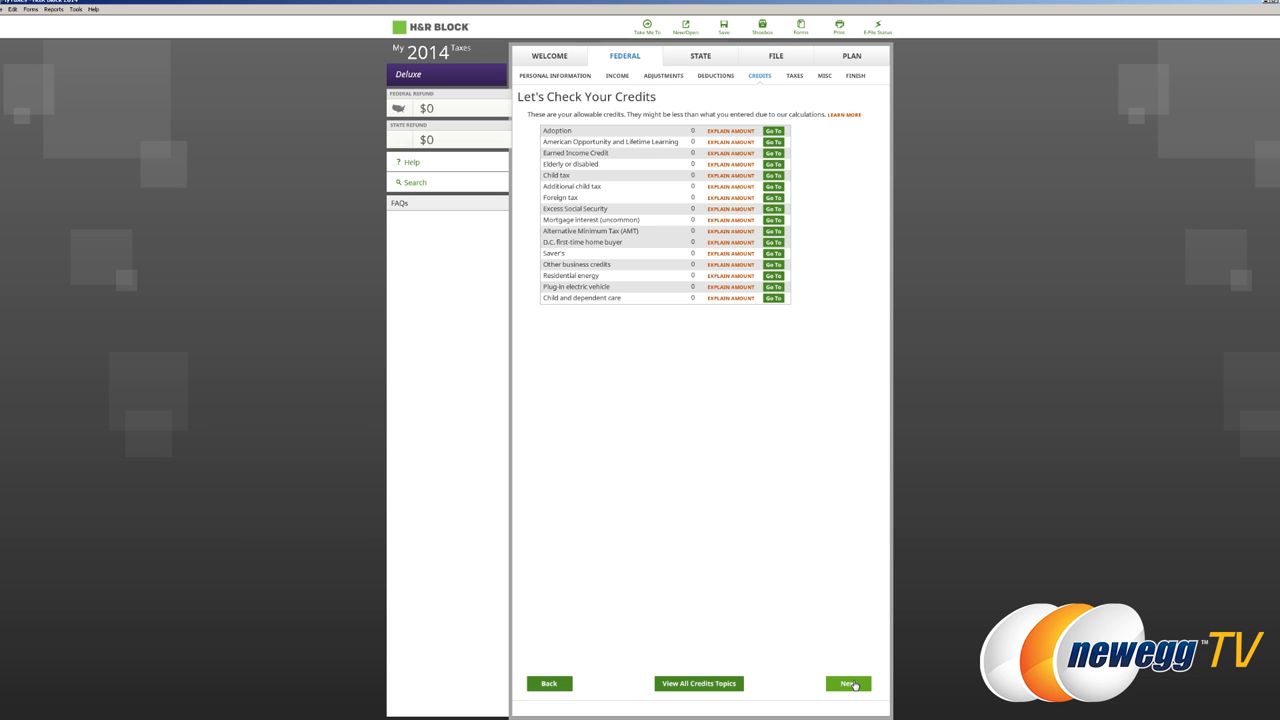
click(852, 684)
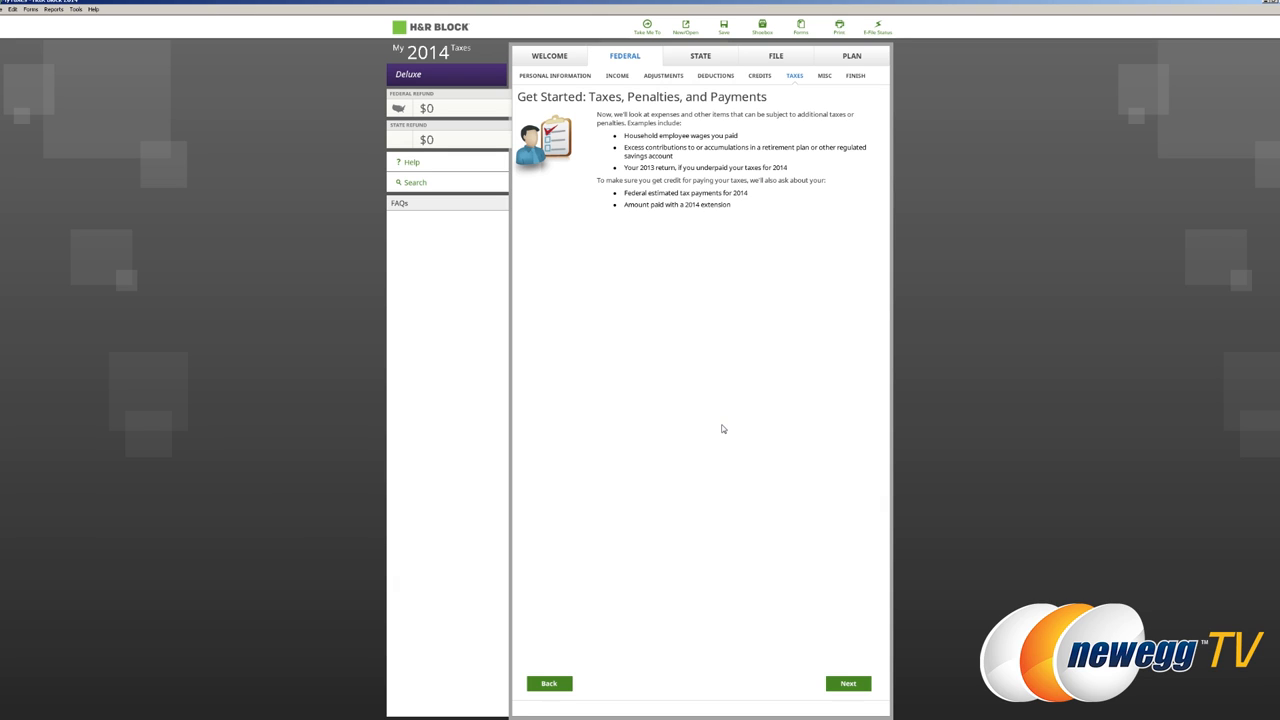
mouse_move(732, 260)
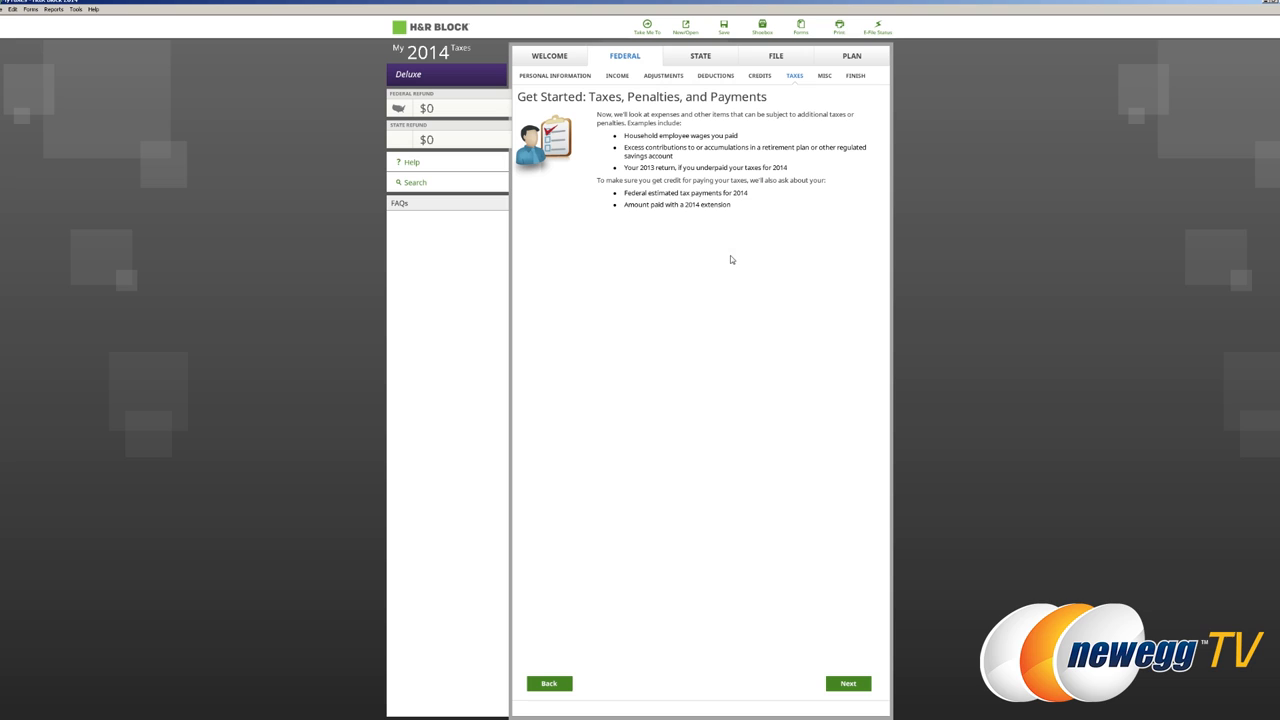
mouse_move(732, 260)
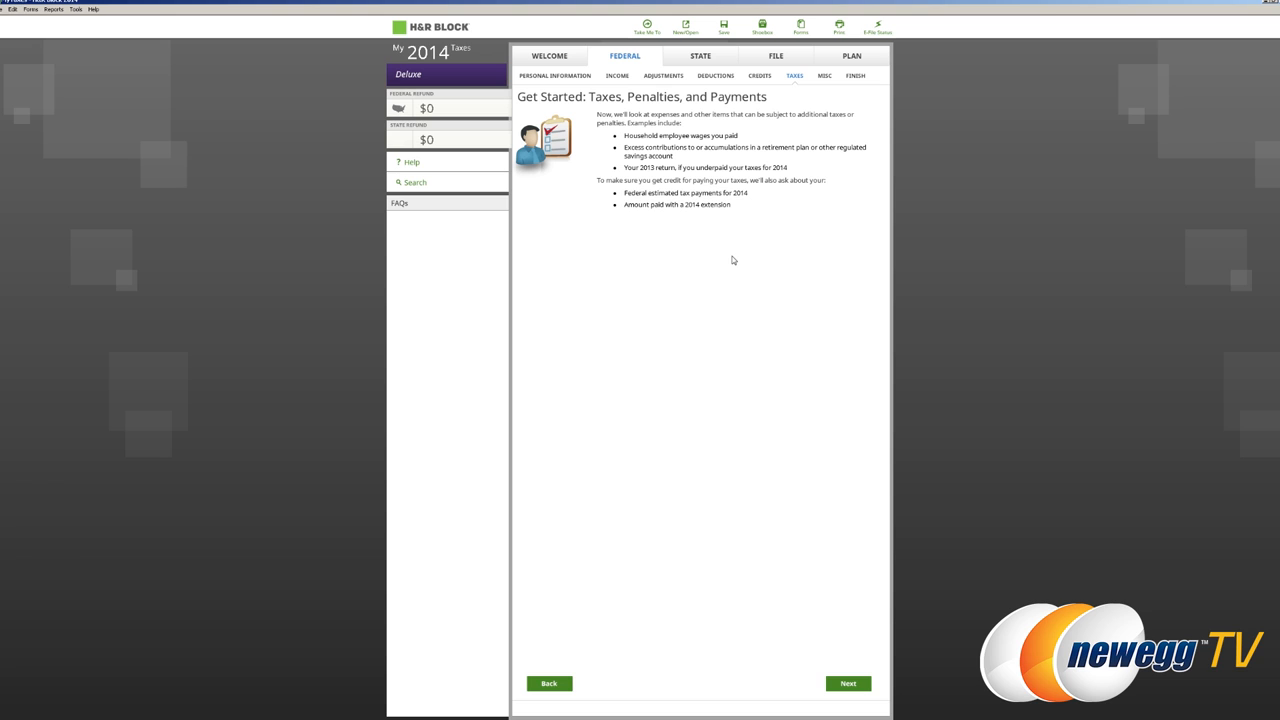
Leave Federal Tax Payments unchecked and accept the taxes, penalties, and payments summary.
click(852, 684)
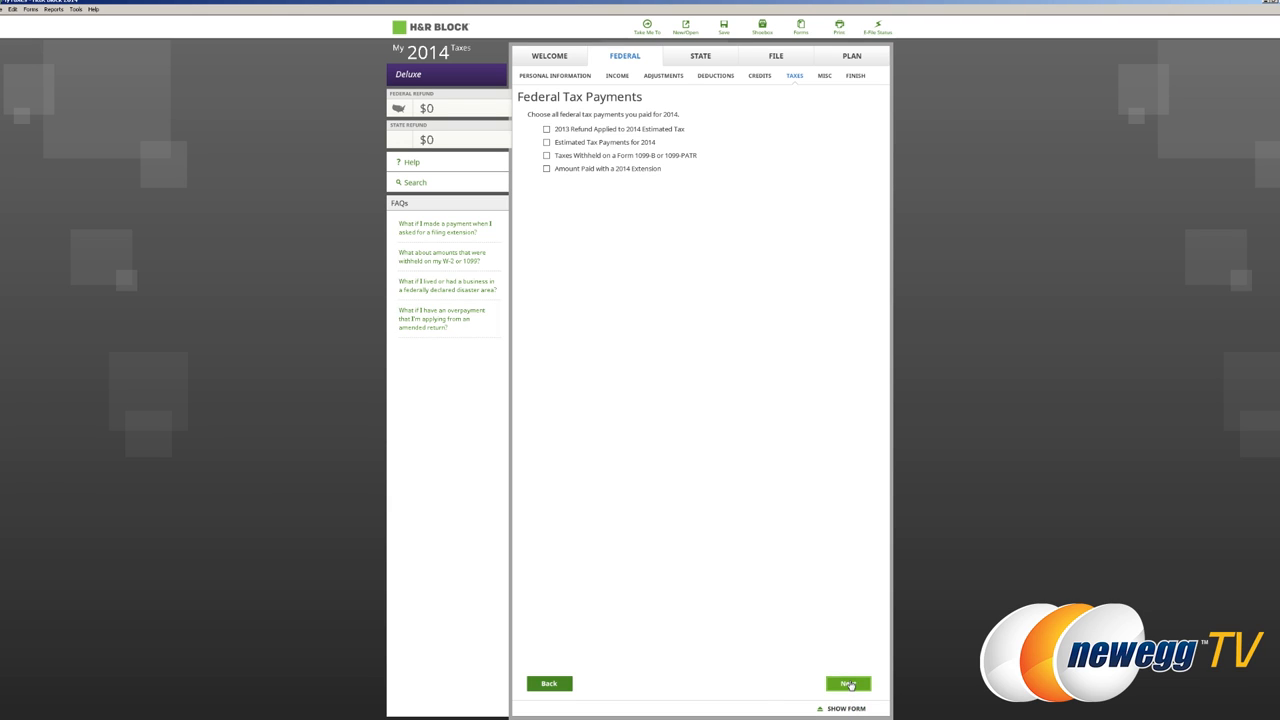
click(852, 684)
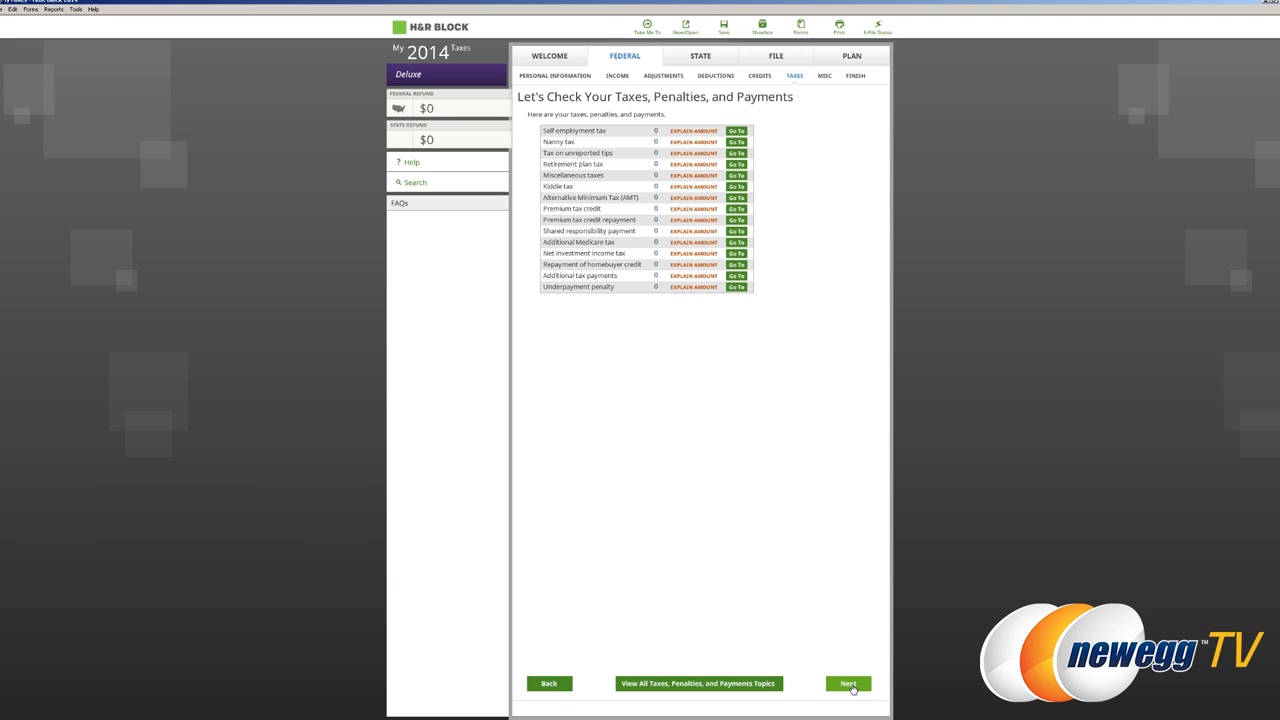
click(850, 684)
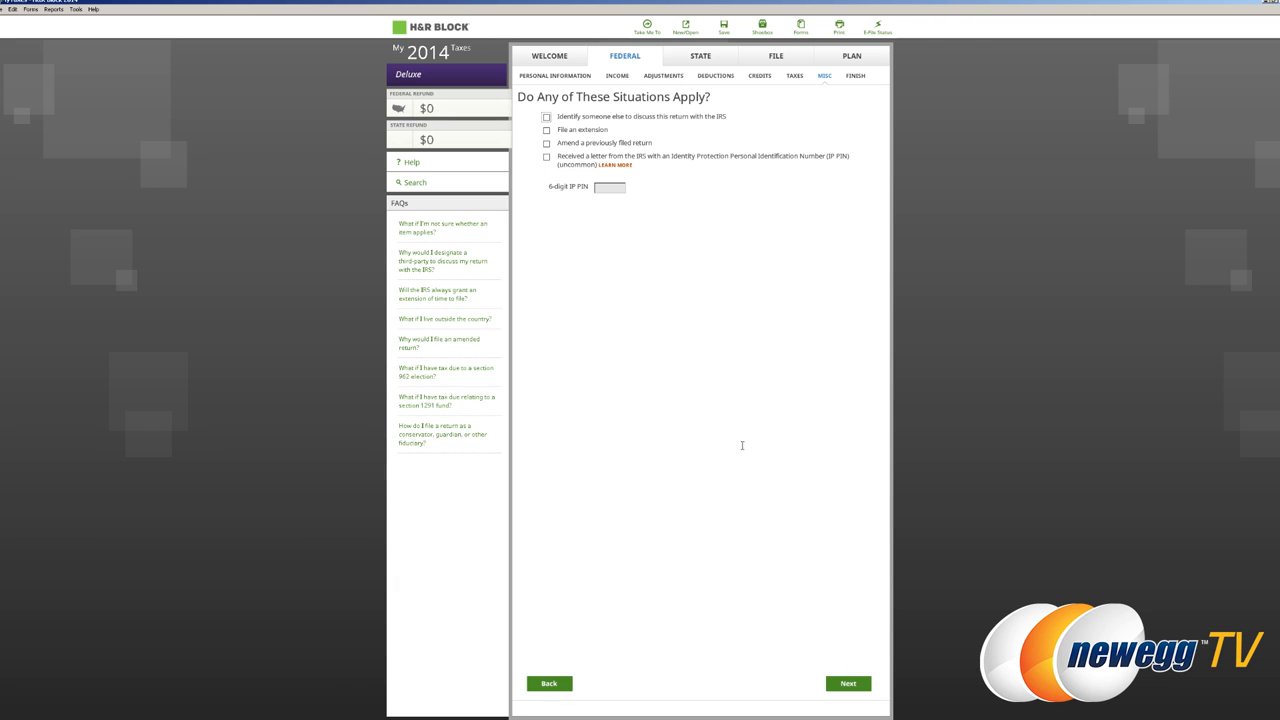
mouse_move(740, 442)
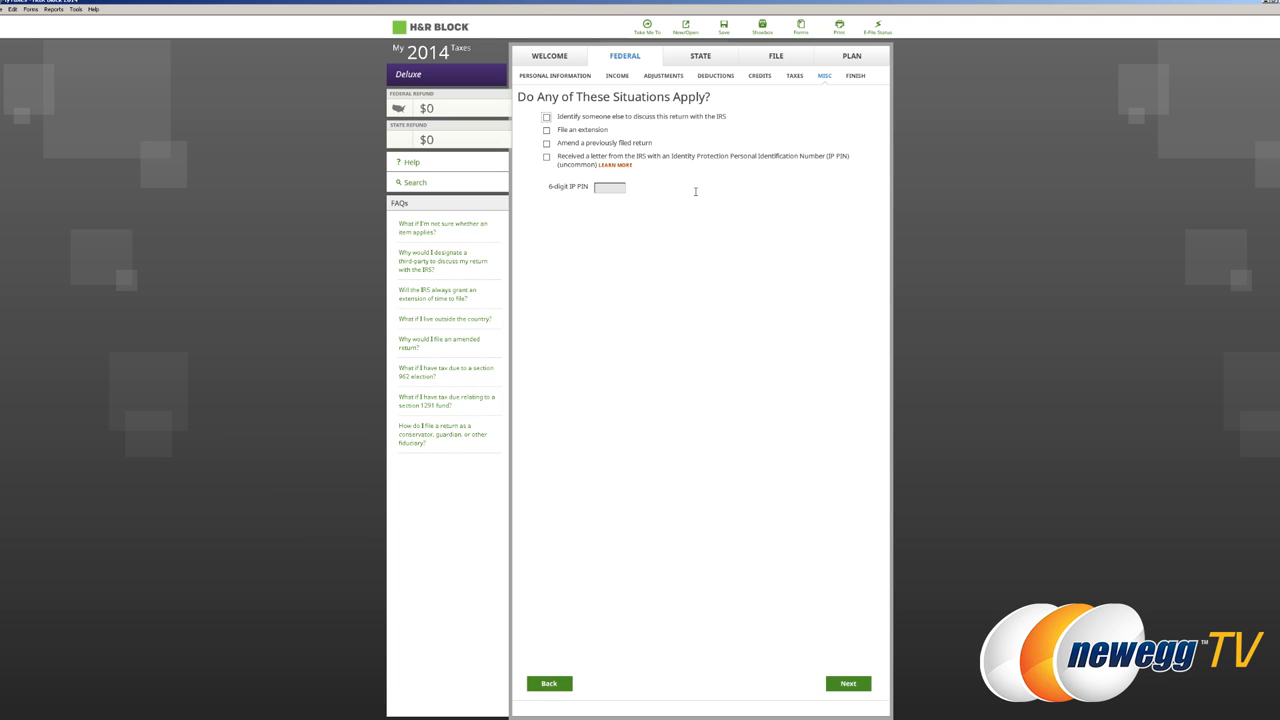
mouse_move(710, 190)
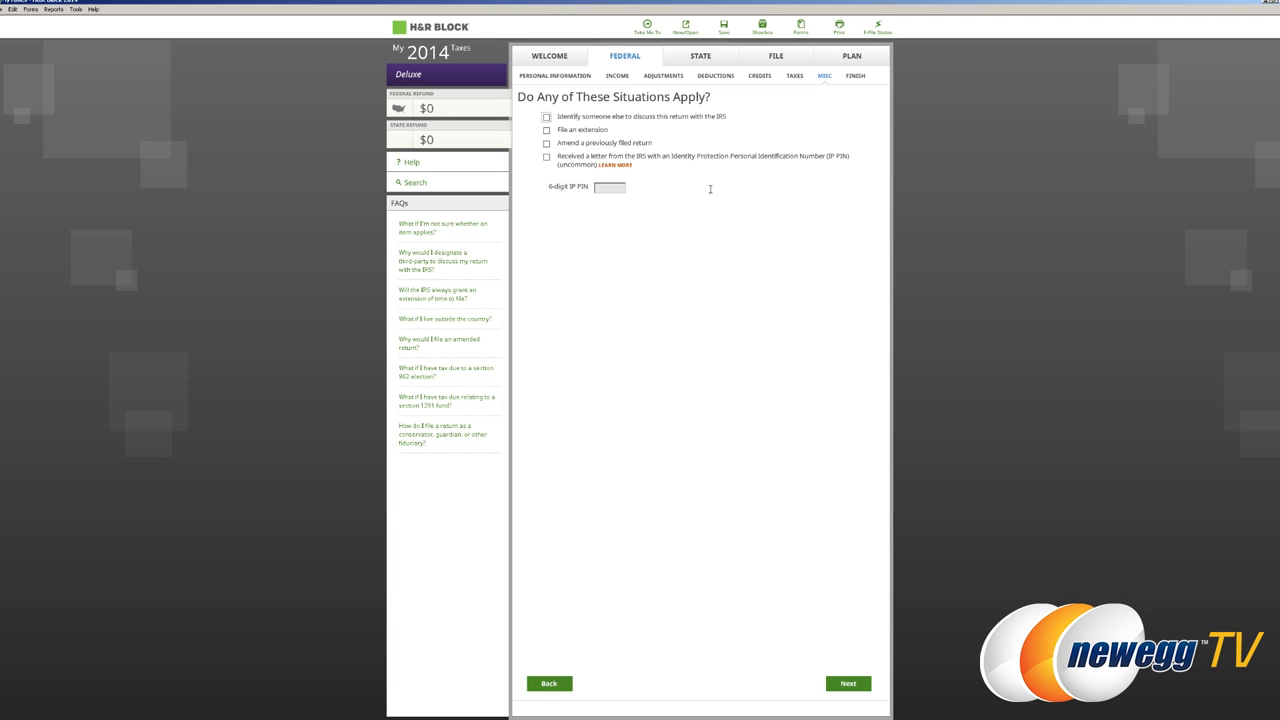
Leave all special situation checkboxes empty and continue to the Finish tab's Next Steps.
click(852, 684)
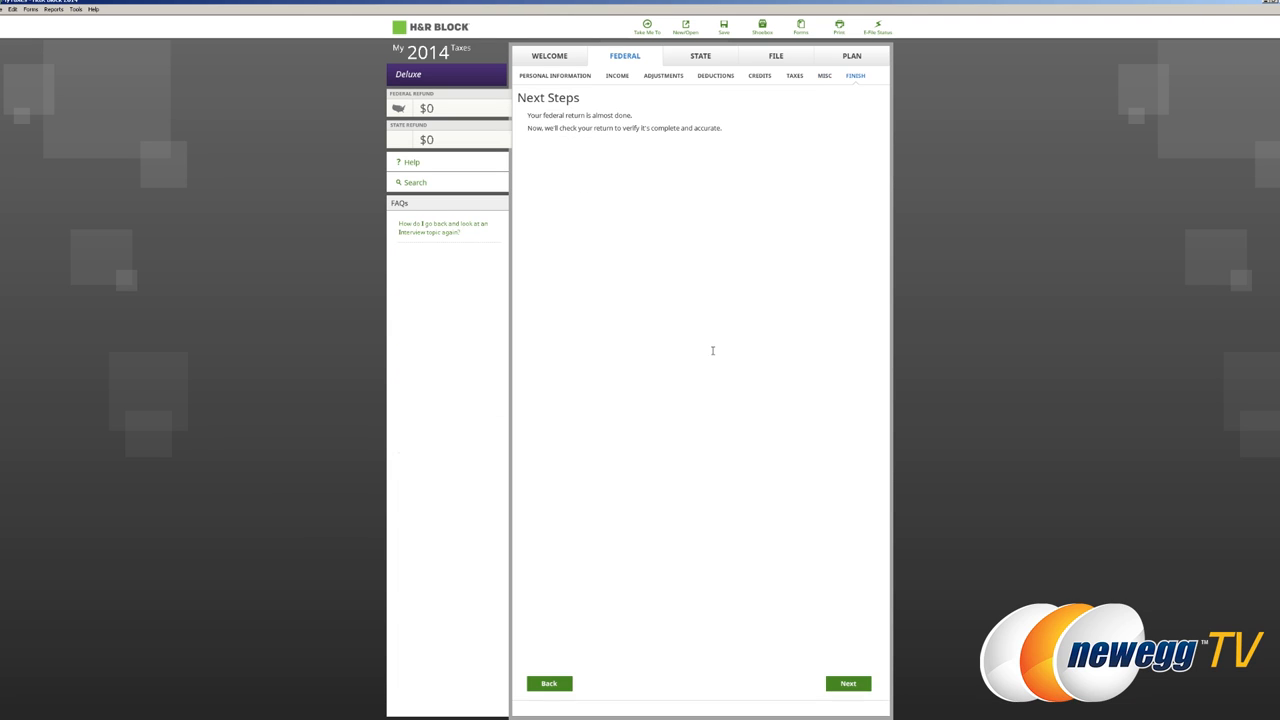
mouse_move(820, 620)
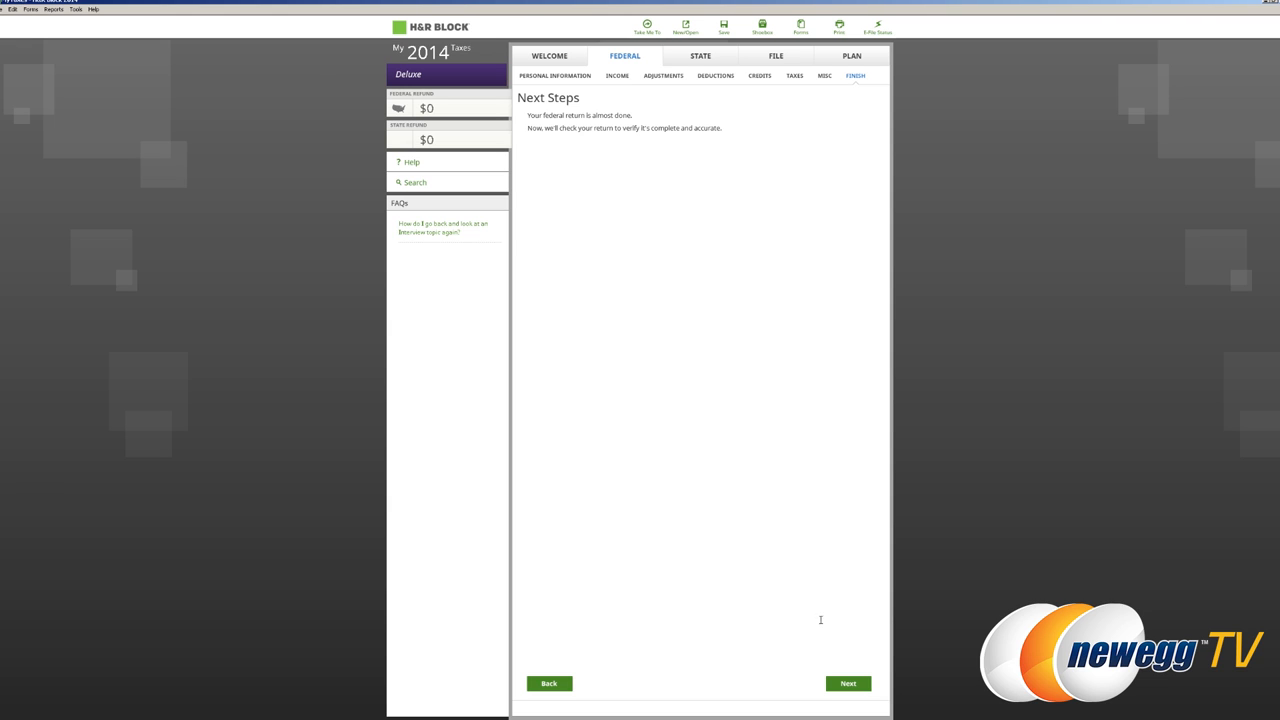
Run the Accuracy Review of the federal return, view its issues, and close the review.
click(852, 684)
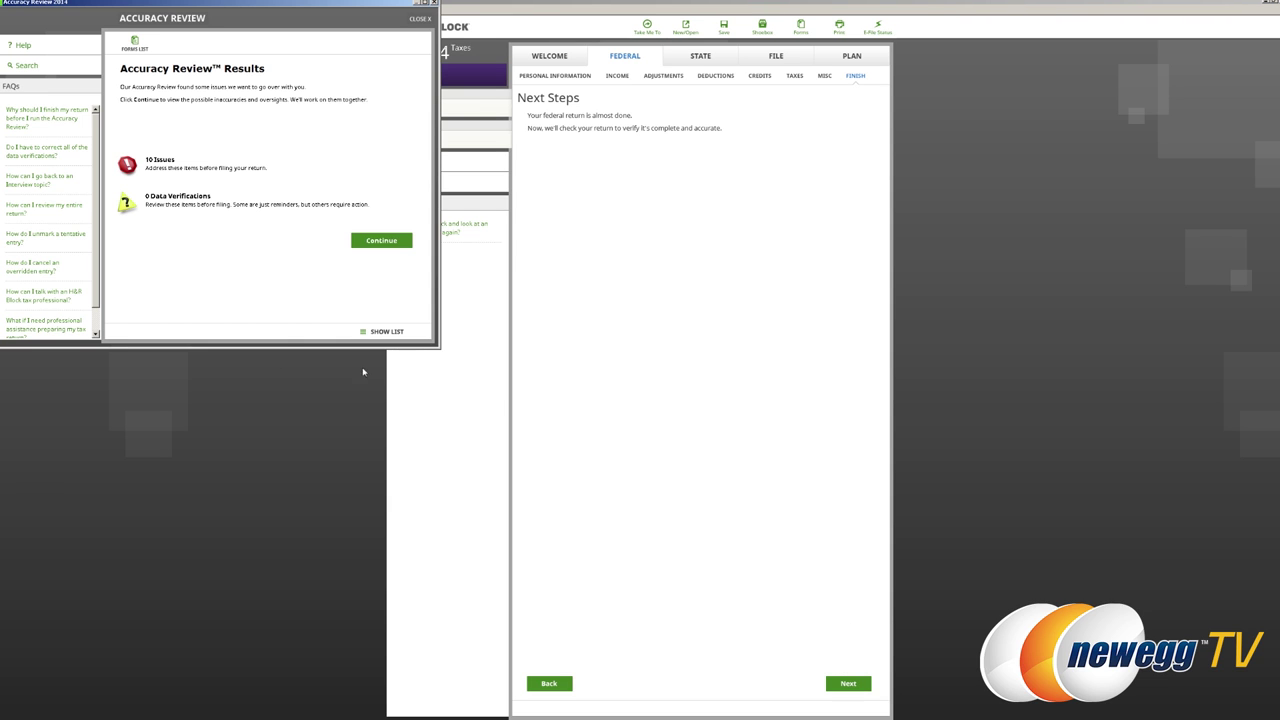
mouse_move(240, 248)
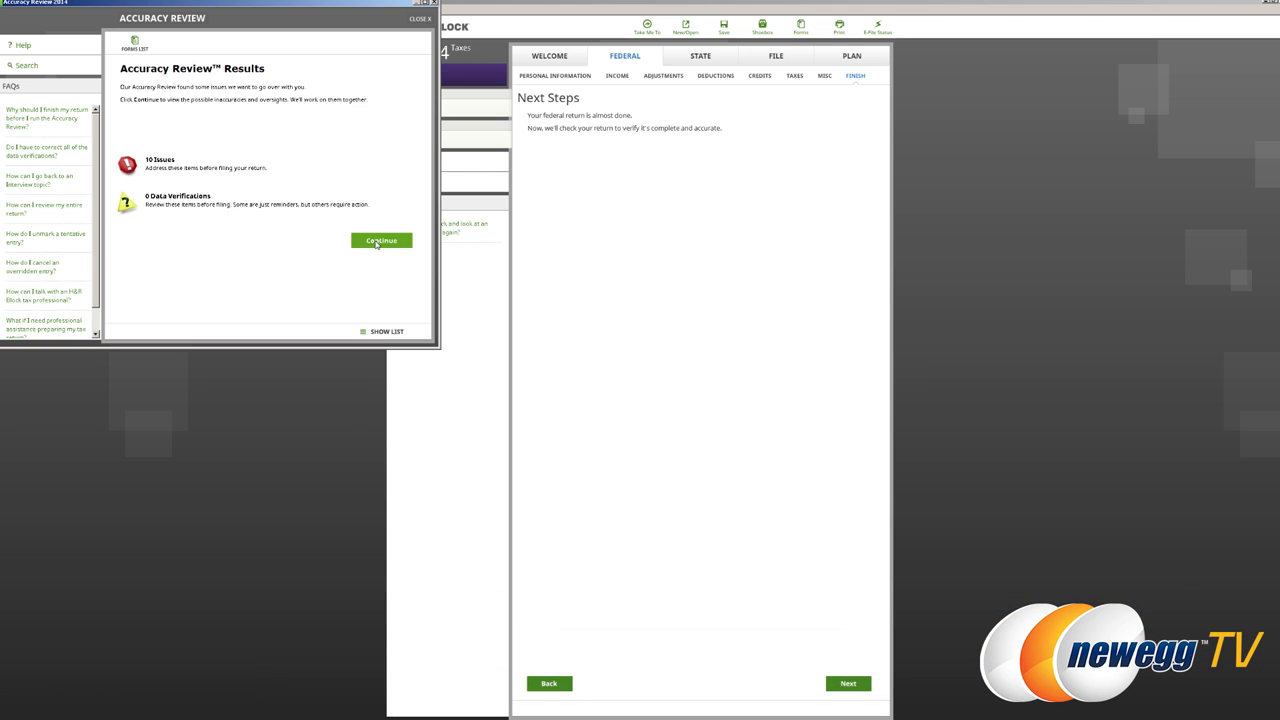
click(380, 240)
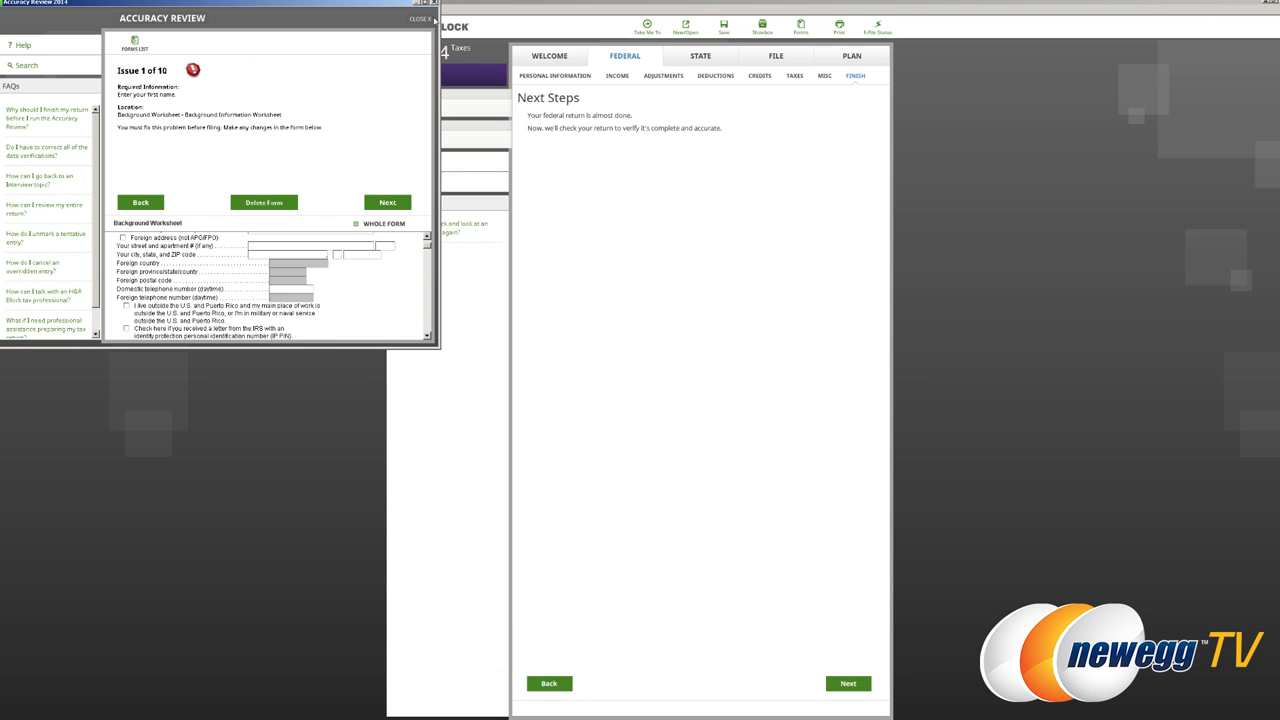
click(428, 18)
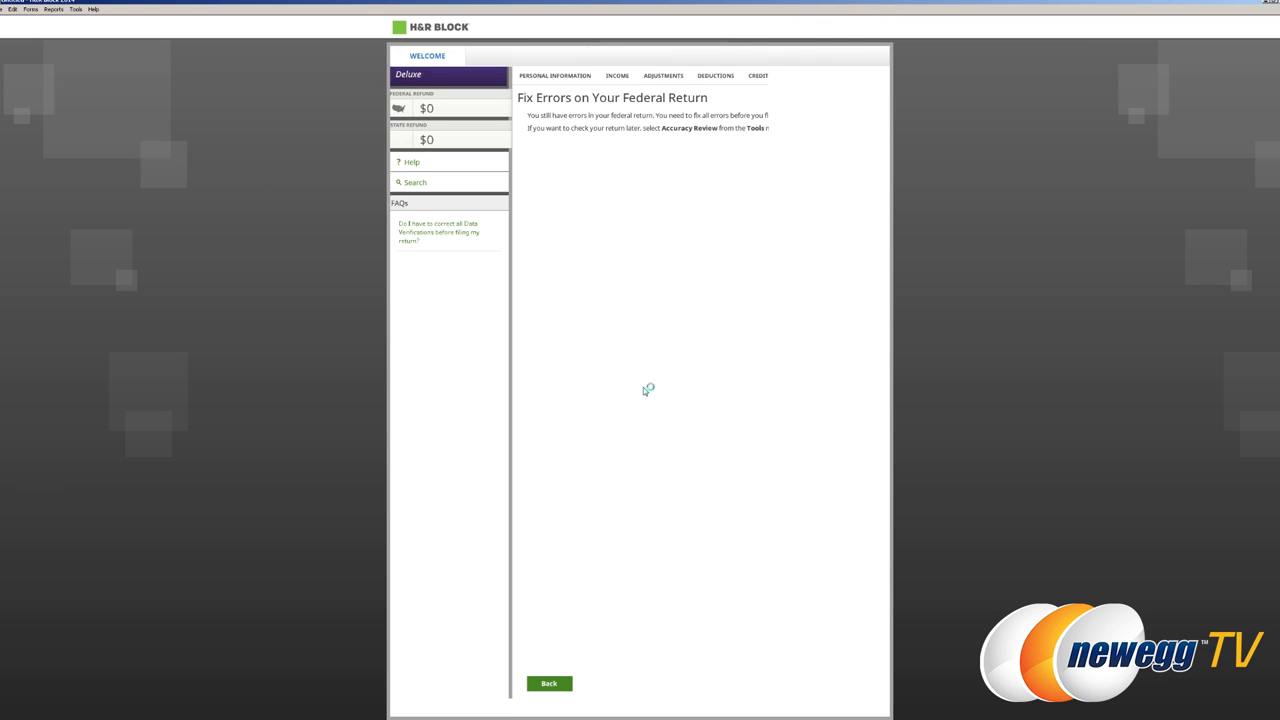
Return to the My Taxes start page and reopen the saved 2014 return showing a $2,795 refund.
click(552, 684)
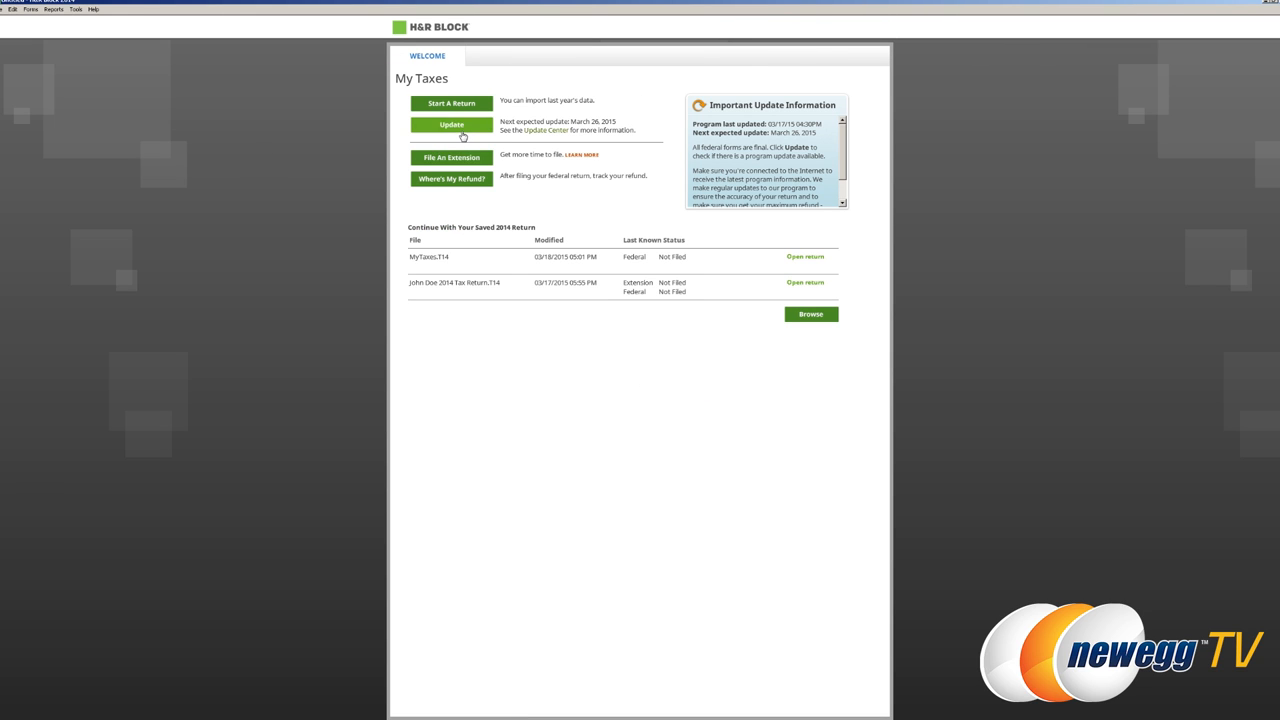
click(794, 256)
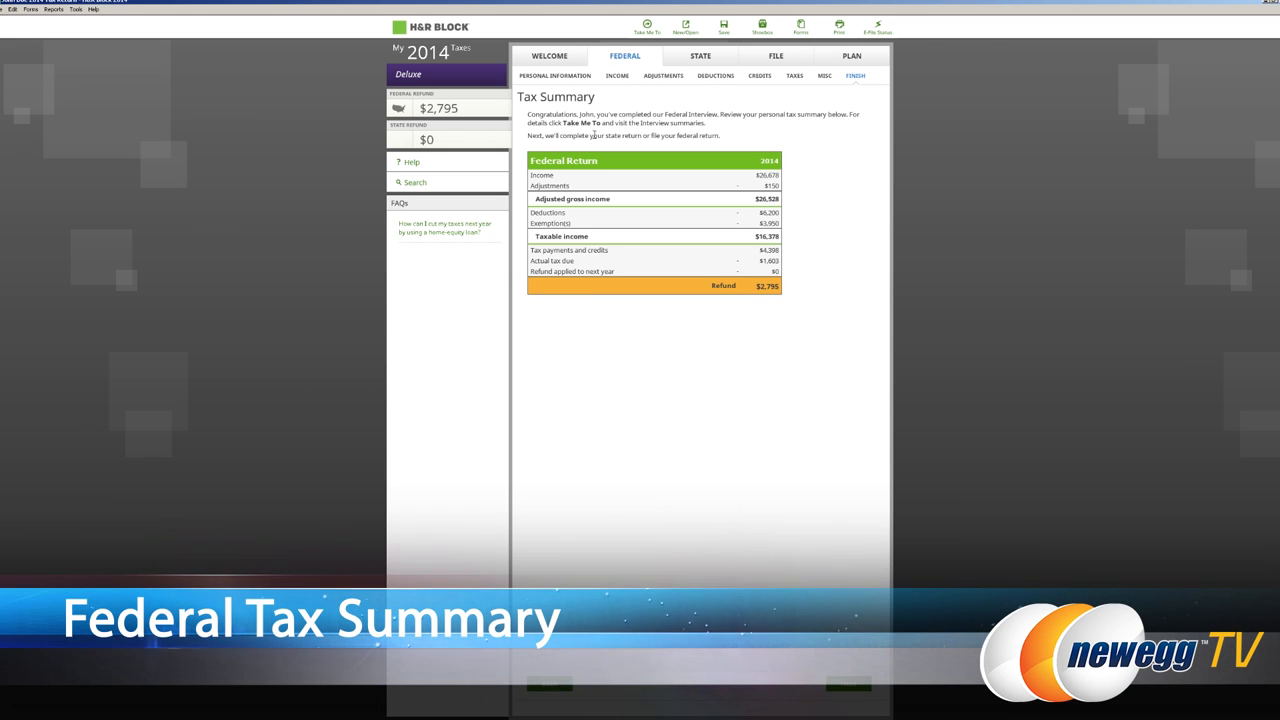
mouse_move(762, 356)
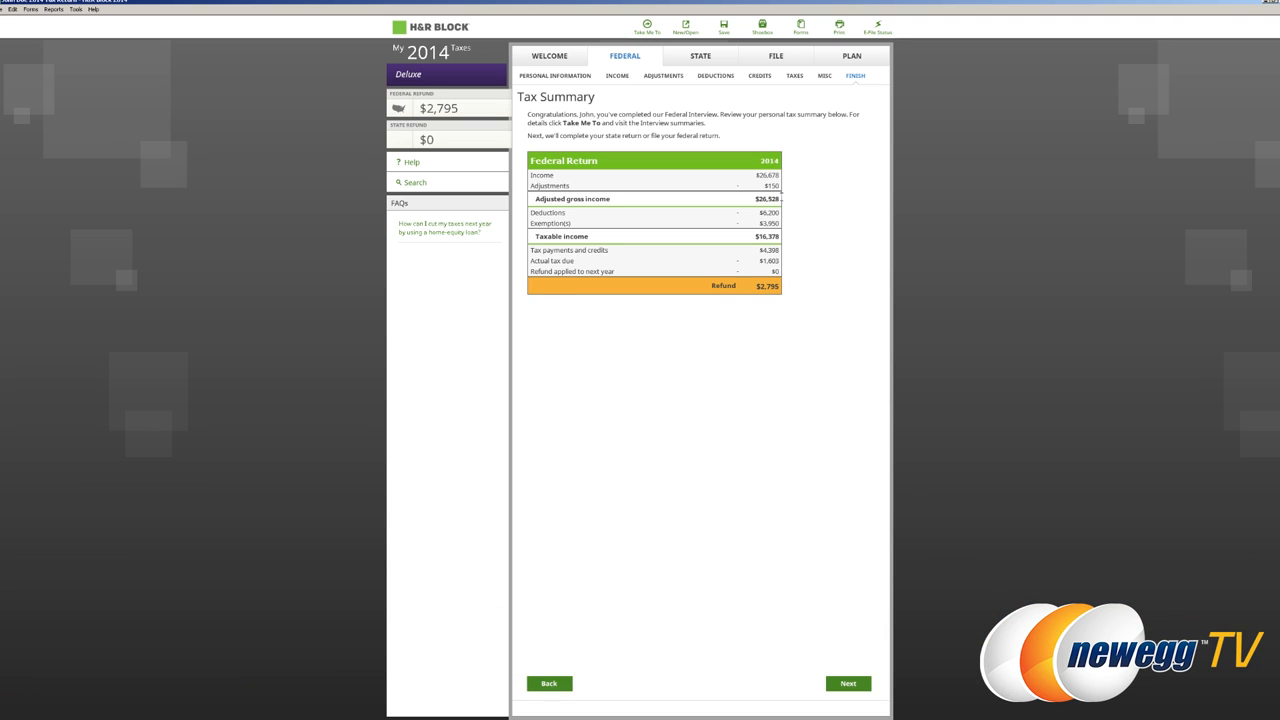
mouse_move(800, 200)
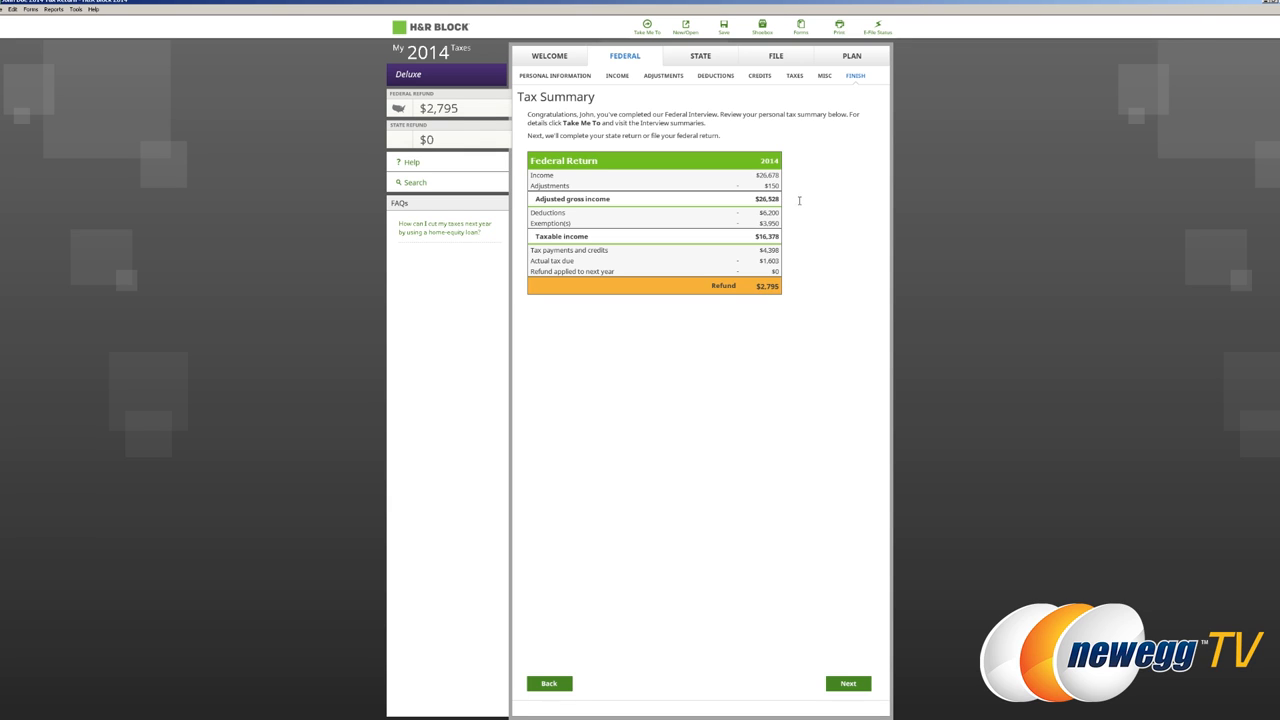
mouse_move(798, 214)
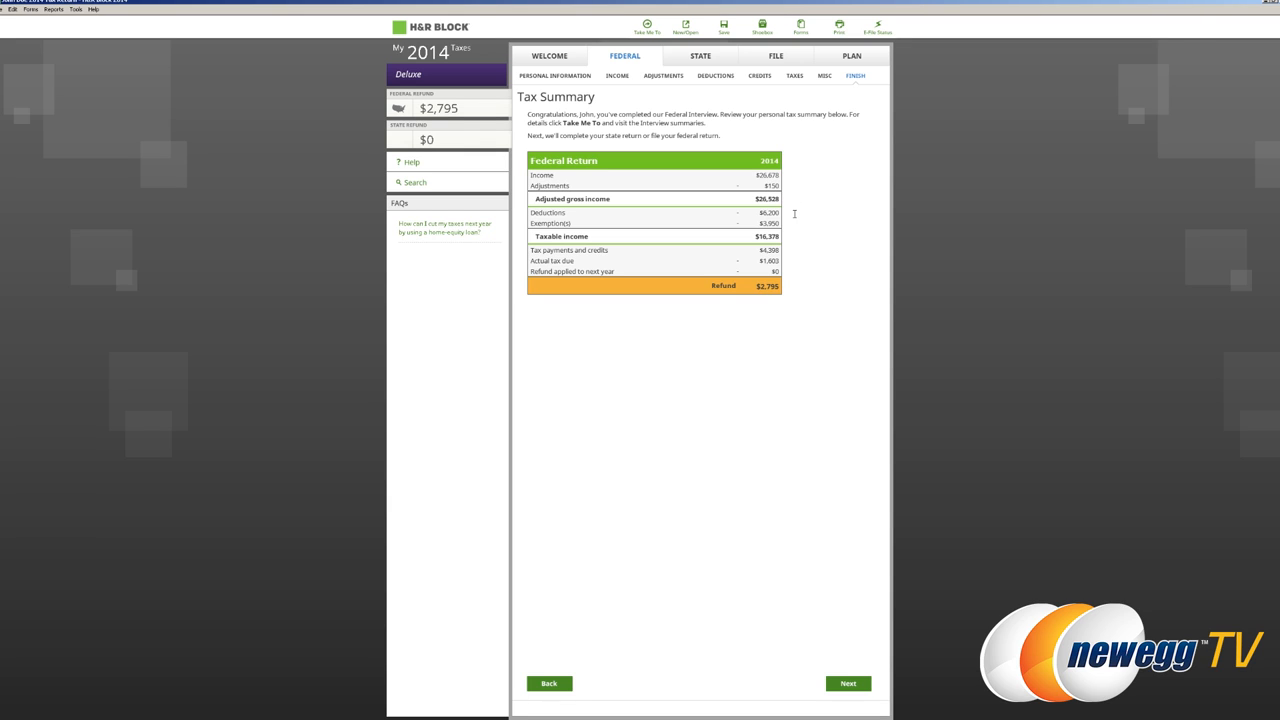
mouse_move(800, 232)
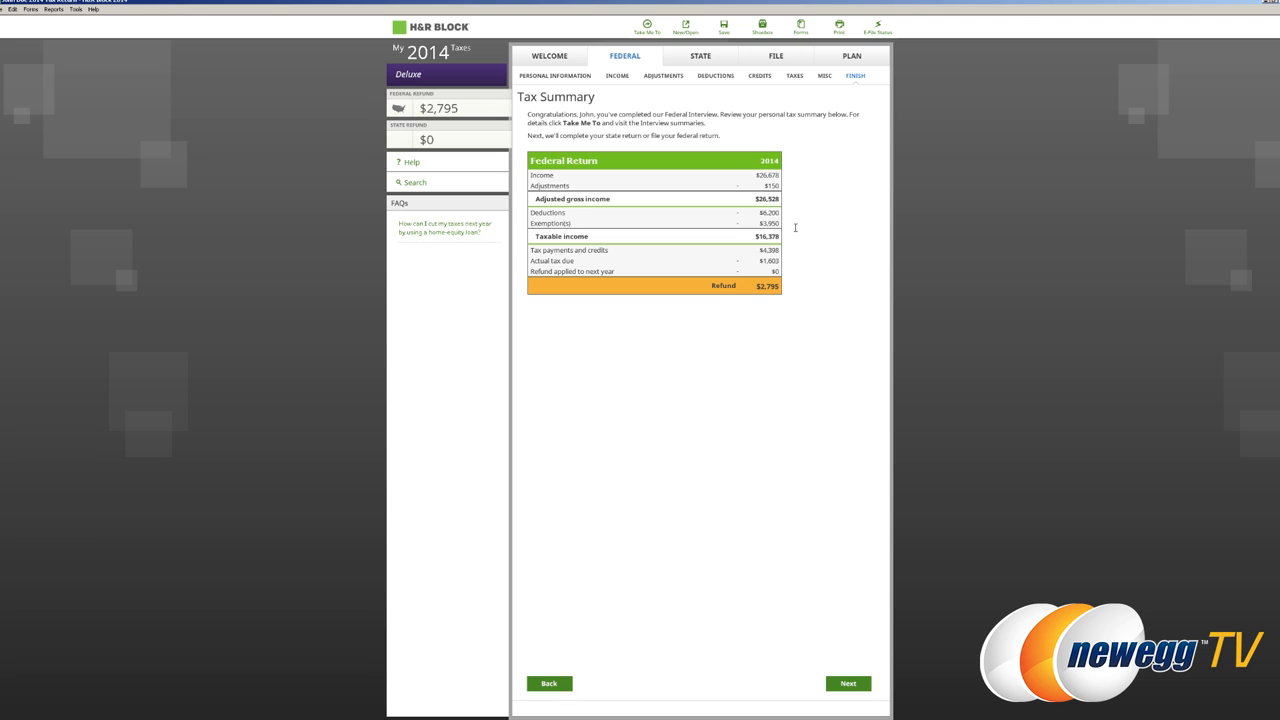
mouse_move(810, 228)
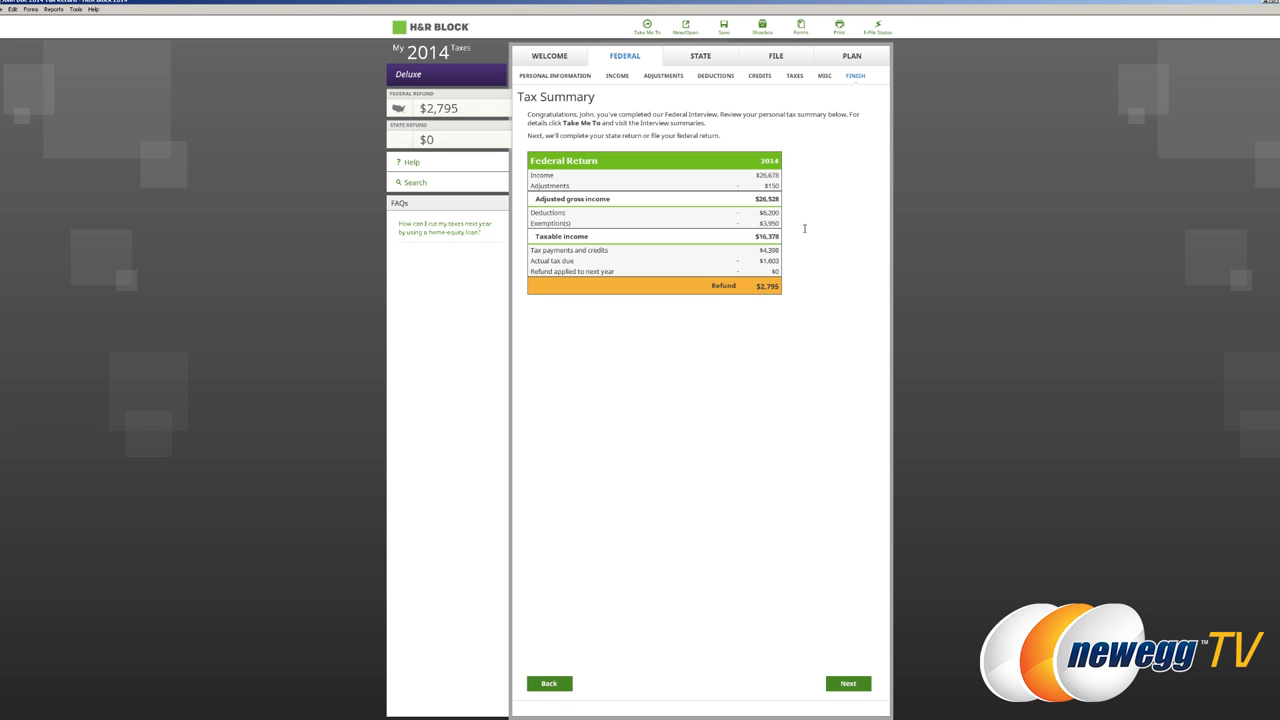
mouse_move(804, 236)
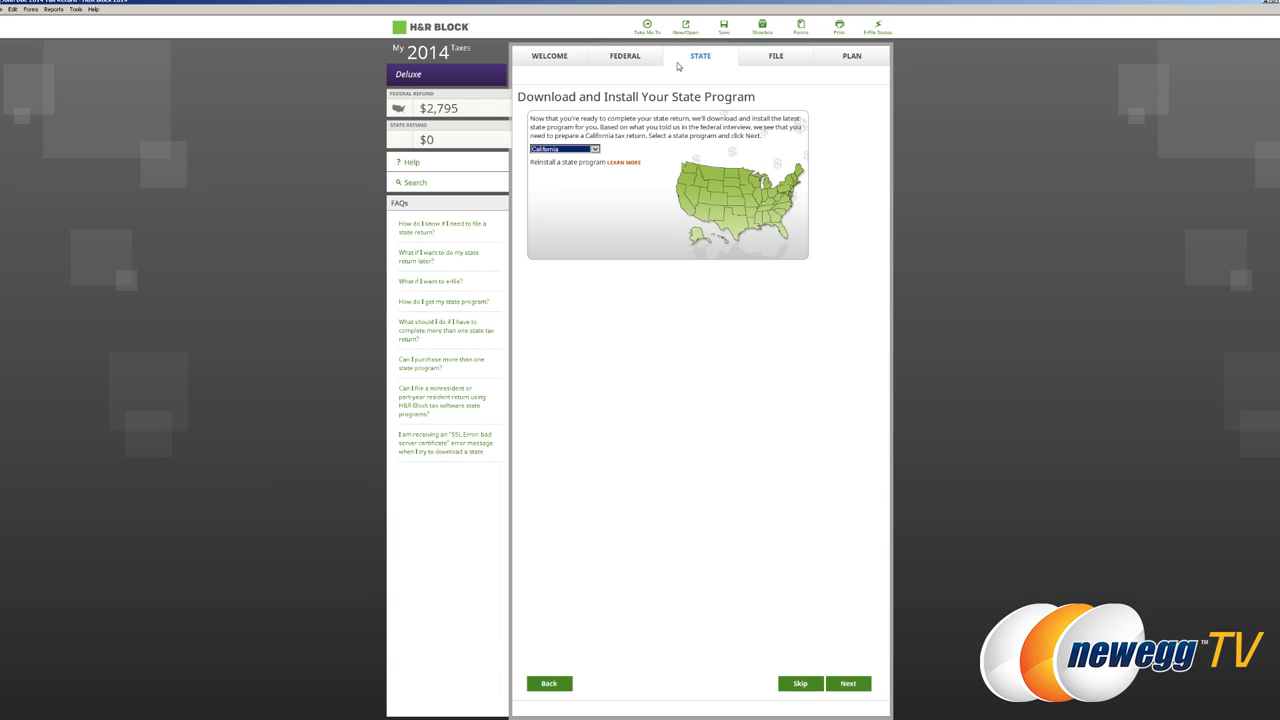
mouse_move(768, 152)
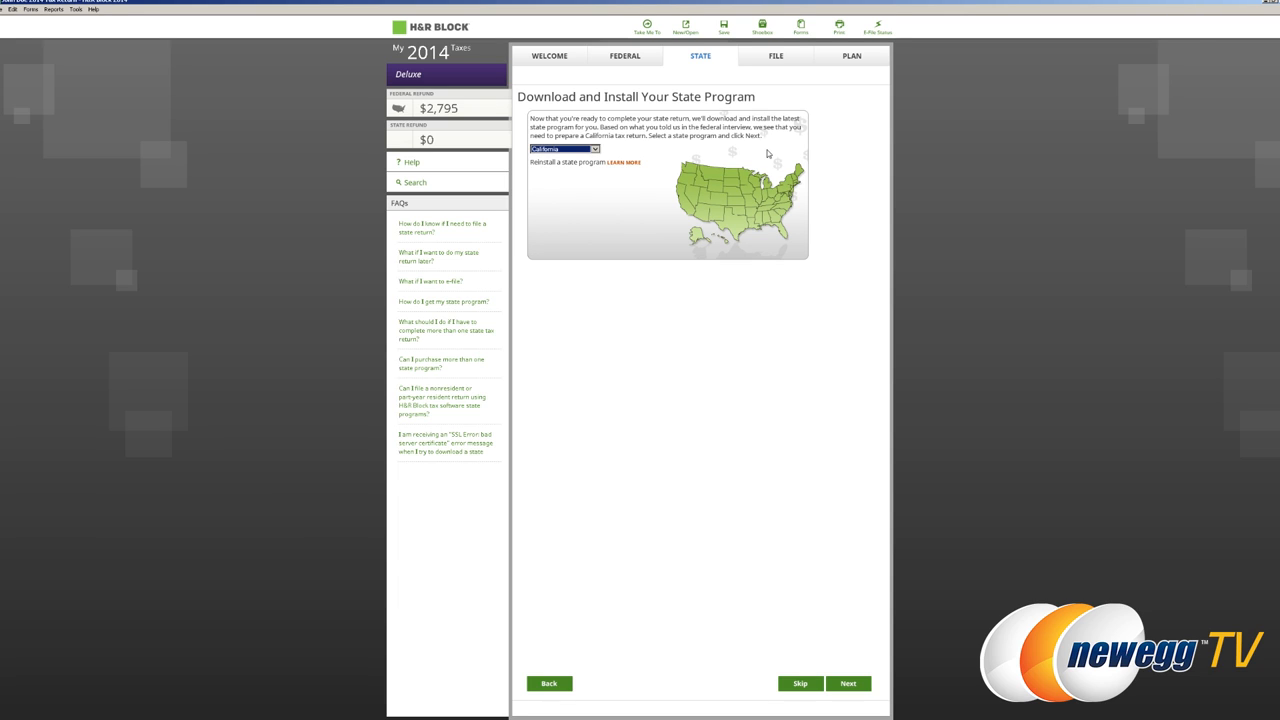
mouse_move(720, 176)
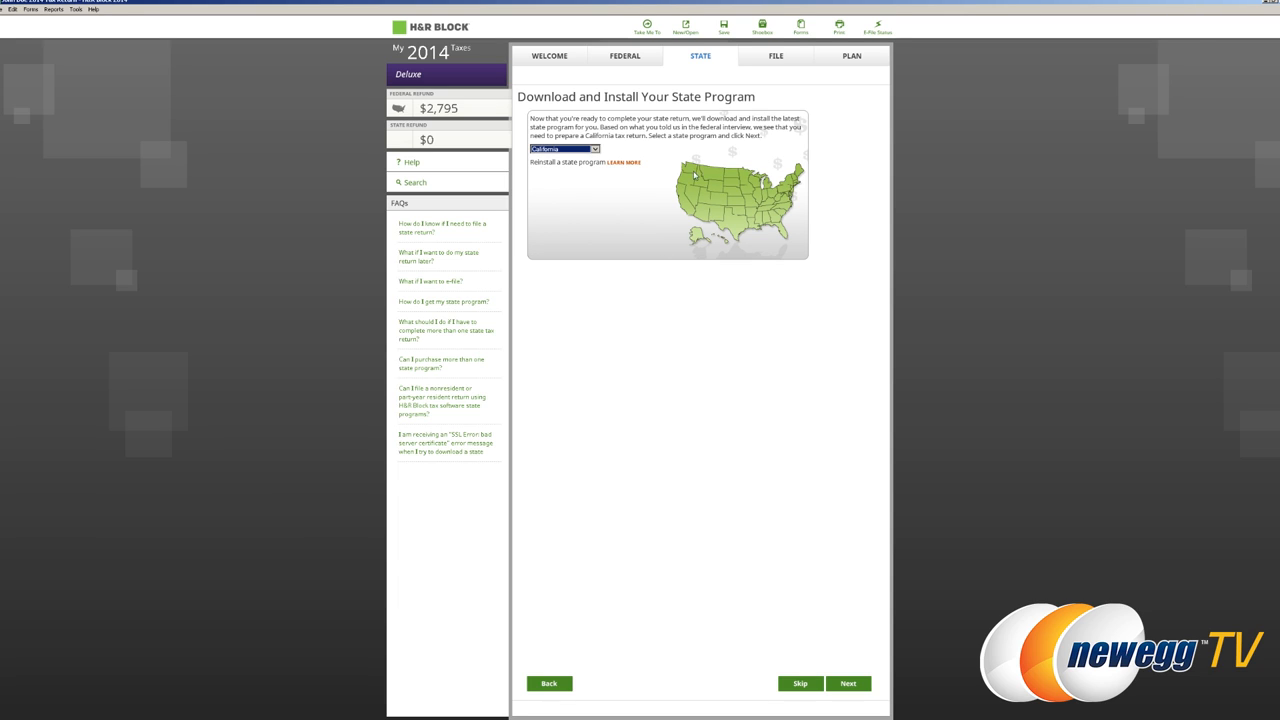